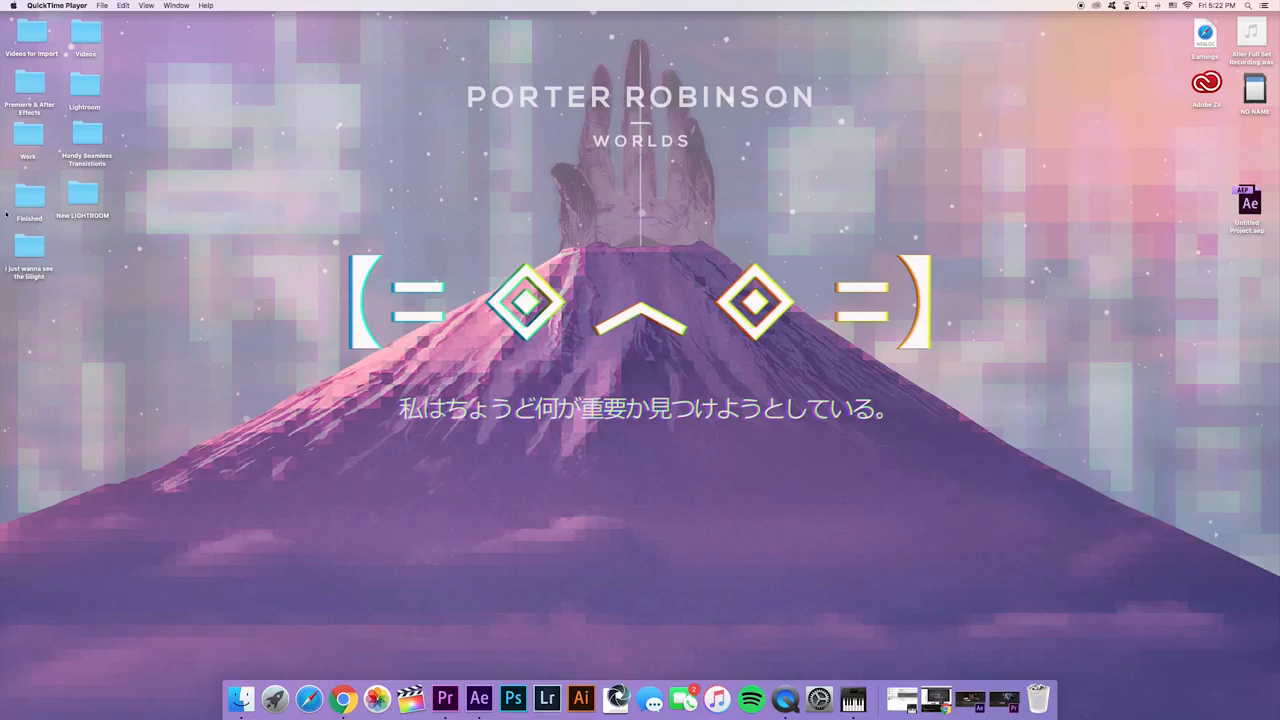
mouse_move(100, 138)
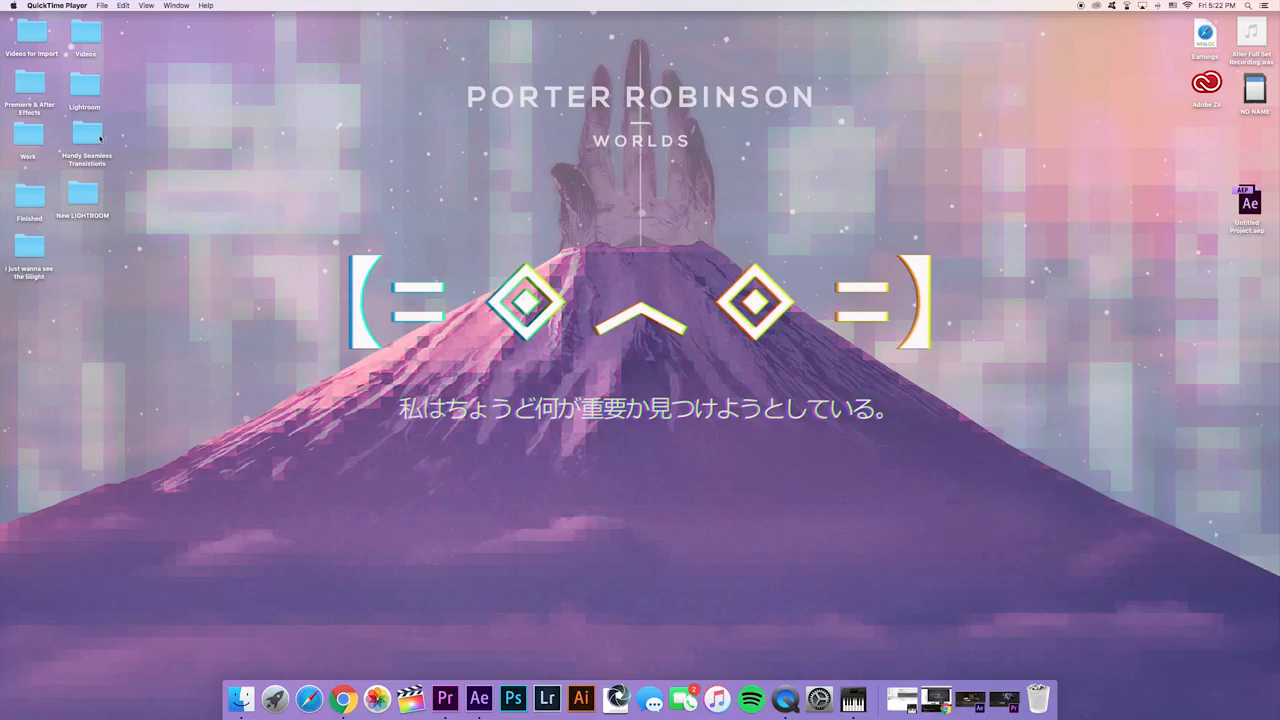
Show the HST Script subfolder's contents inside Handy Seamless Transitions and bring up its actions
double_click(88, 140)
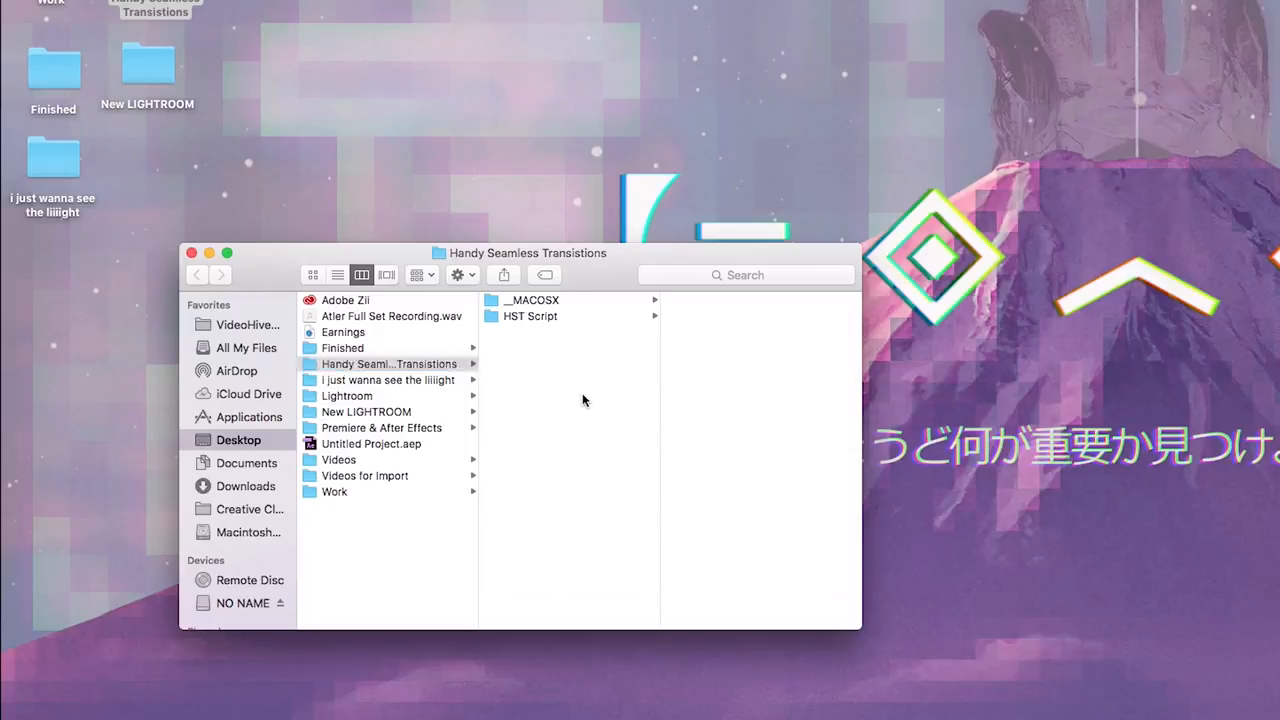
click(530, 316)
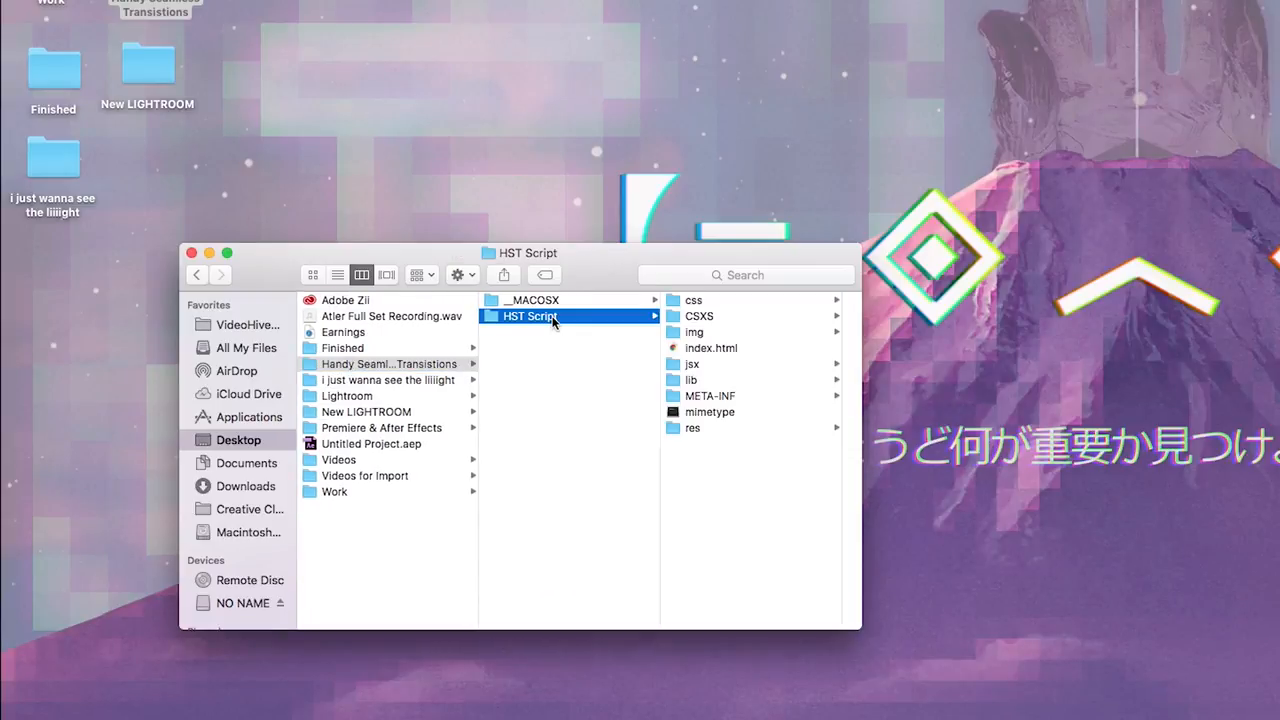
mouse_move(556, 316)
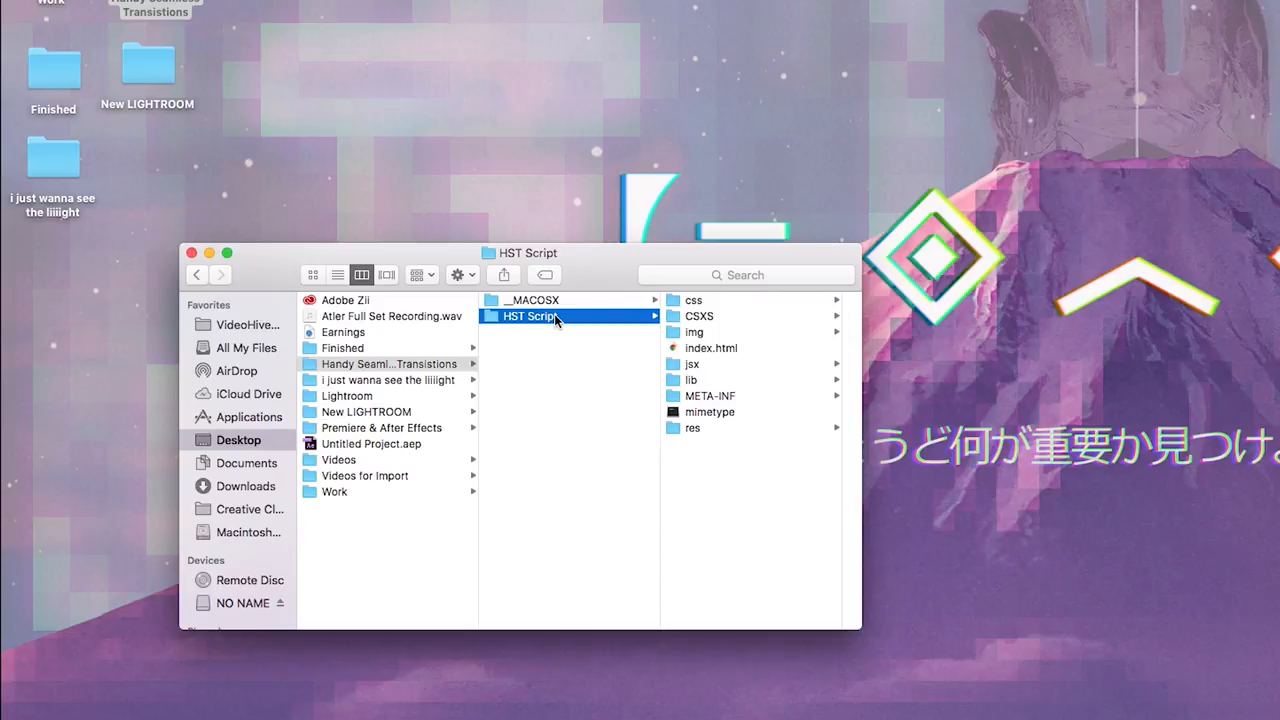
right_click(530, 316)
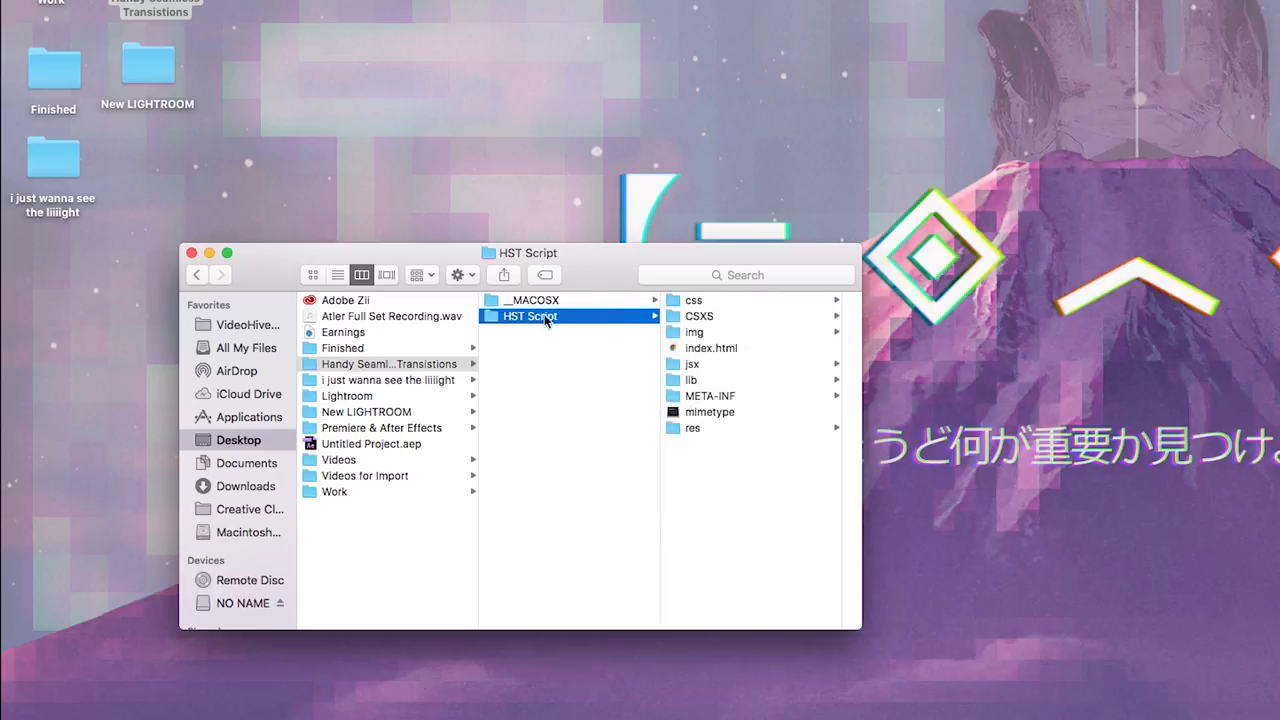
mouse_move(584, 316)
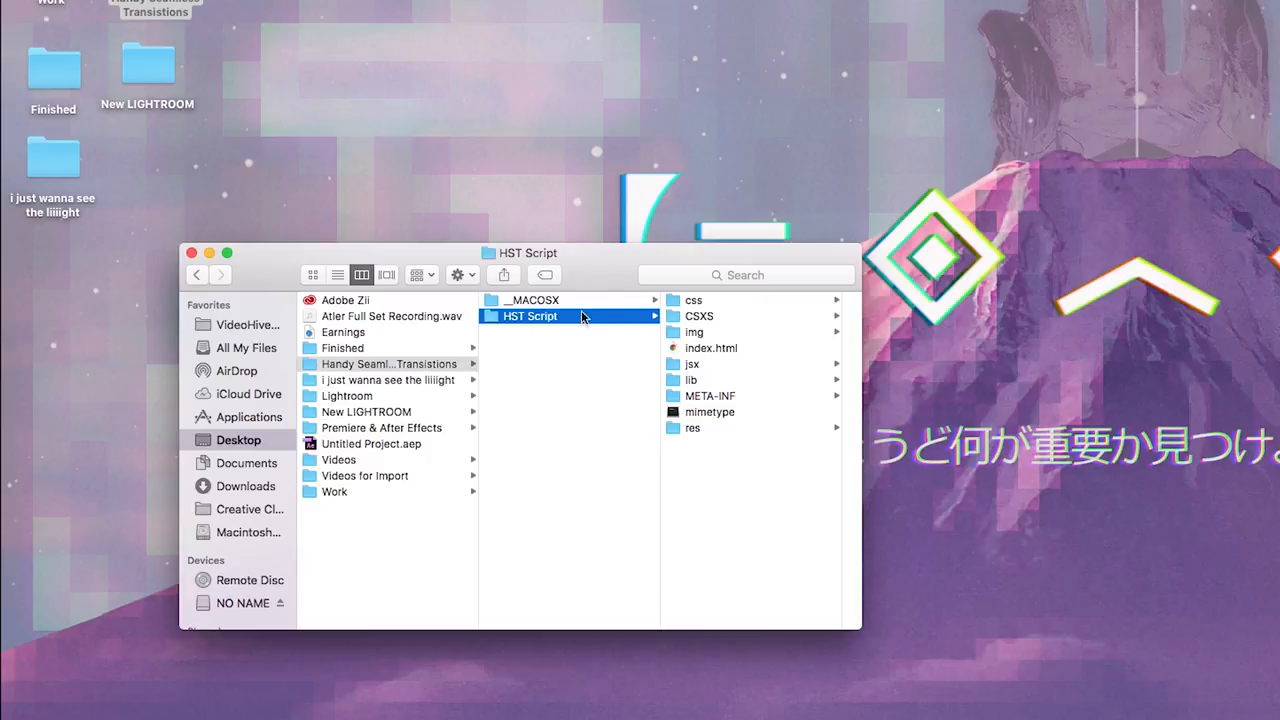
mouse_move(518, 322)
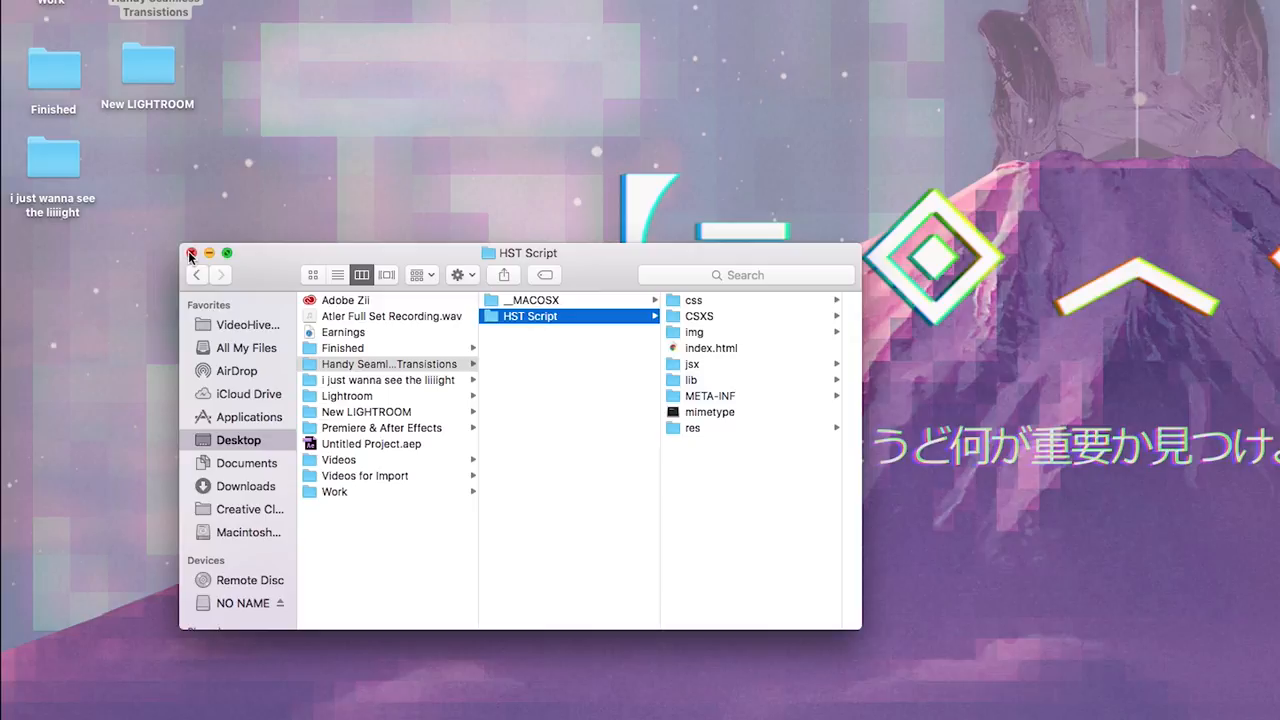
Browse to Macintosh HD at the computer level, listing Applications, Library, System and Users
click(192, 252)
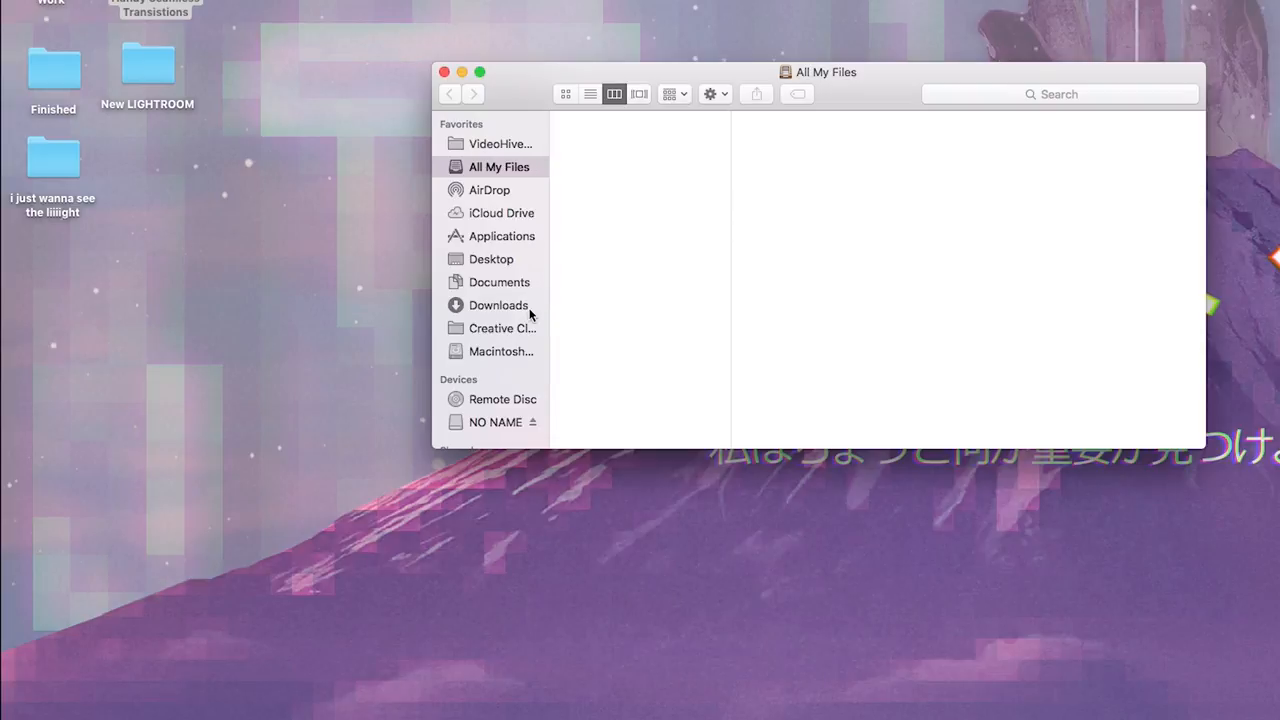
click(500, 352)
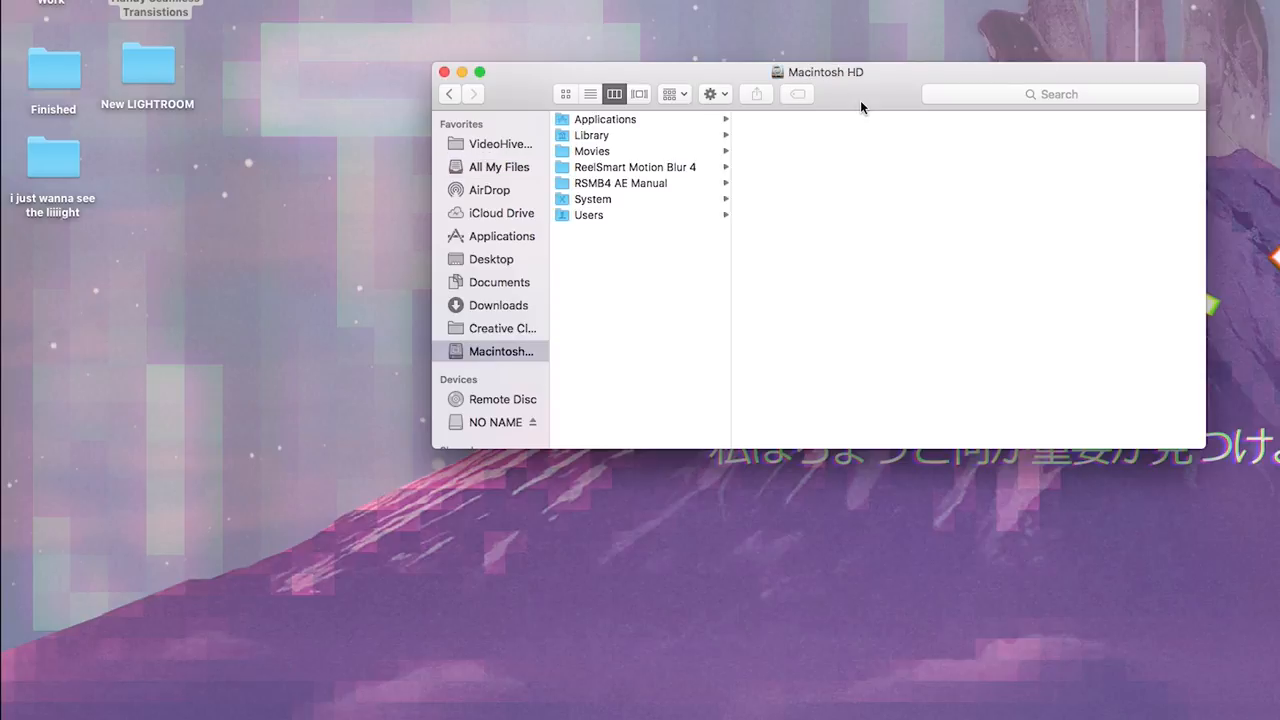
mouse_move(864, 108)
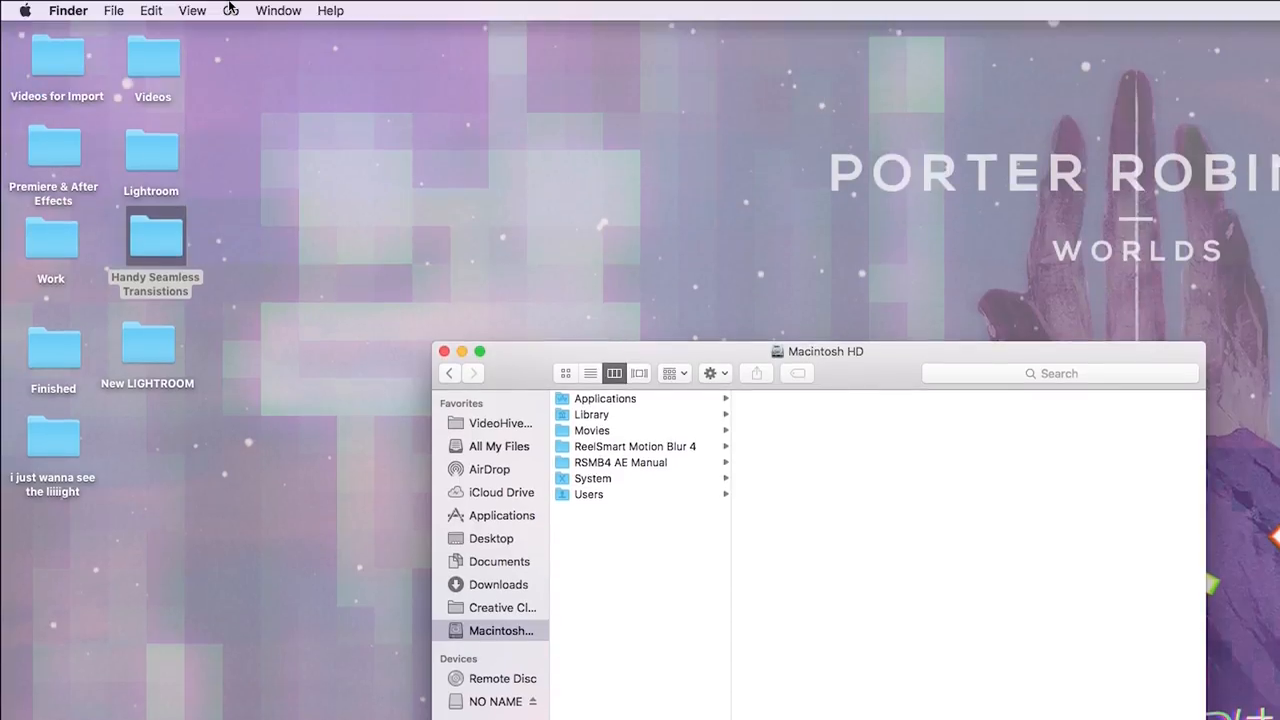
click(232, 10)
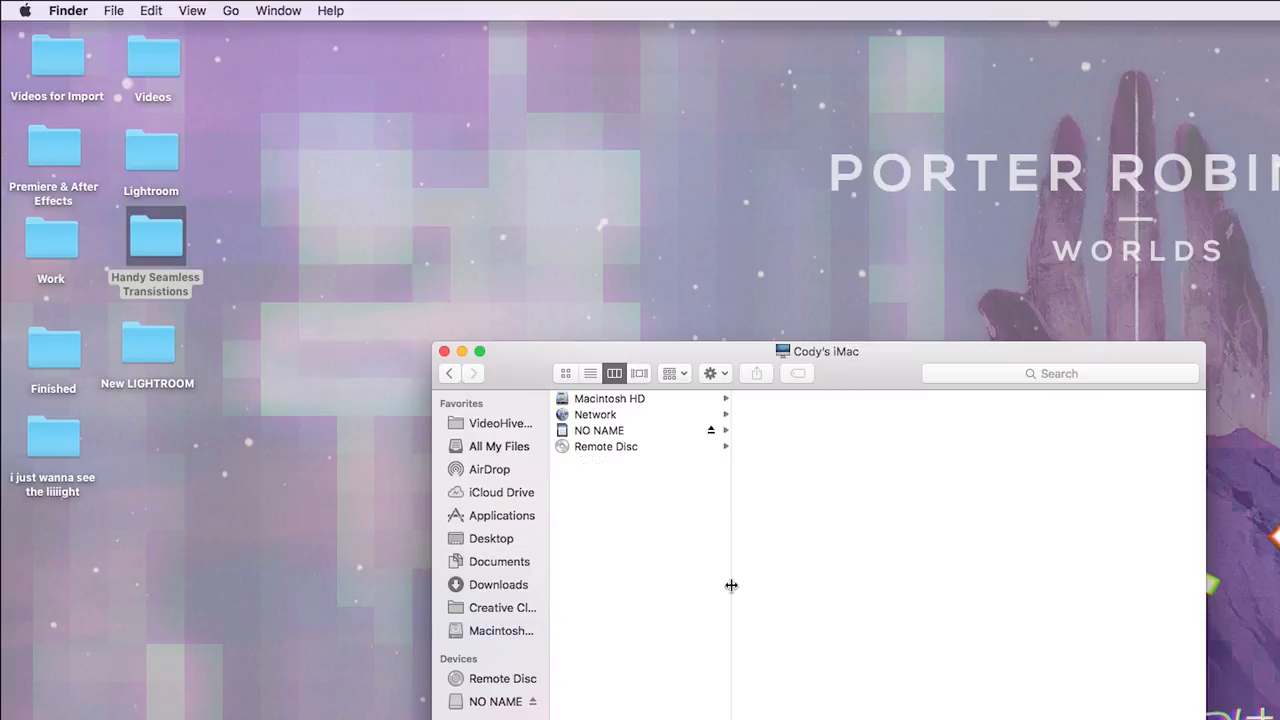
click(608, 398)
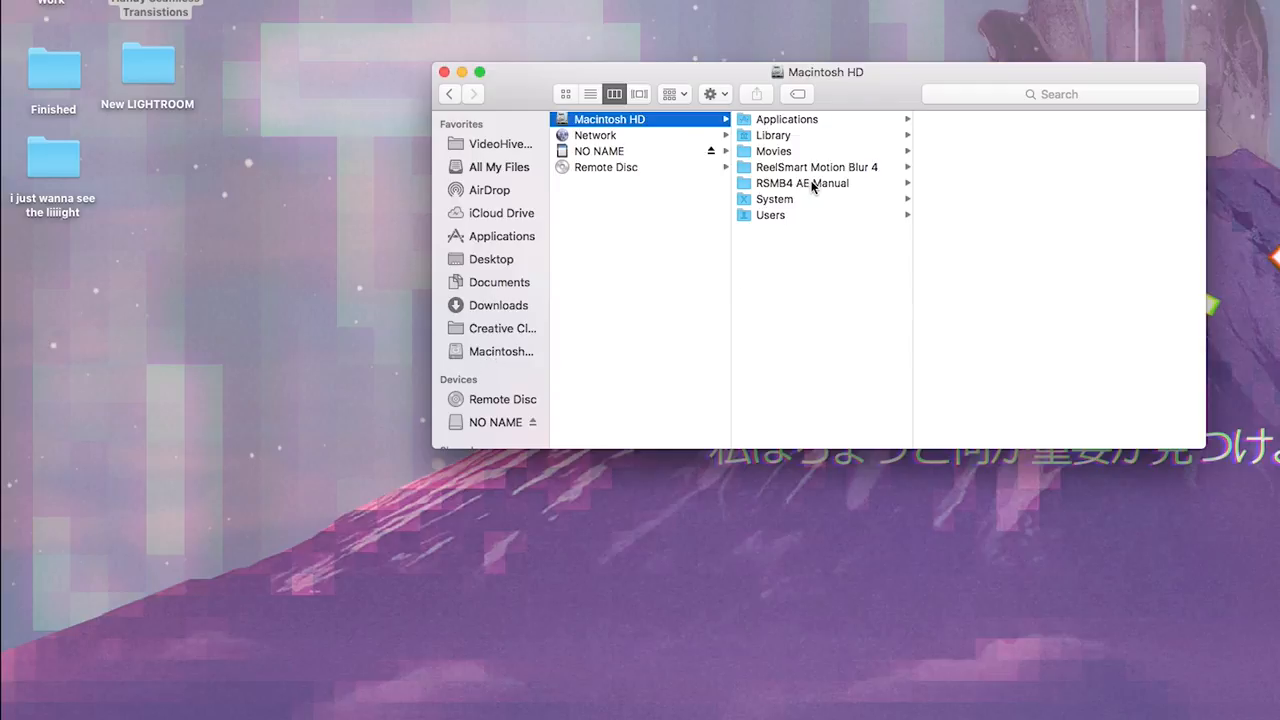
Drill through Library and Application Support into Adobe's CEP folder
click(772, 136)
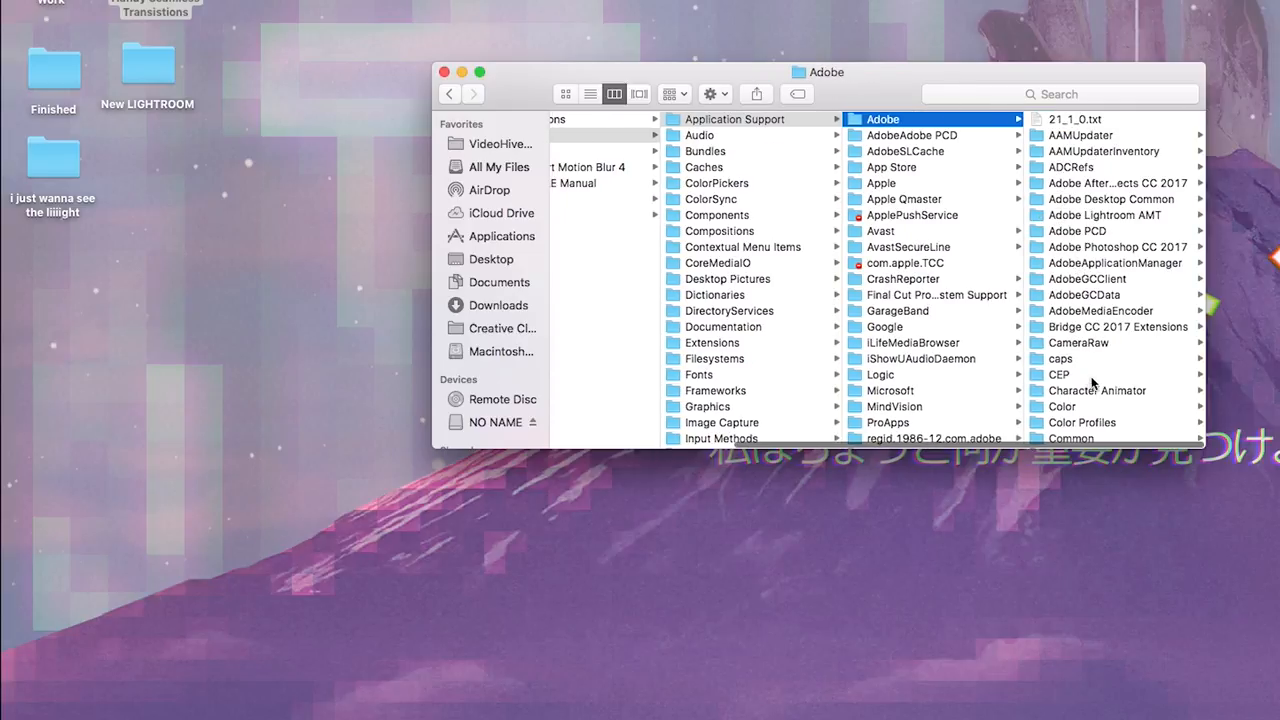
mouse_move(1096, 376)
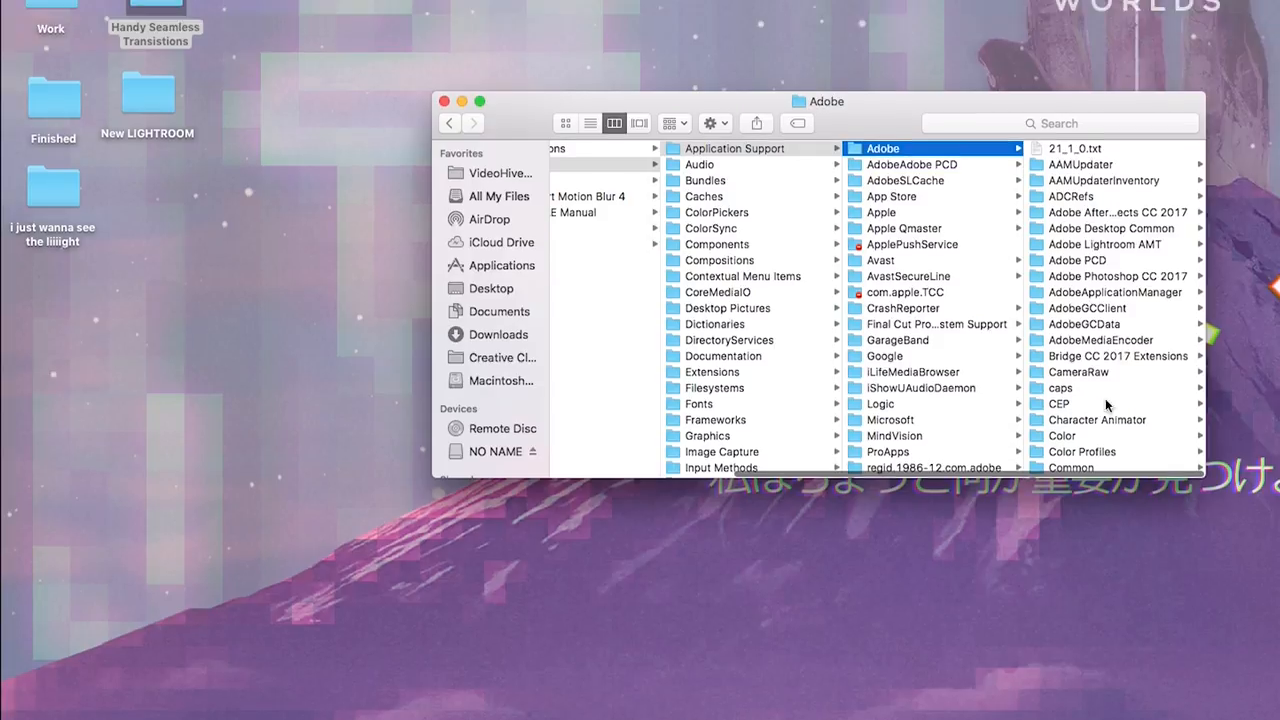
click(116, 8)
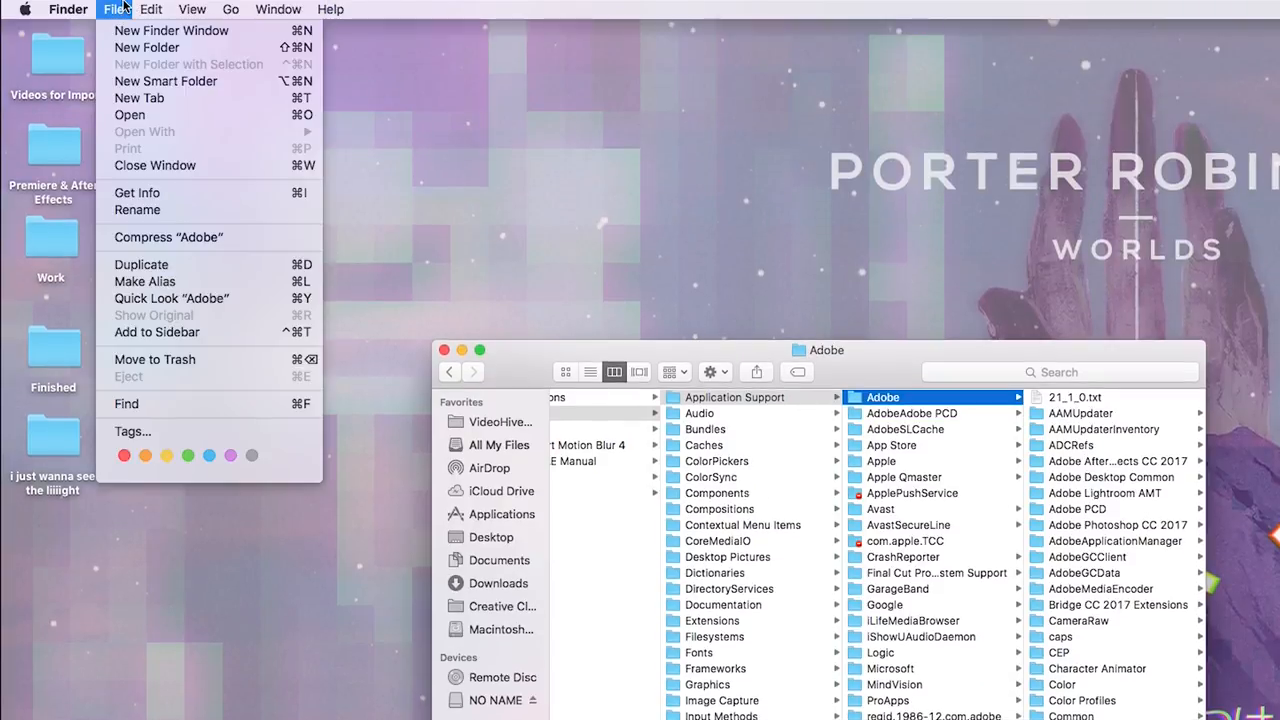
mouse_move(172, 30)
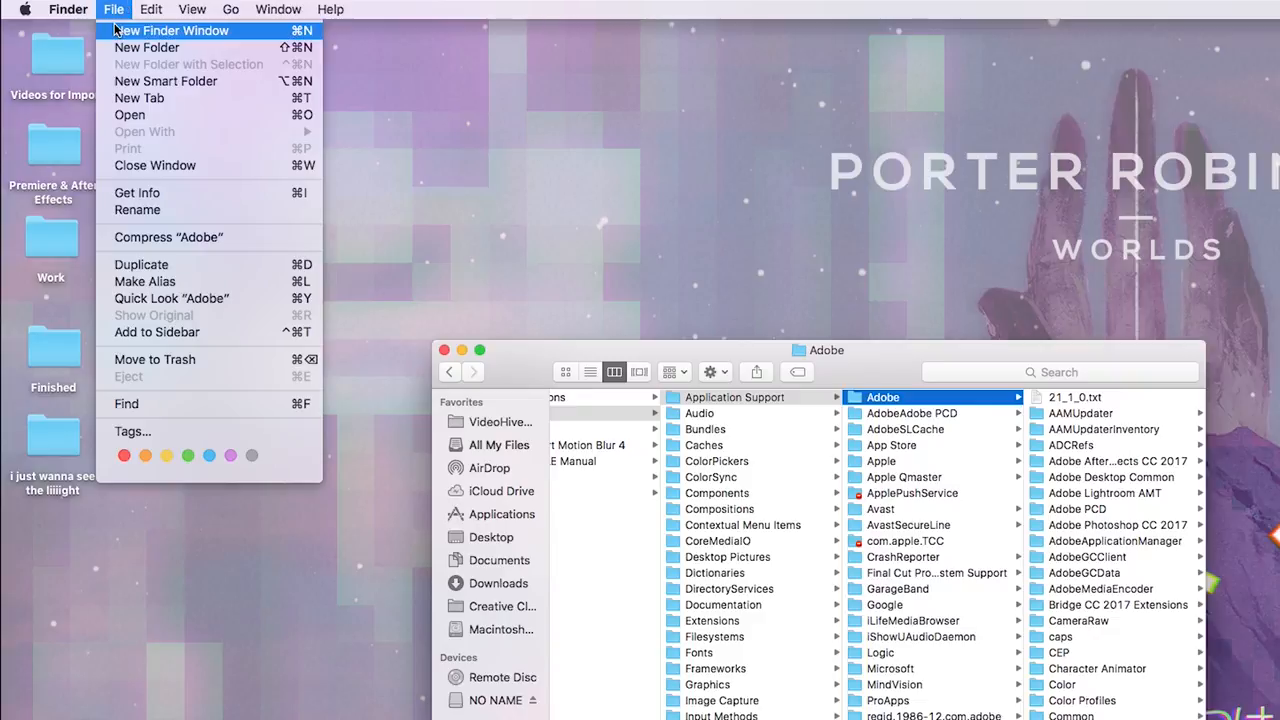
mouse_move(1124, 648)
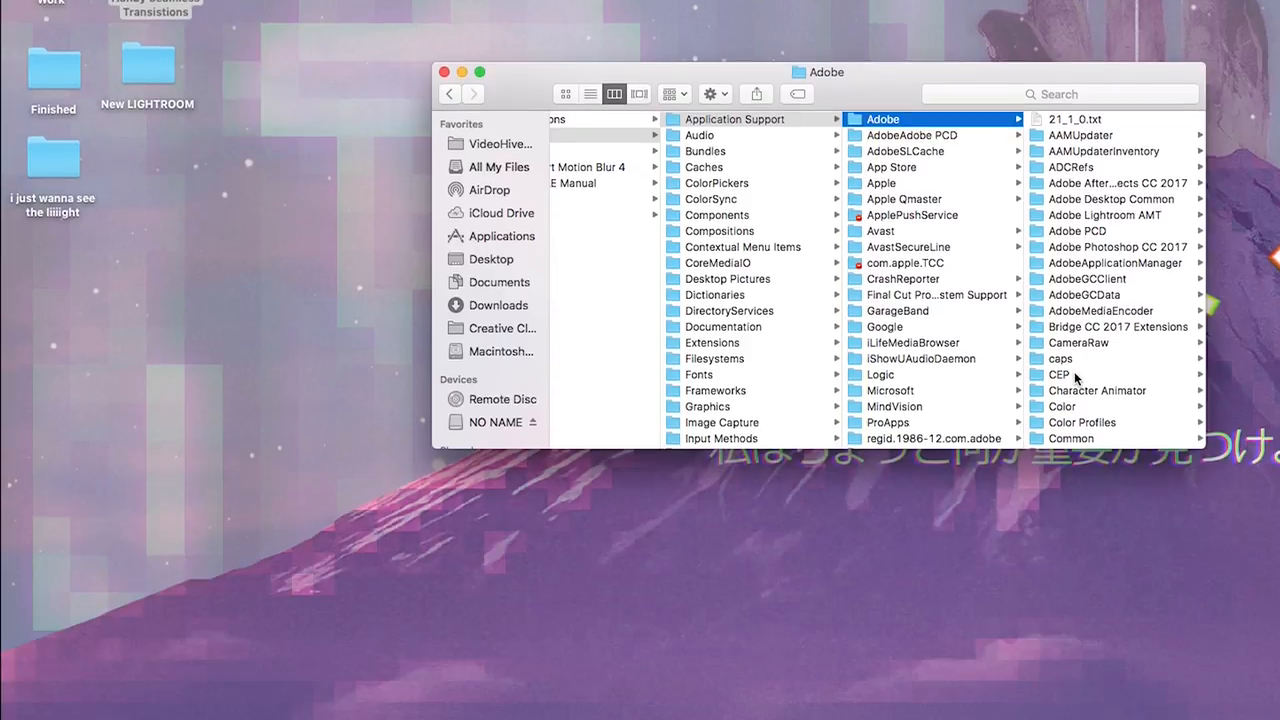
click(1060, 374)
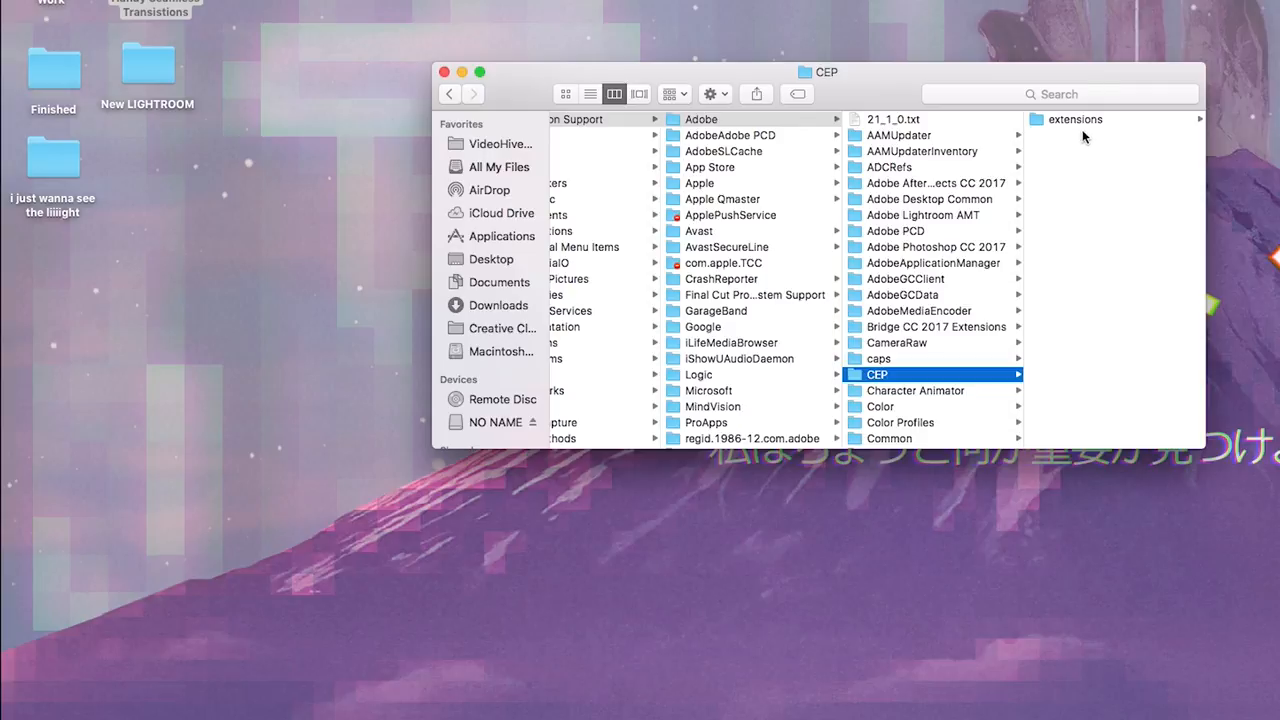
mouse_move(1108, 124)
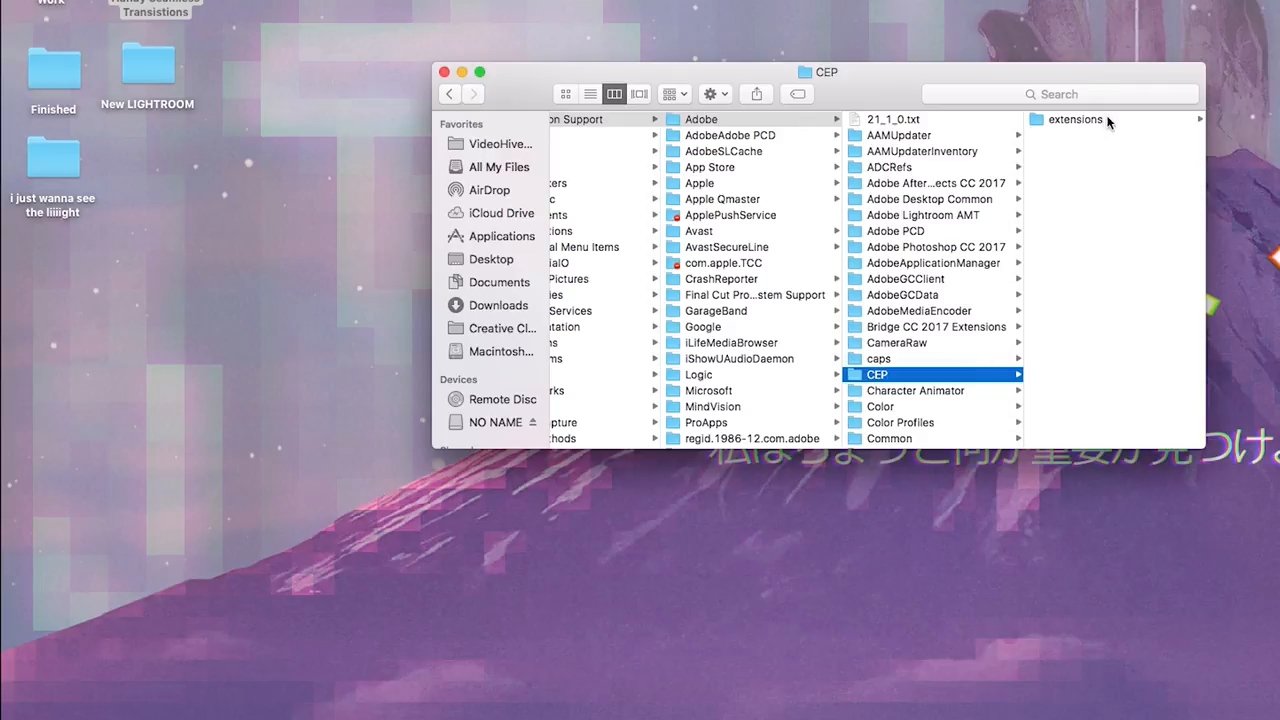
mouse_move(1036, 206)
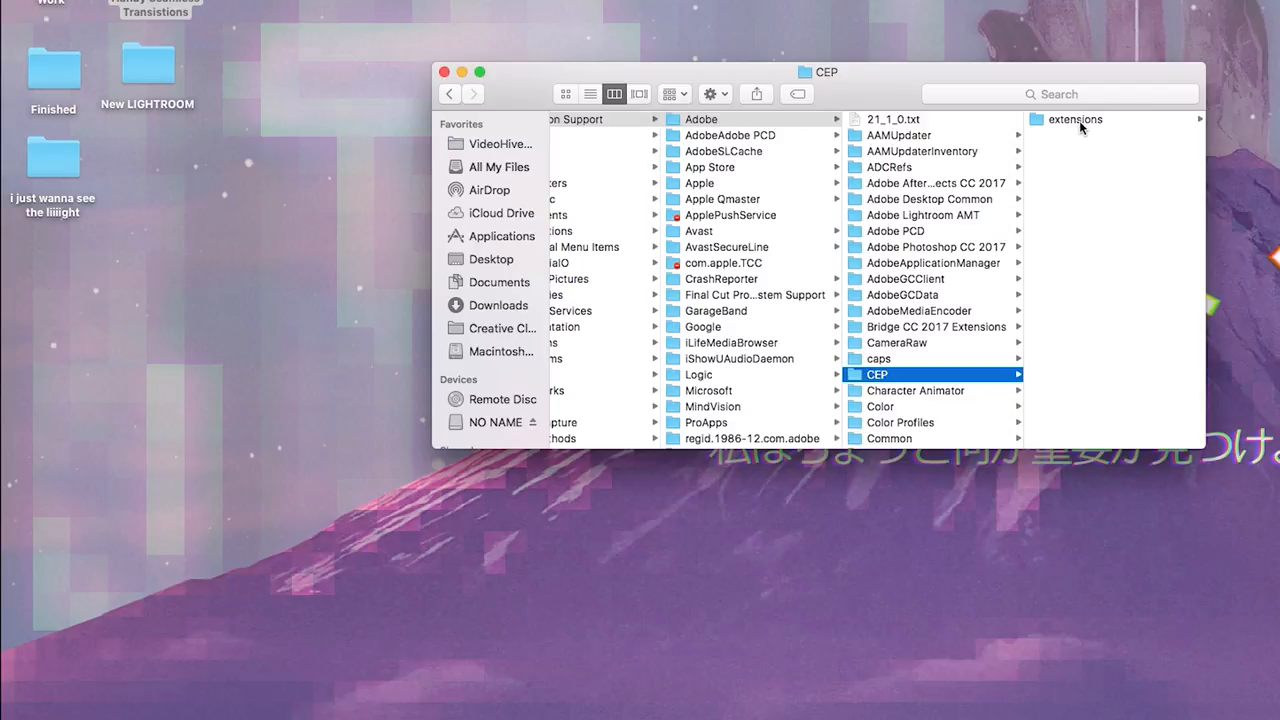
Reveal the CEP extensions folder listing HST Script and HST Script 1
click(1074, 120)
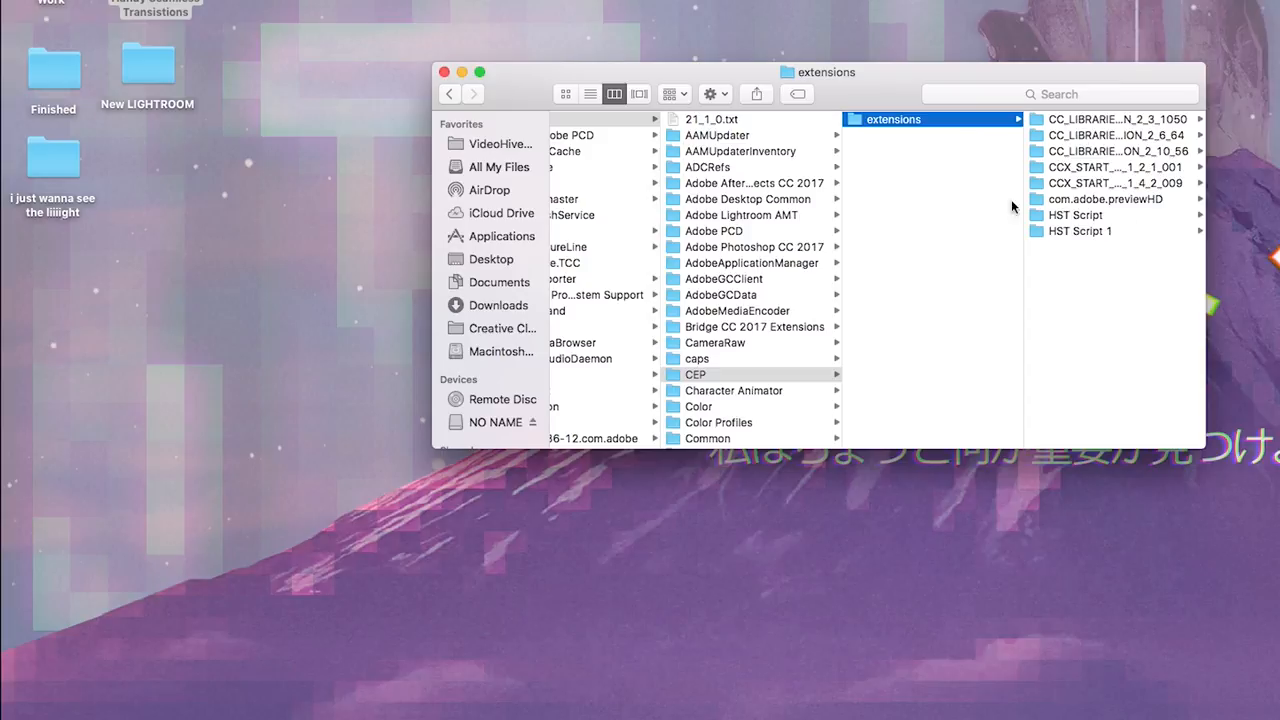
mouse_move(1096, 260)
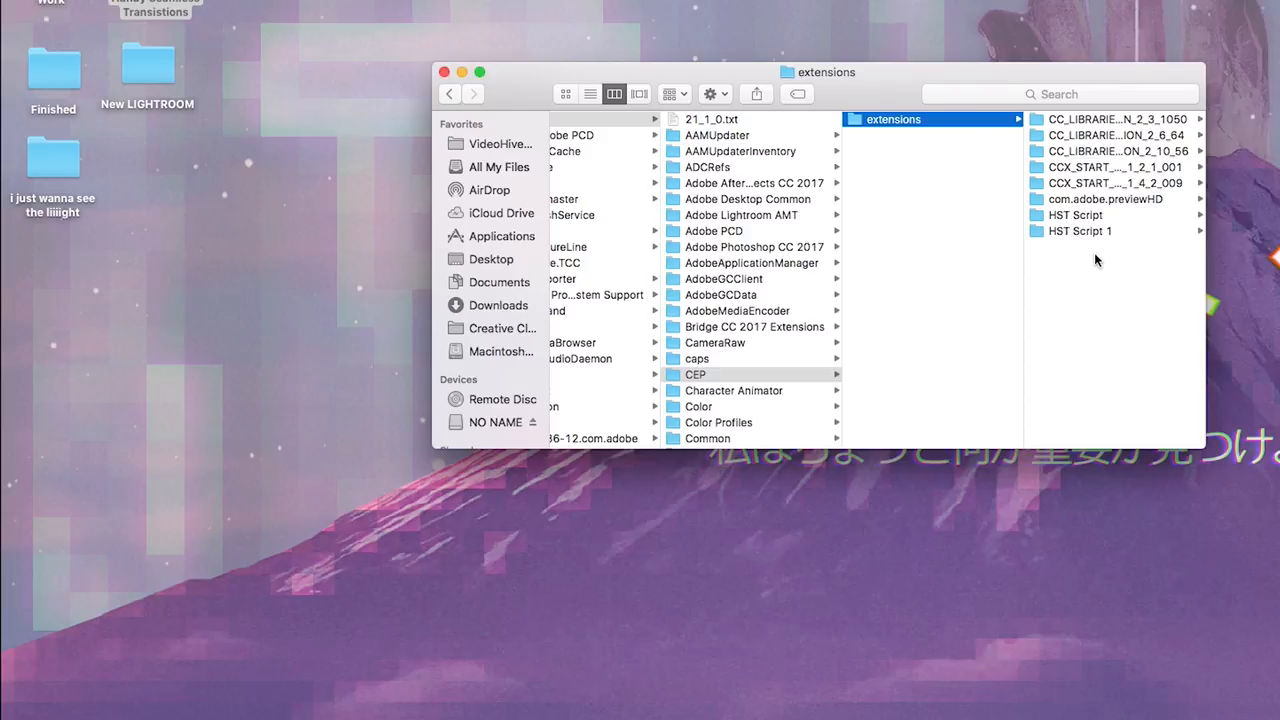
mouse_move(1088, 258)
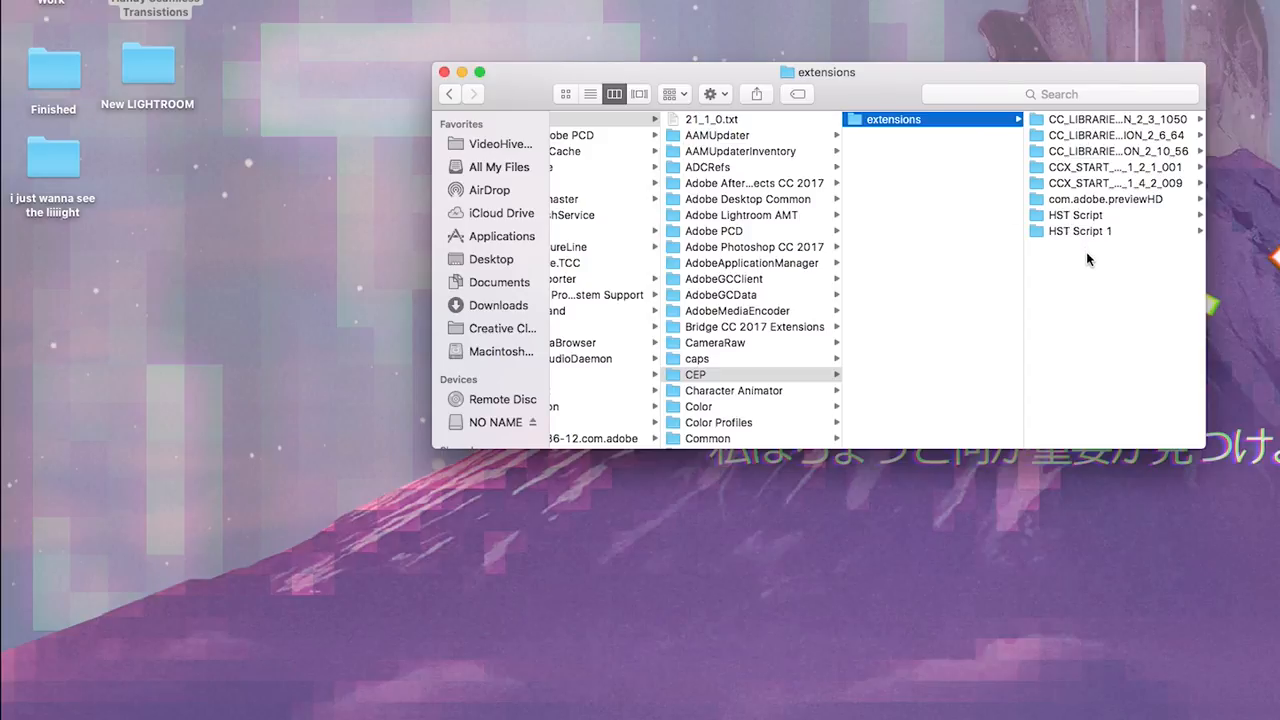
mouse_move(1146, 248)
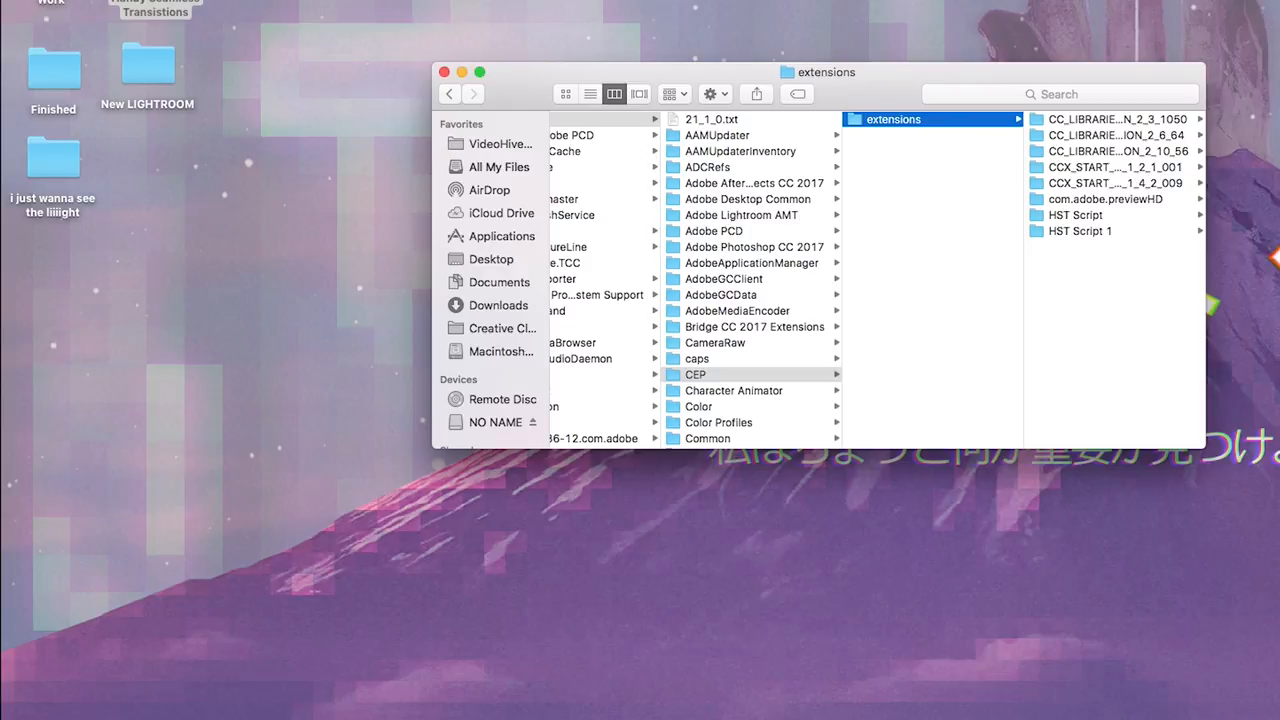
mouse_move(1084, 430)
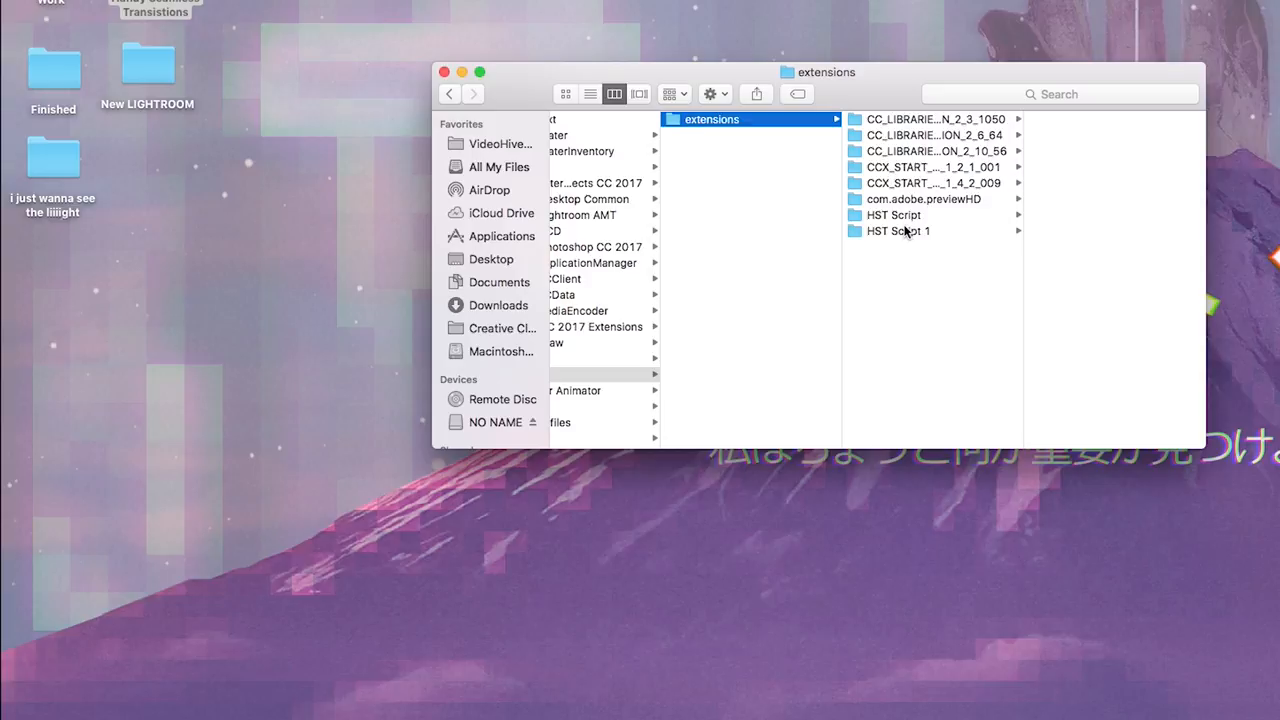
mouse_move(938, 286)
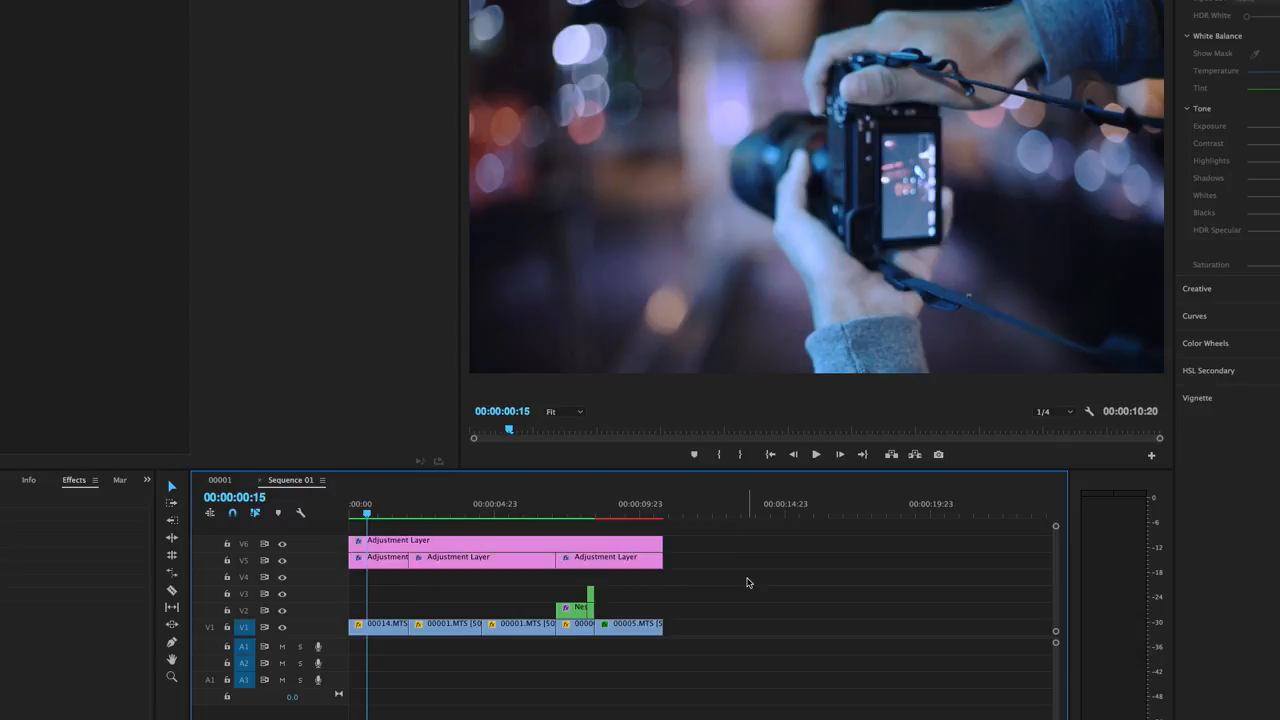
click(412, 504)
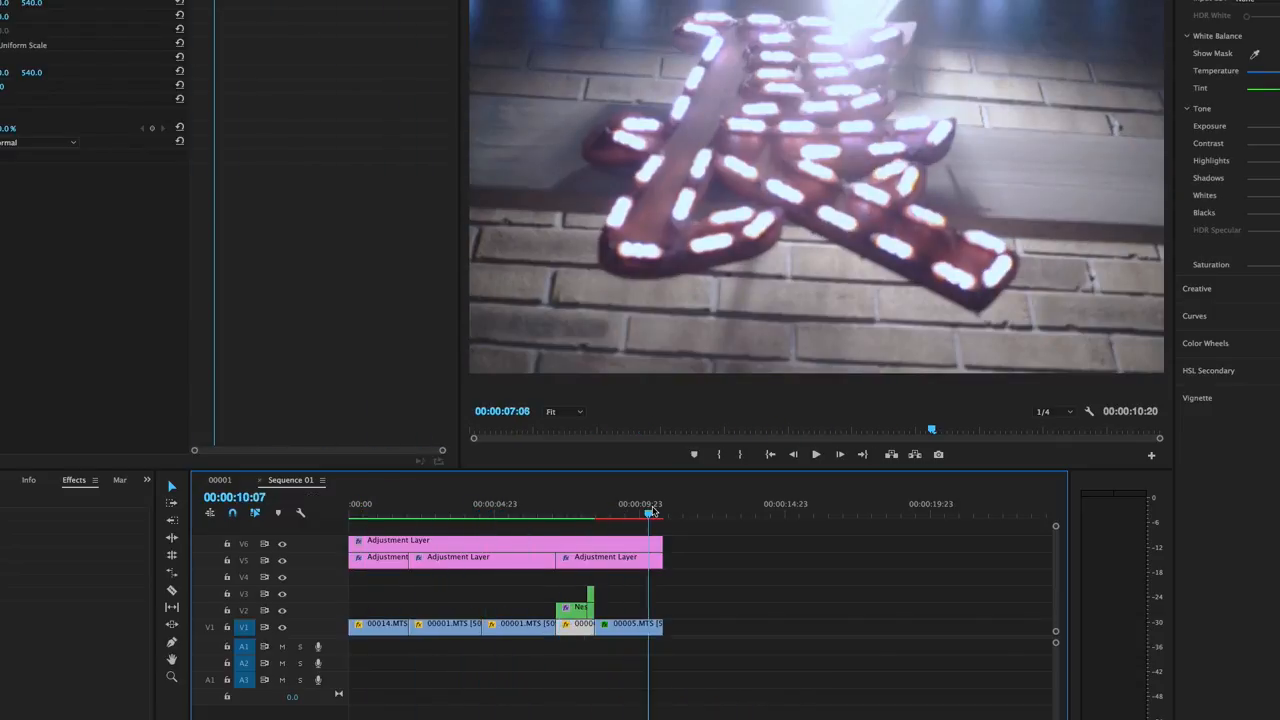
click(376, 516)
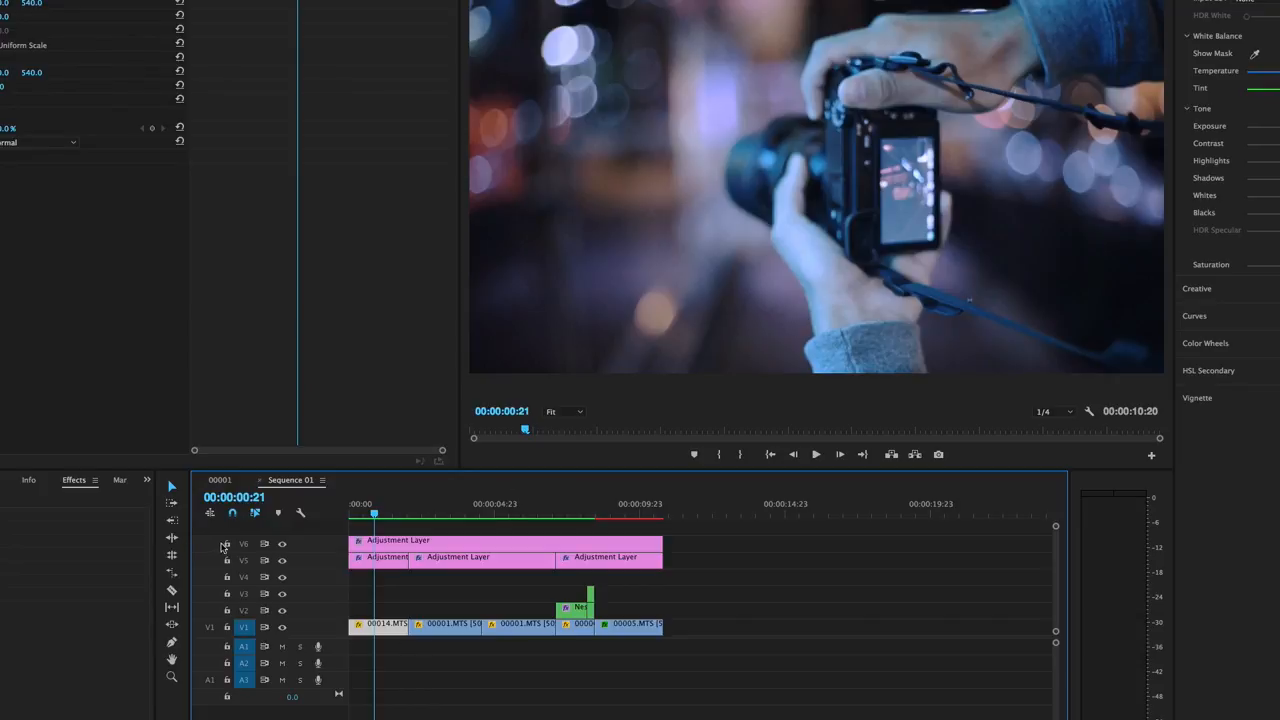
mouse_move(920, 596)
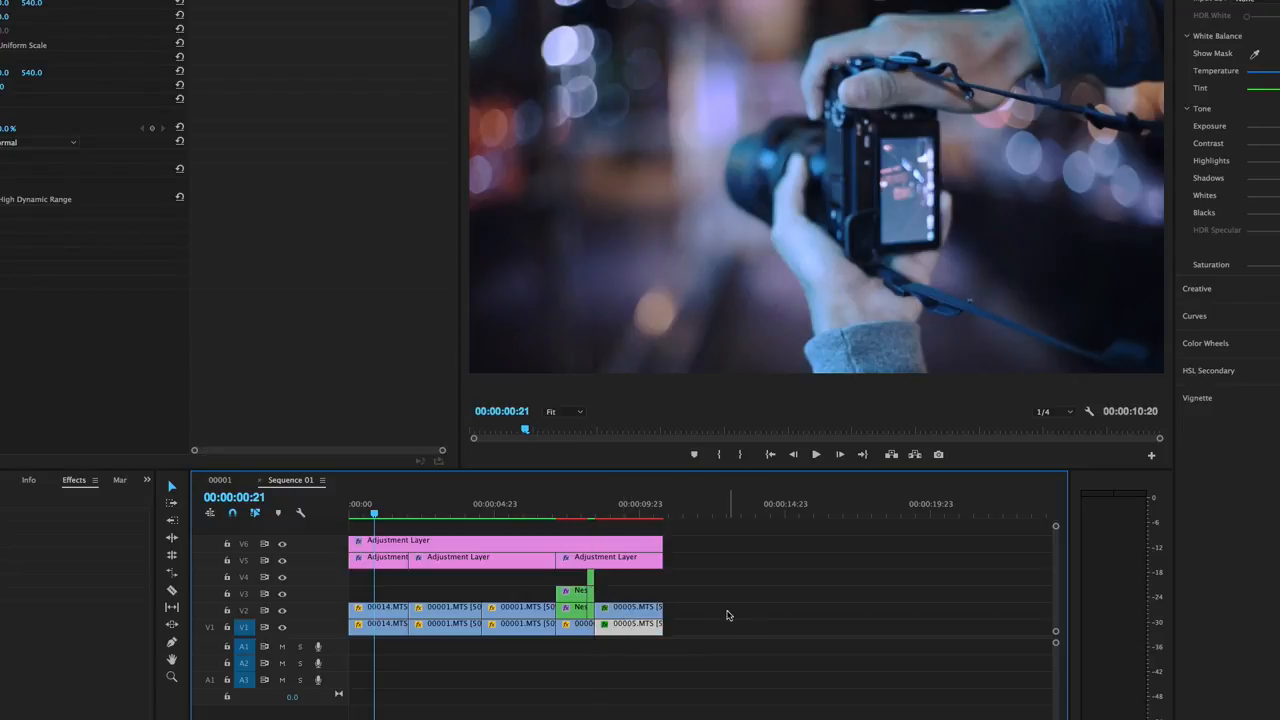
mouse_move(676, 616)
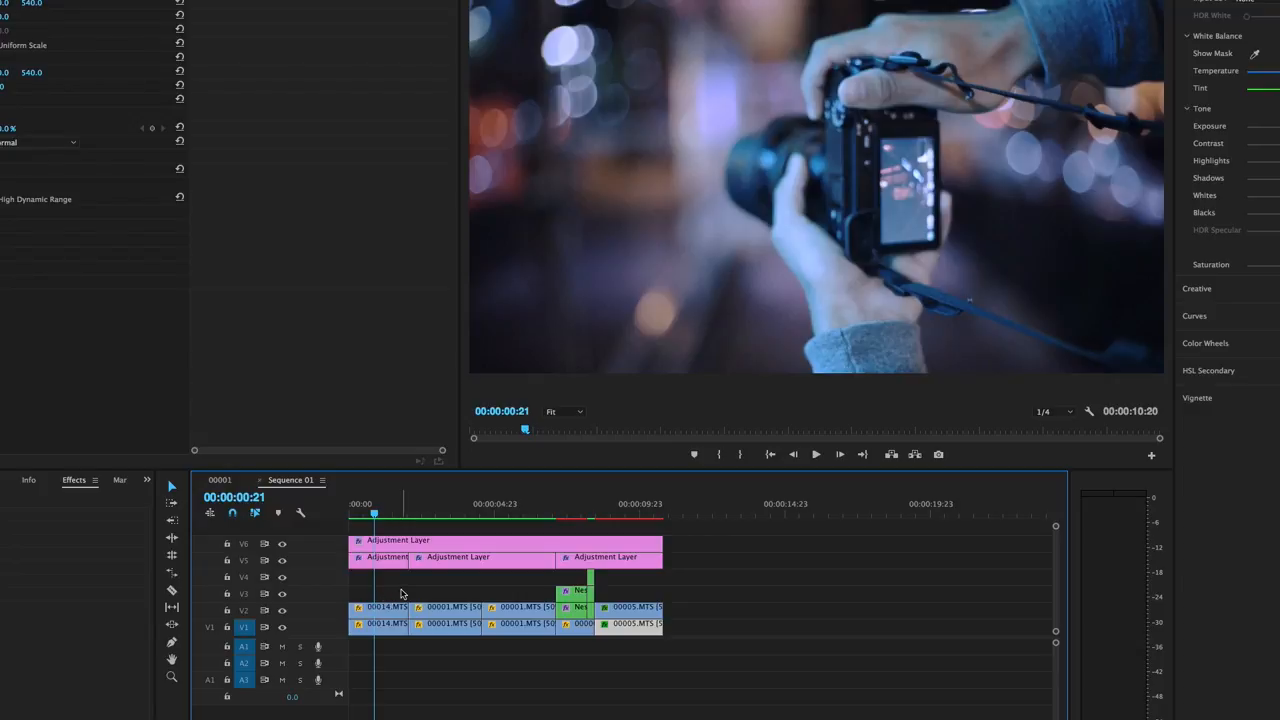
mouse_move(380, 600)
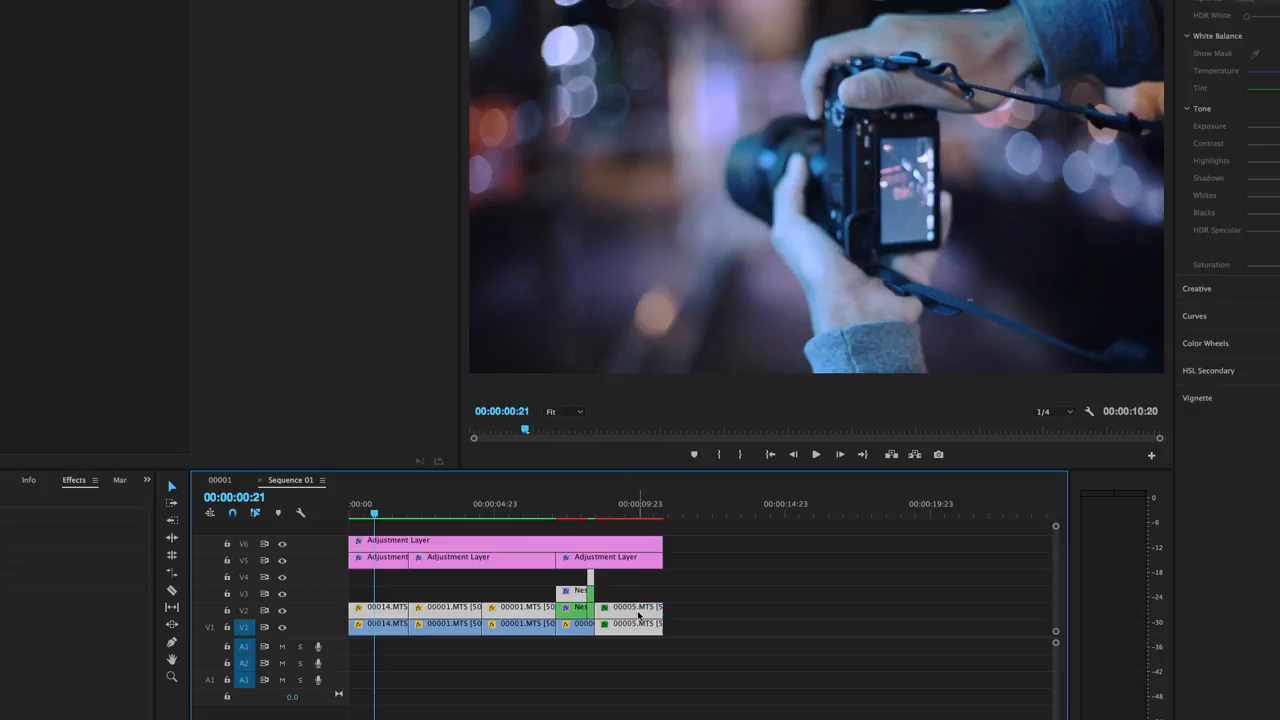
mouse_move(690, 624)
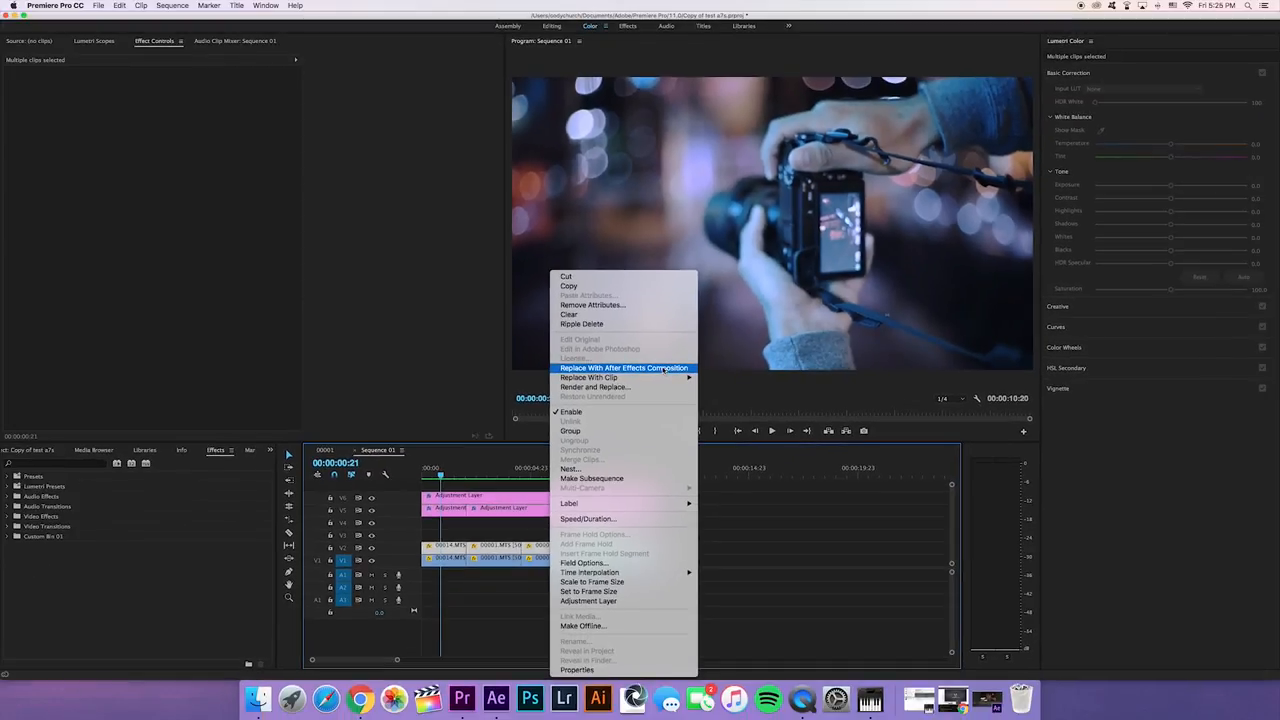
Replace the clips with a linked After Effects composition and save the Premiere project
click(624, 368)
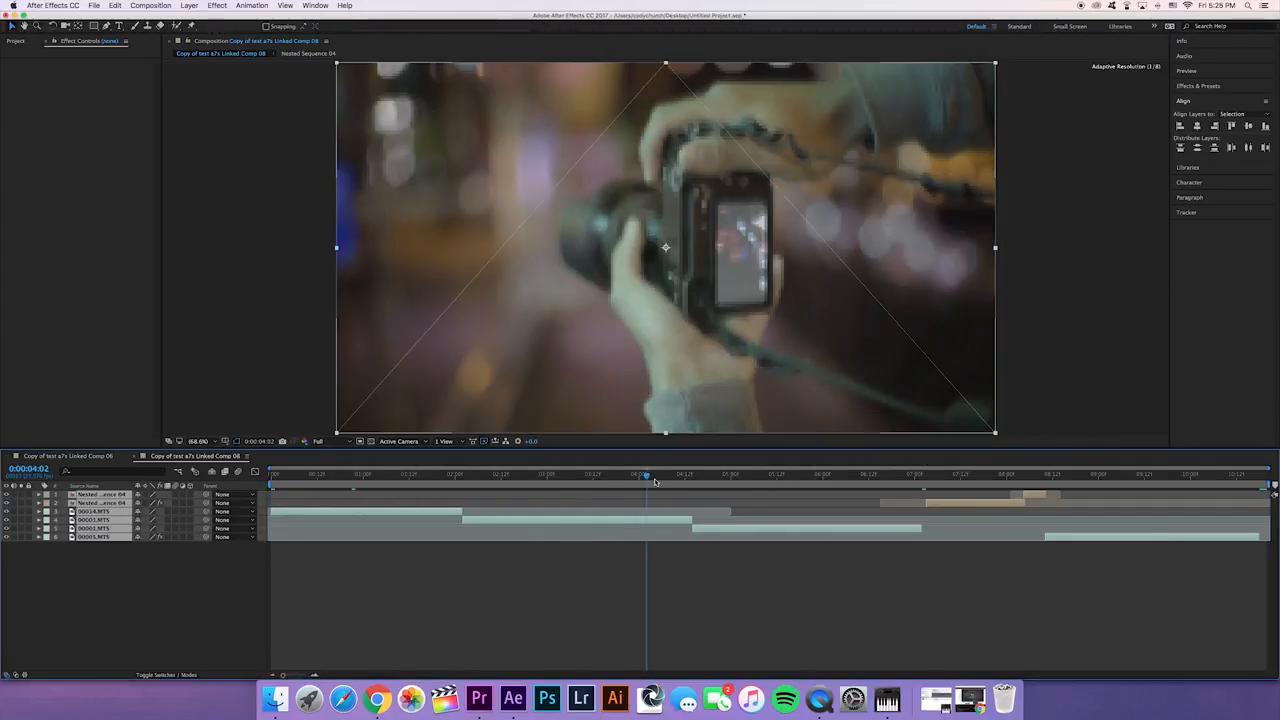
click(670, 474)
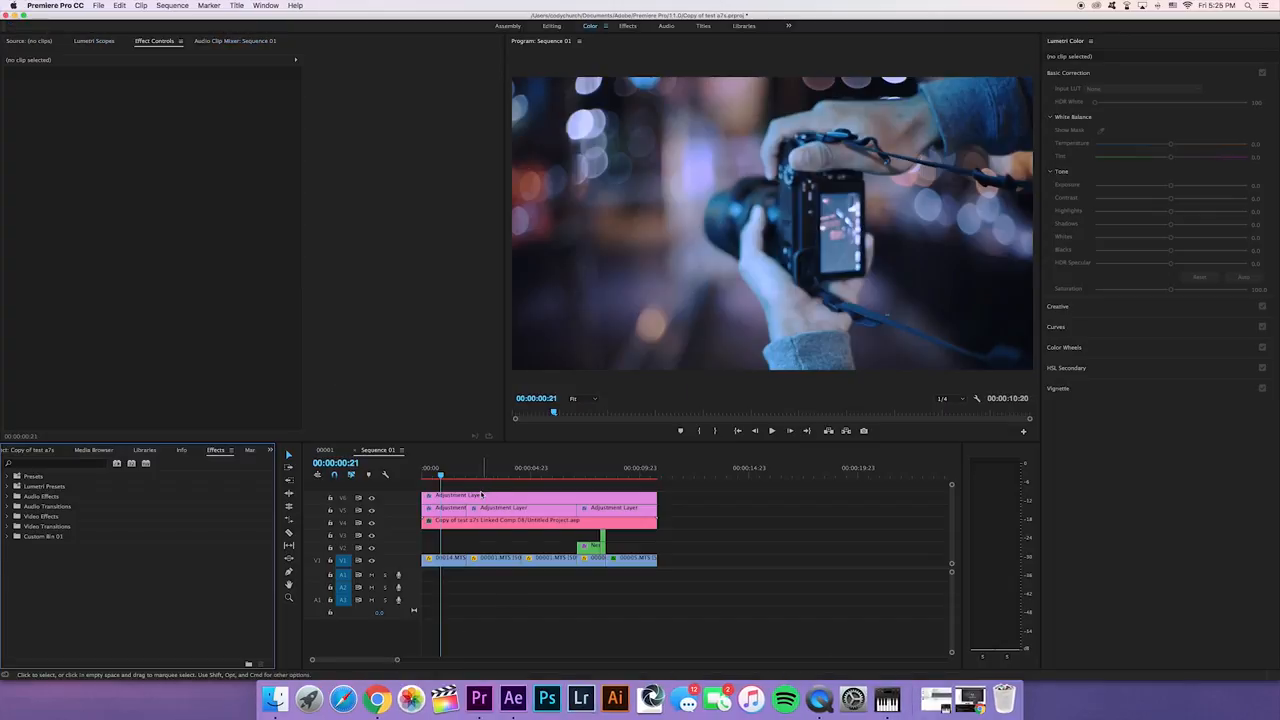
key(cmd+s)
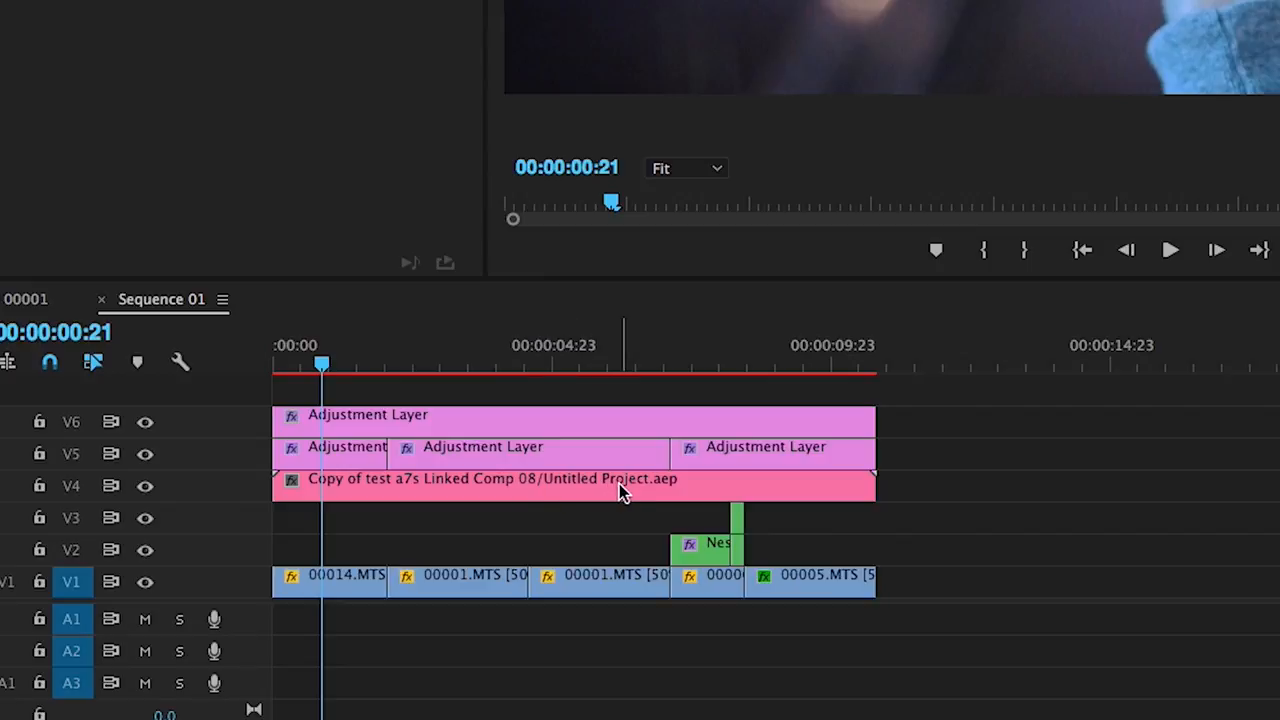
mouse_move(658, 508)
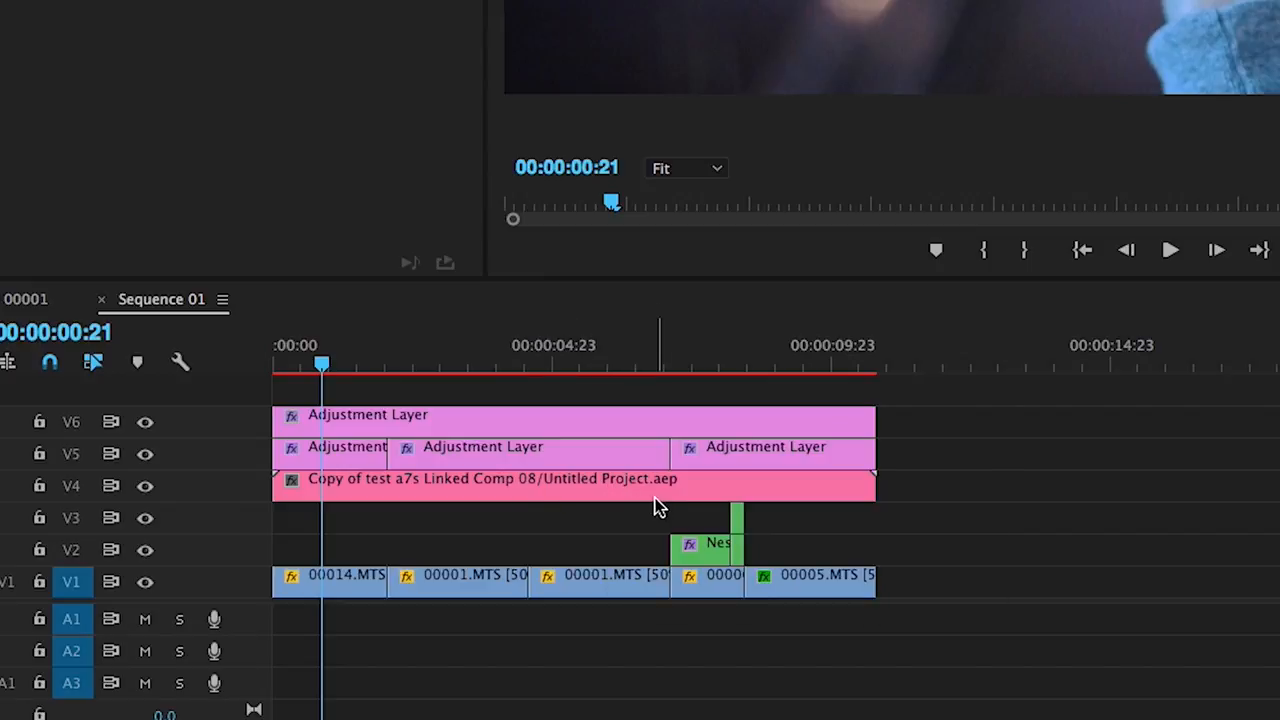
mouse_move(1048, 604)
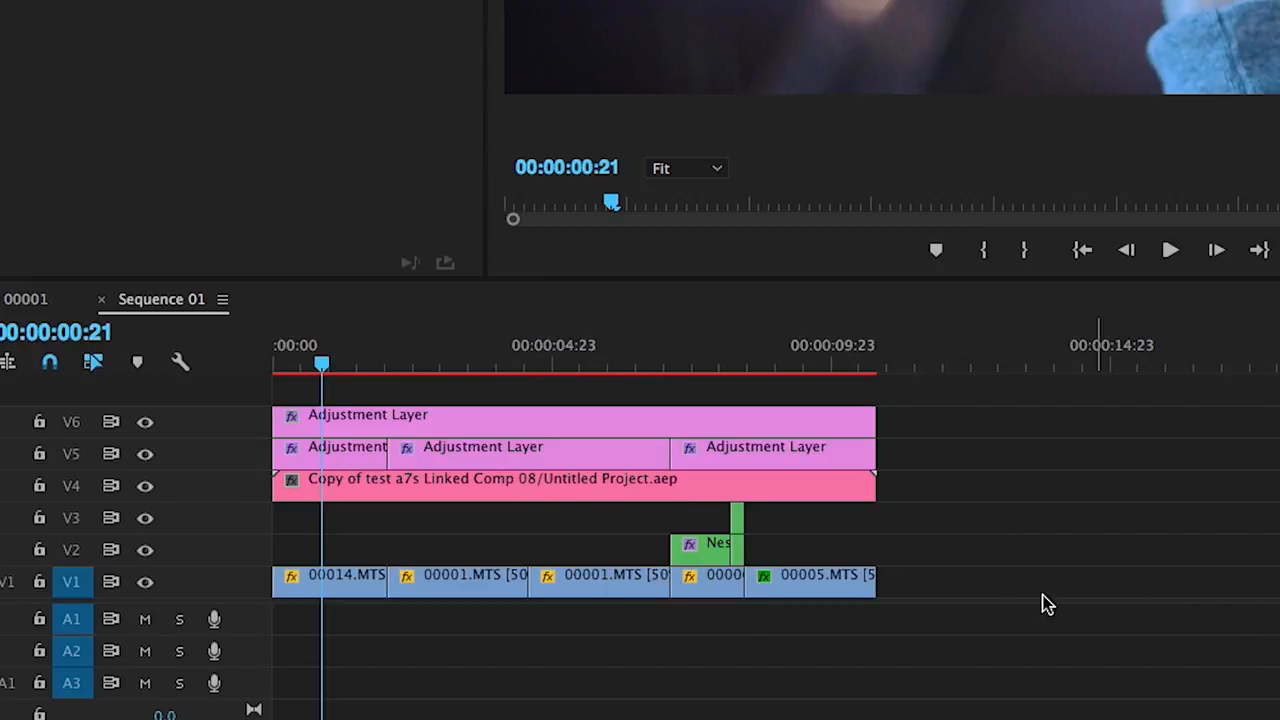
Jump to 00:00:04:00 in the sequence and switch to After Effects
click(456, 488)
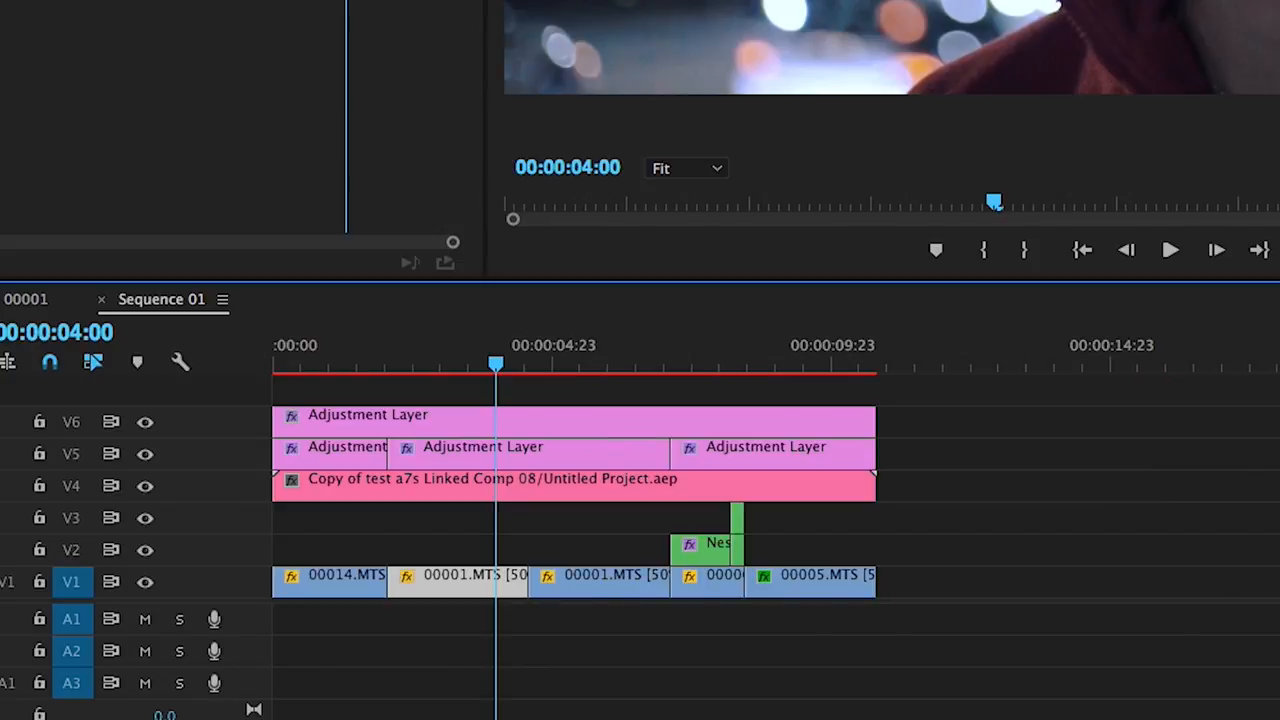
click(450, 696)
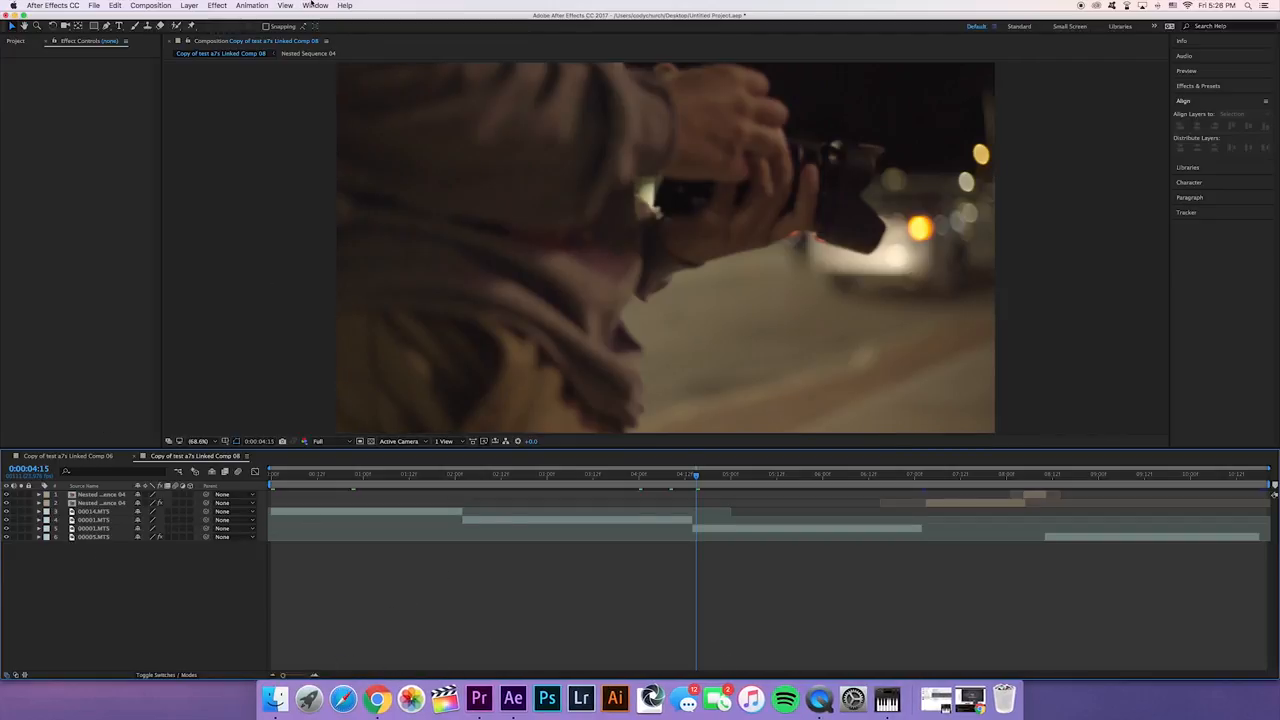
Bring up the Handy Seamless Transitions panel via Window > Extensions and peek into the BOX category
click(316, 4)
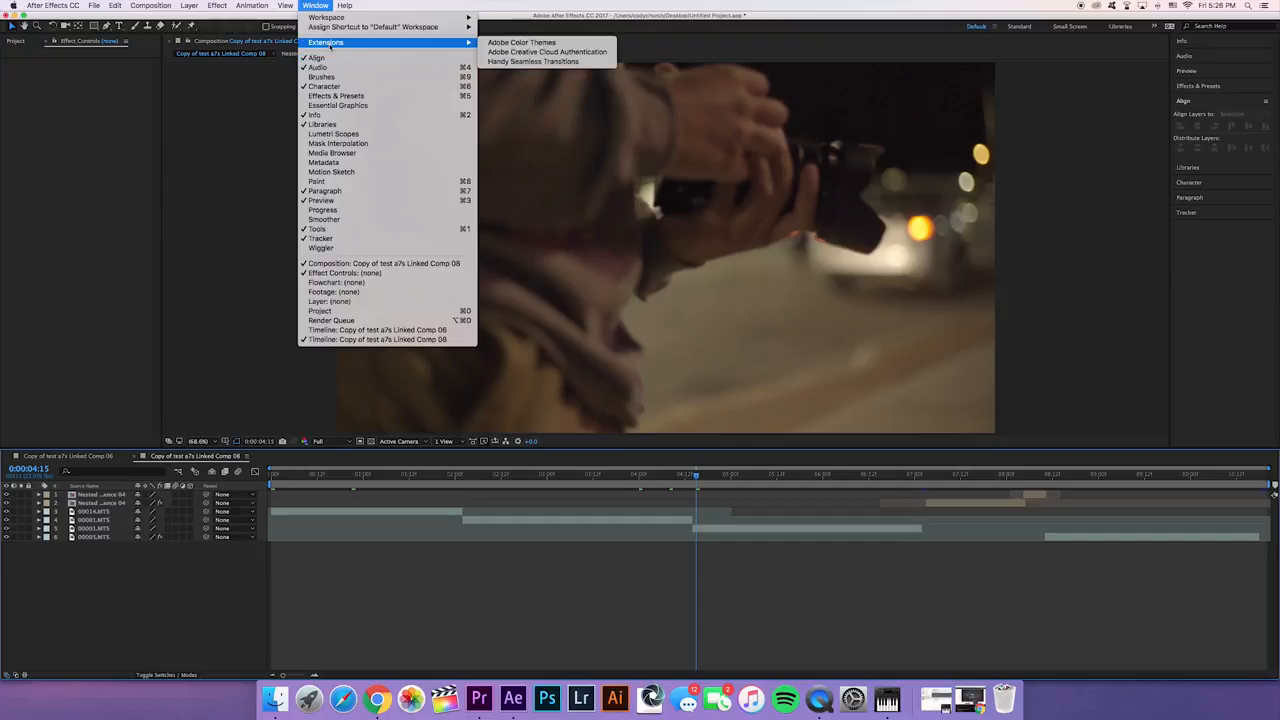
click(556, 64)
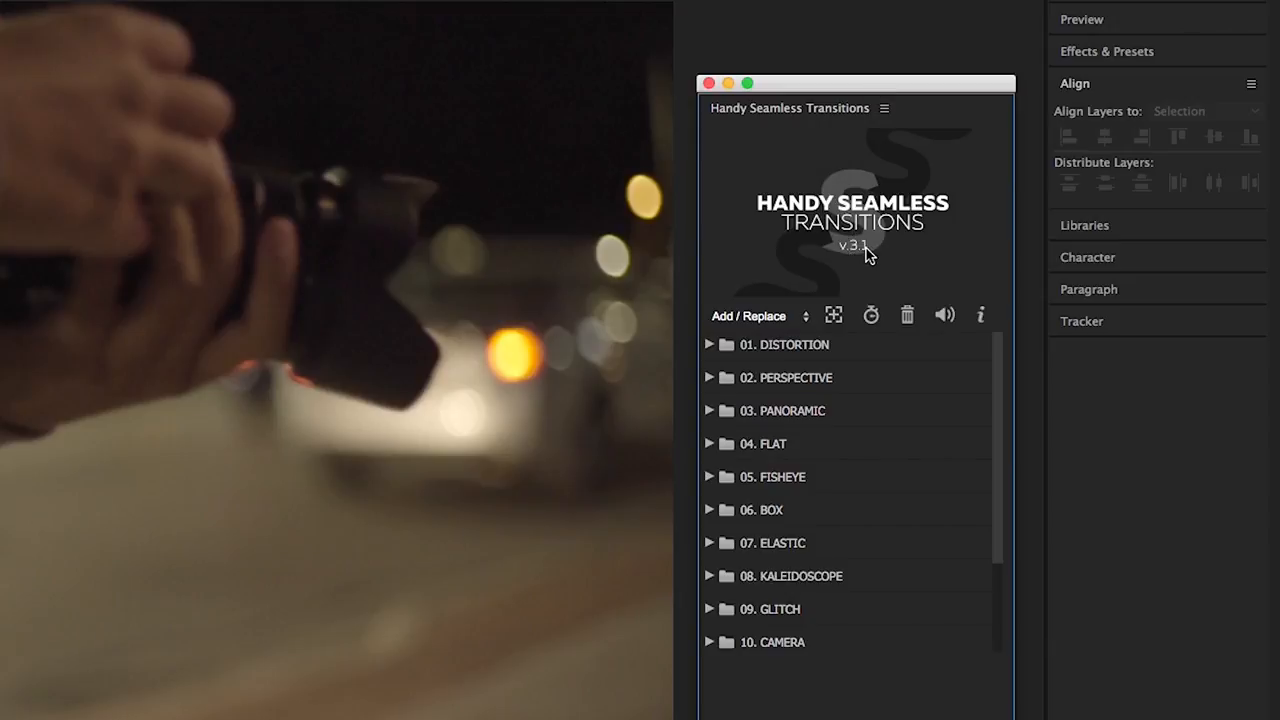
mouse_move(884, 92)
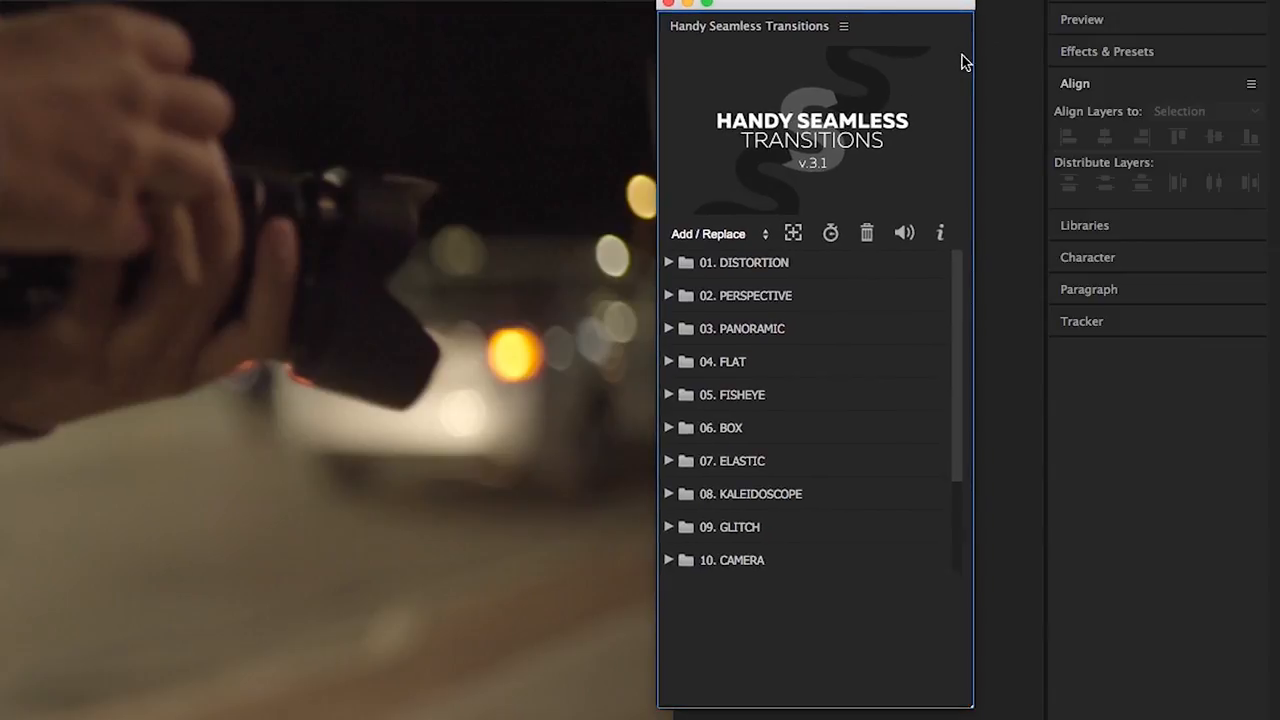
mouse_move(668, 168)
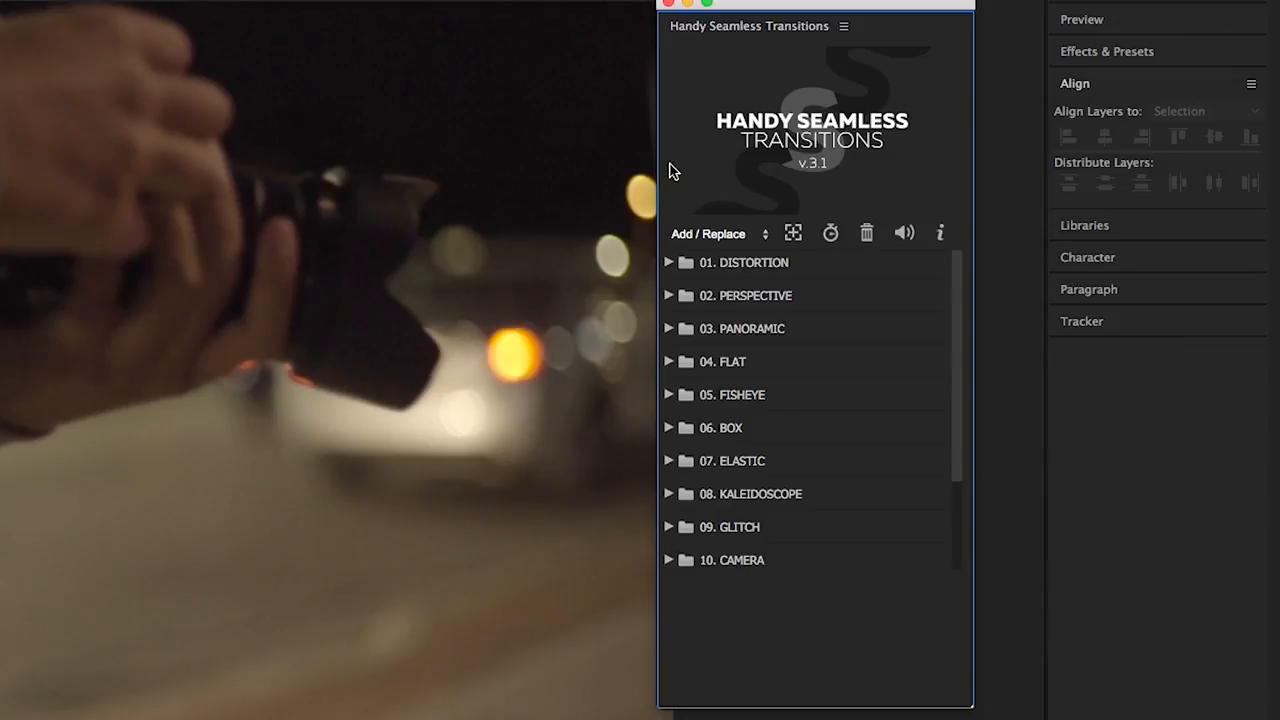
mouse_move(908, 458)
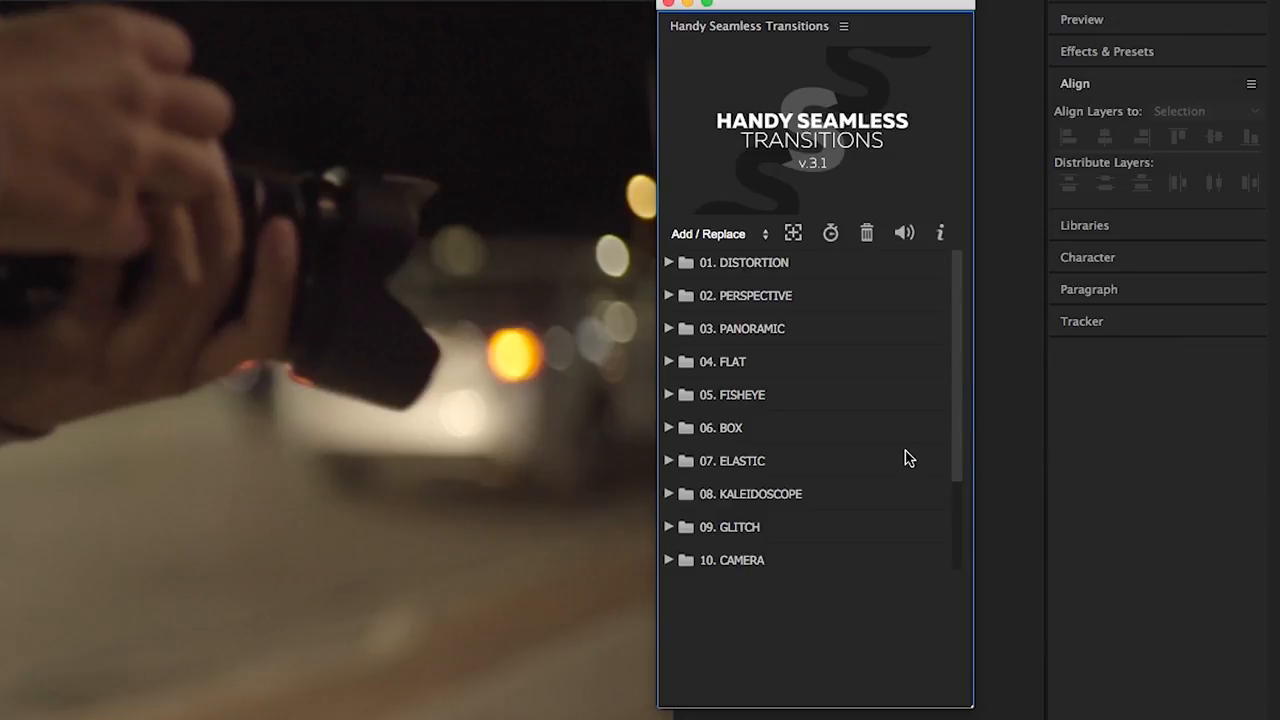
mouse_move(876, 302)
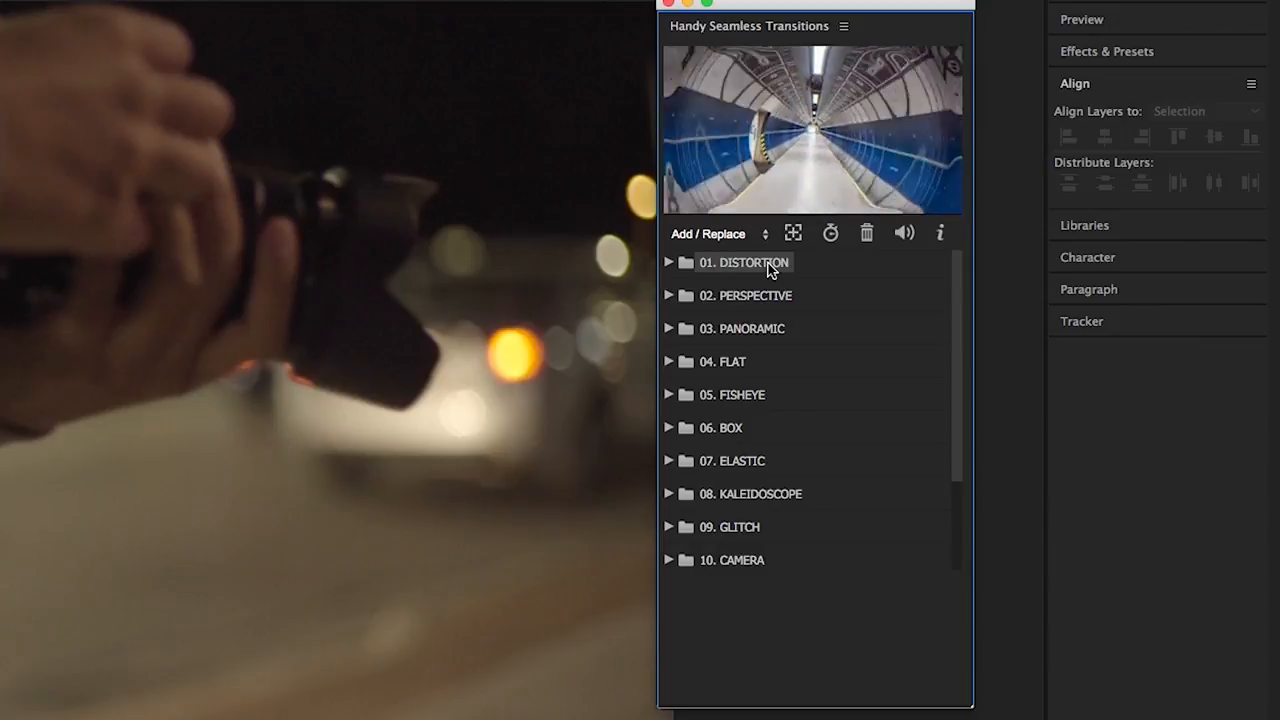
click(744, 296)
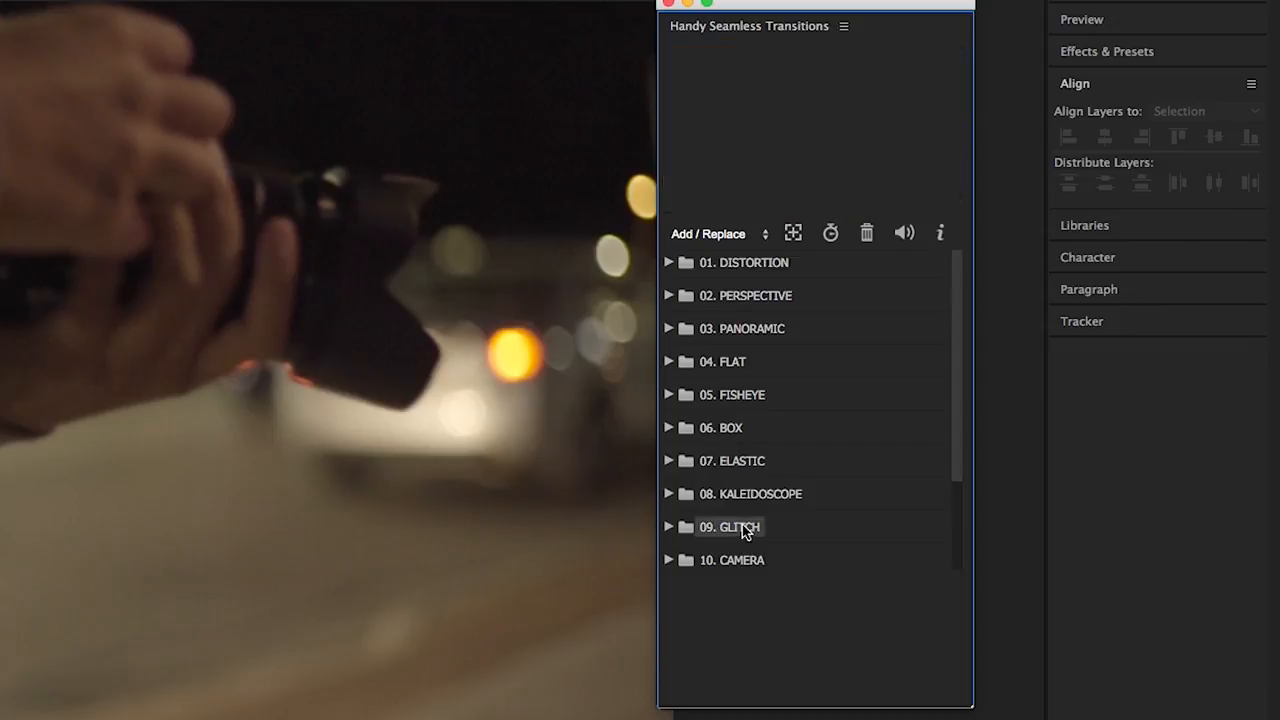
click(730, 528)
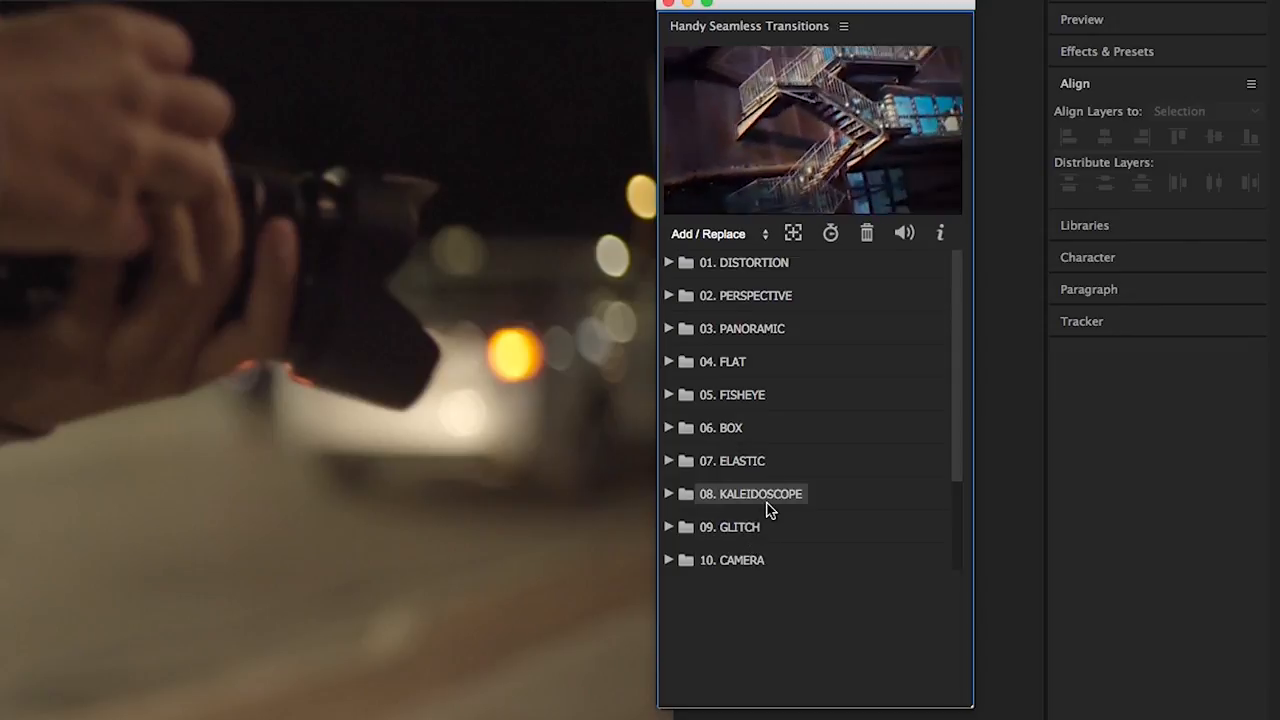
click(668, 428)
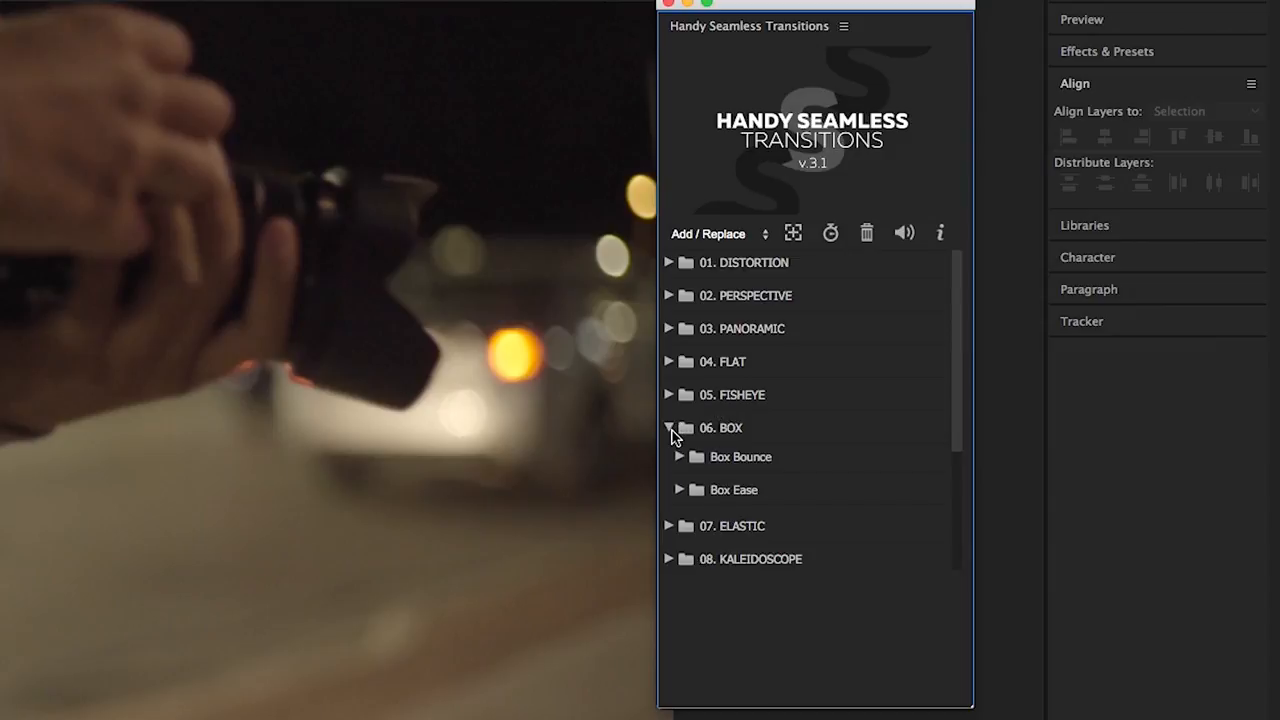
click(668, 262)
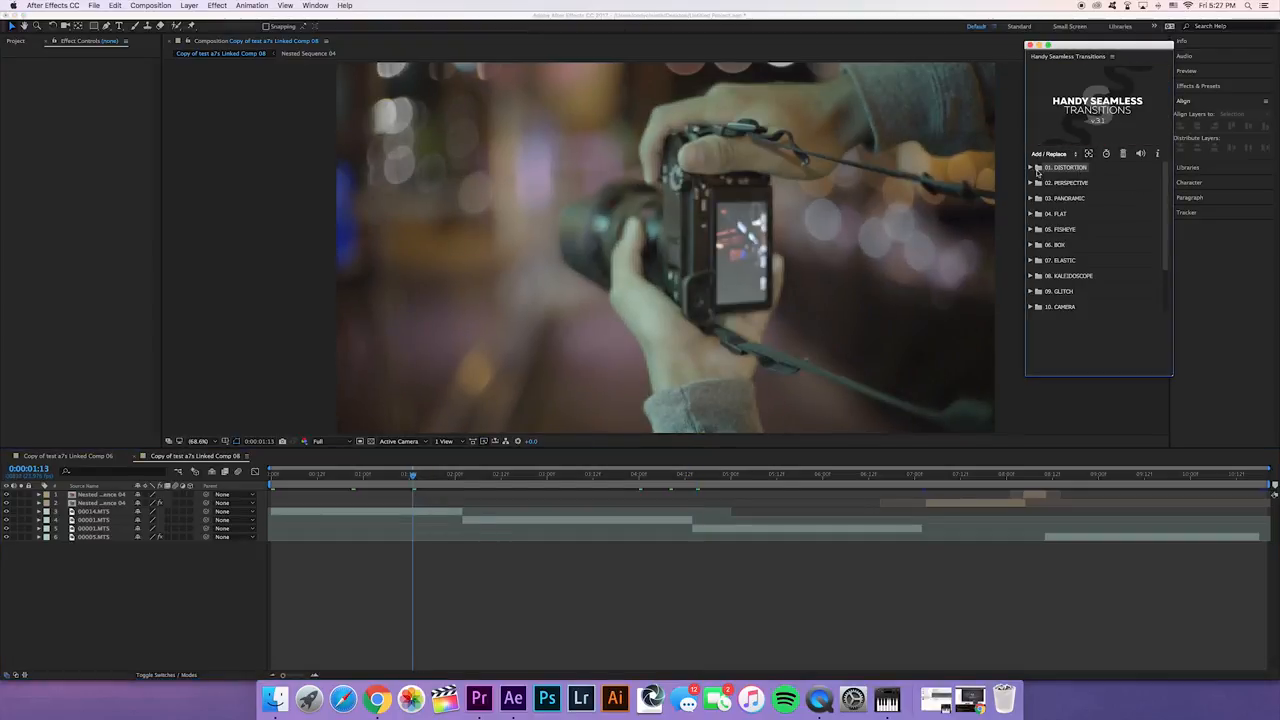
Expand the 10. CAMERA category and its first subfolder in the transitions panel
click(1032, 168)
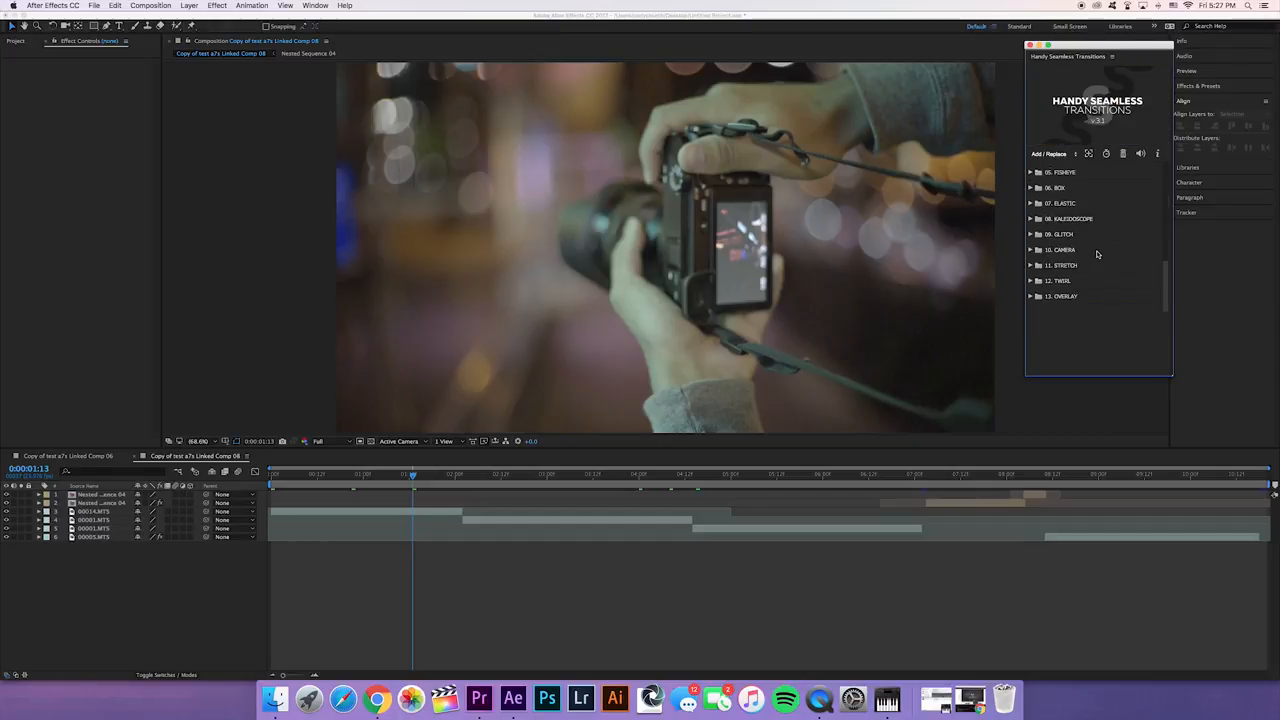
click(1032, 248)
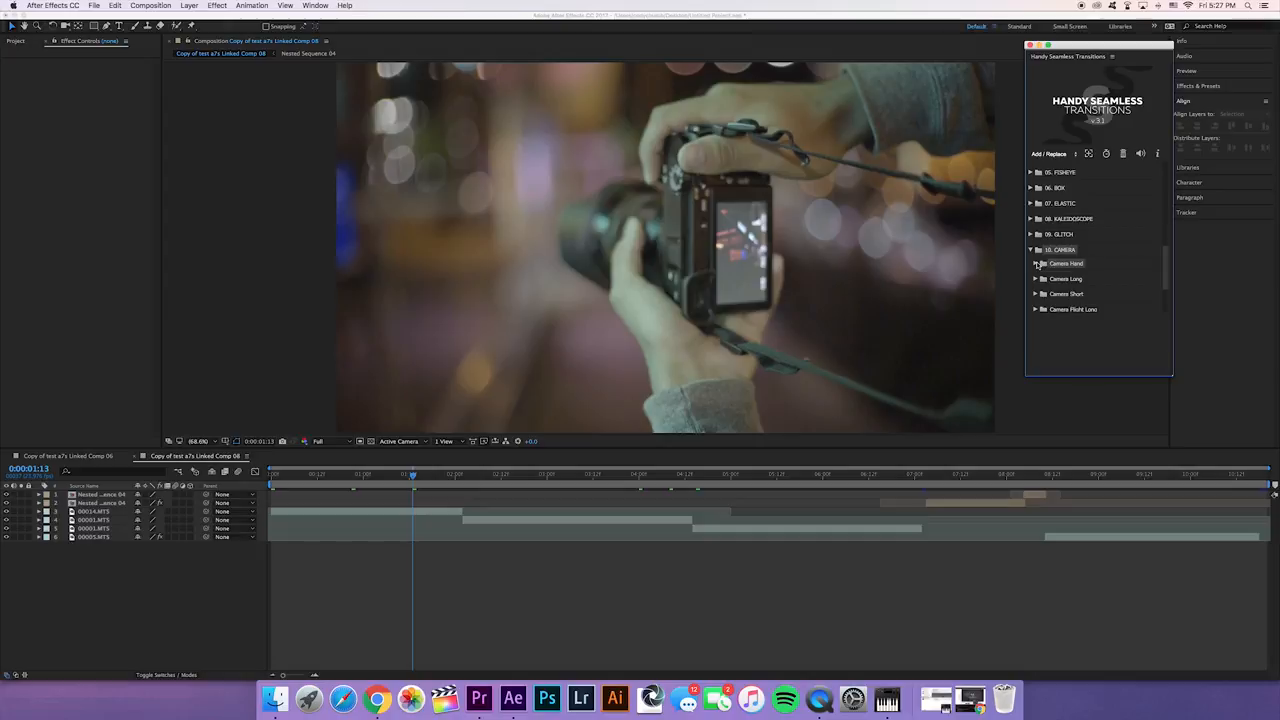
click(1036, 264)
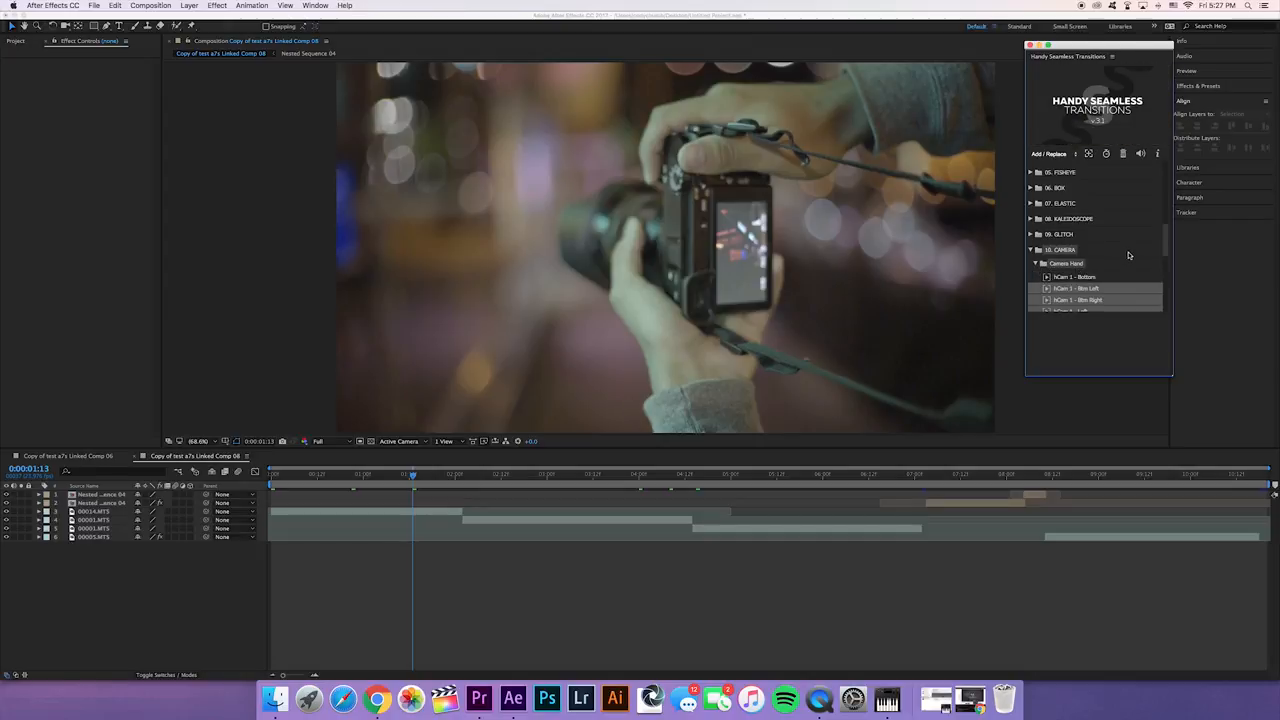
click(314, 4)
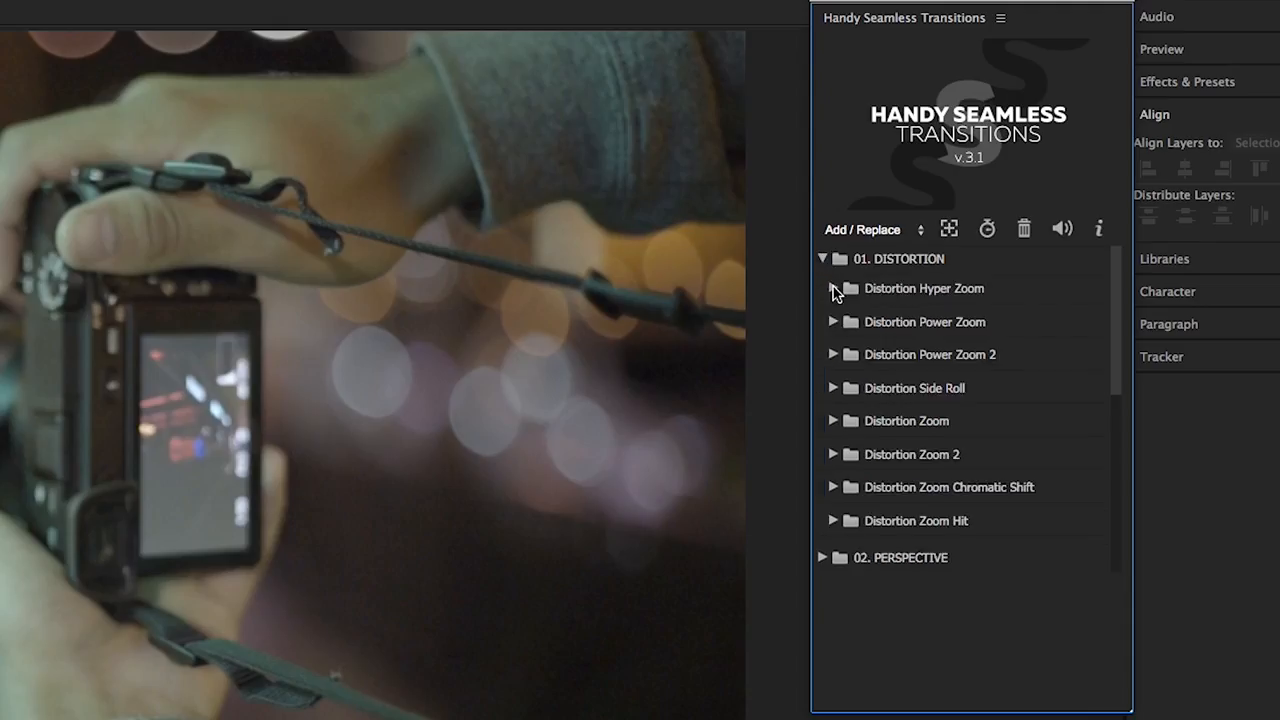
Expand Distortion Hyper Zoom, attempt time remapping and dismiss the no-selection warning
click(832, 288)
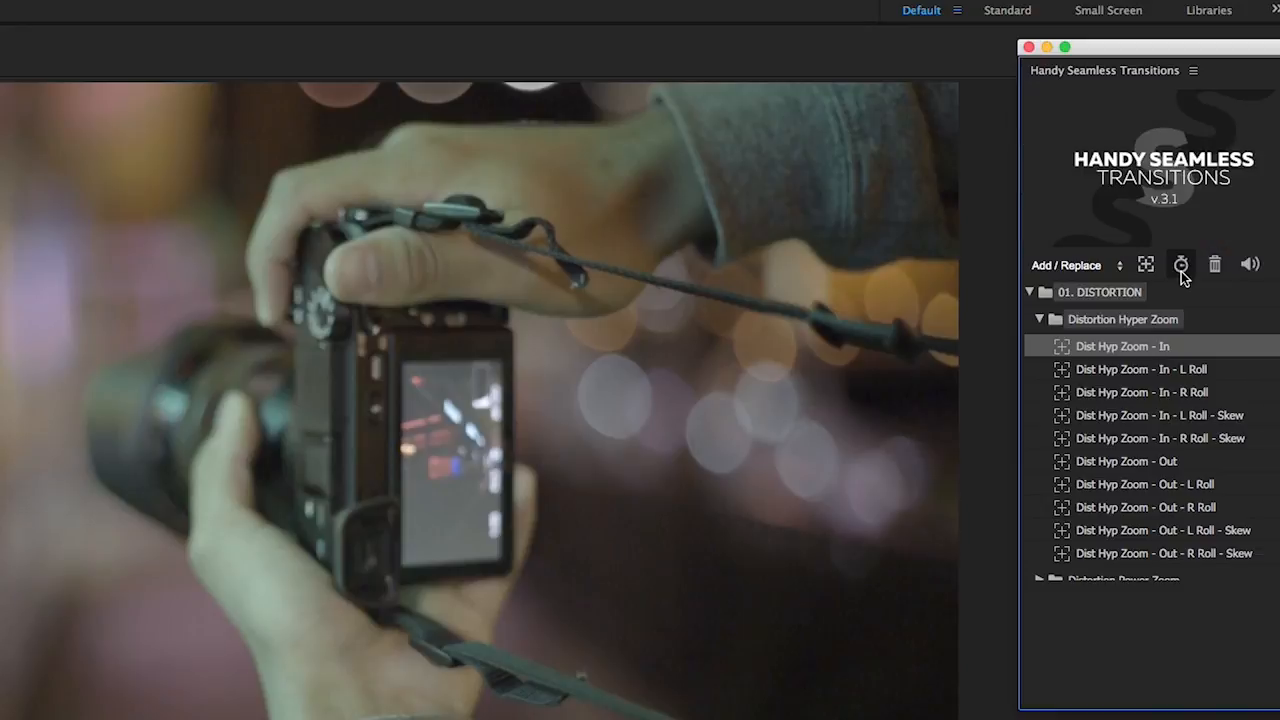
click(1180, 264)
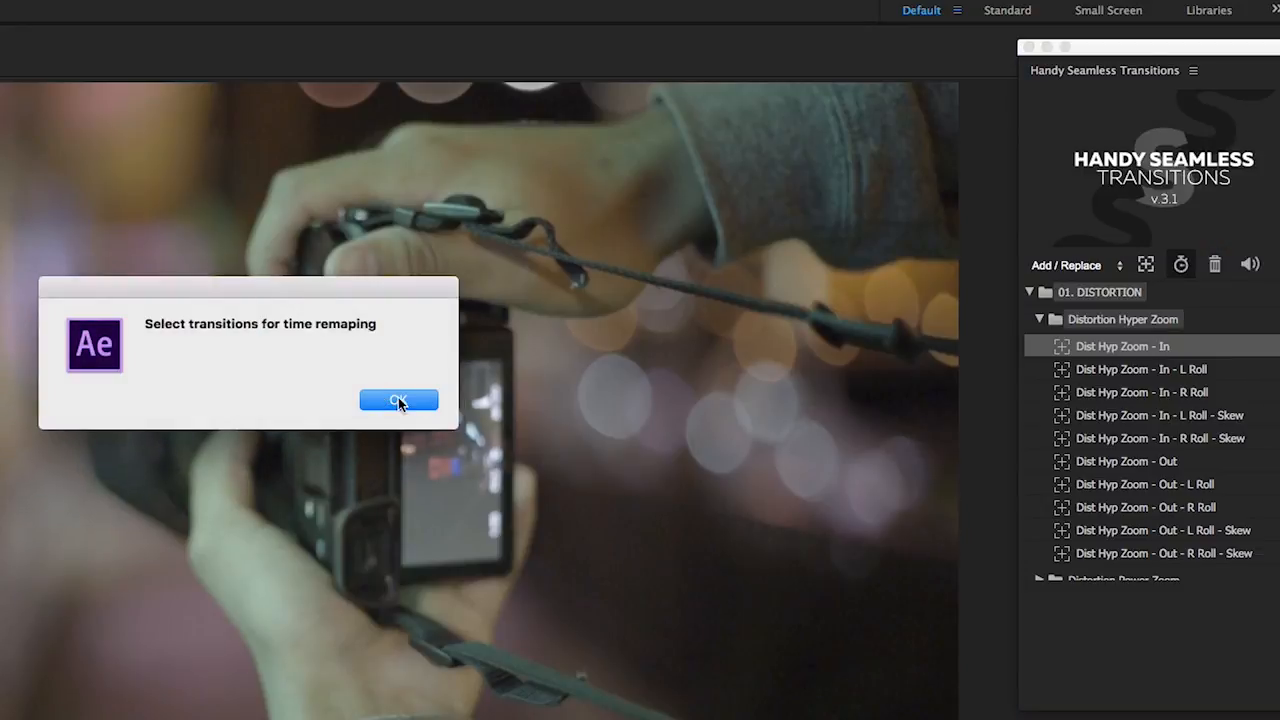
click(398, 400)
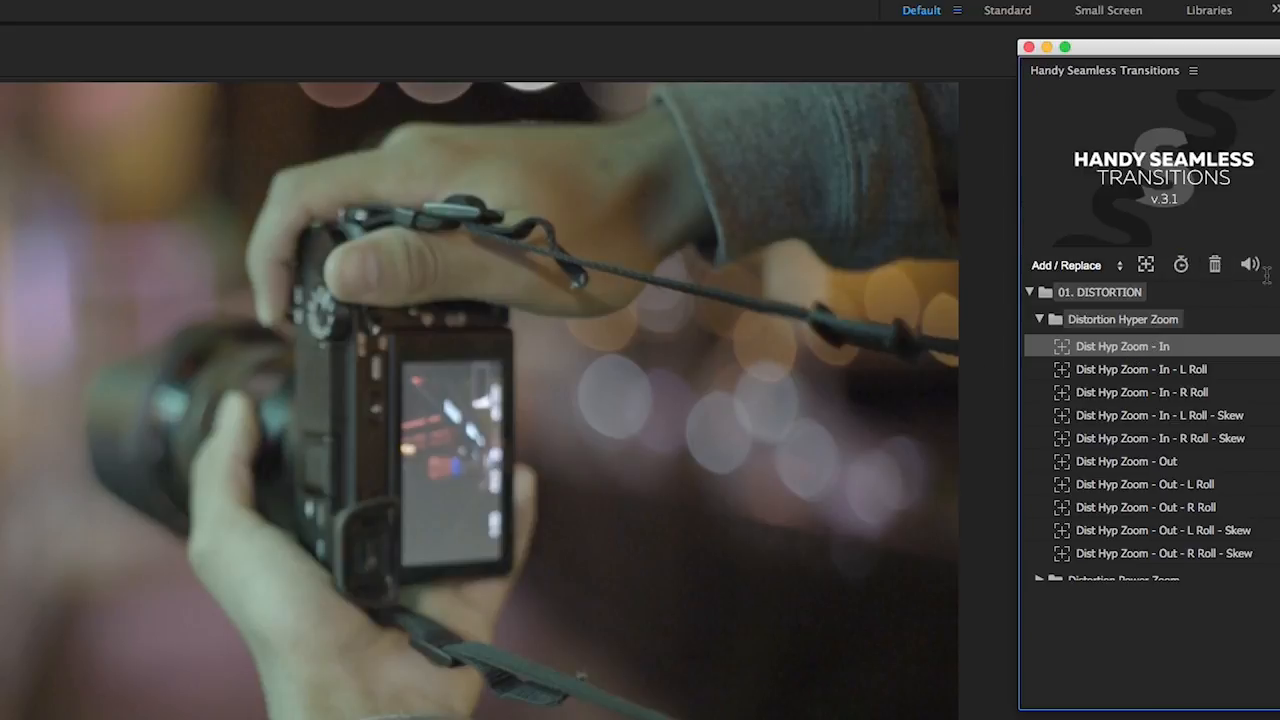
Mute the preview sound and preview the Dist Hyp Zoom - Out transition
click(1248, 264)
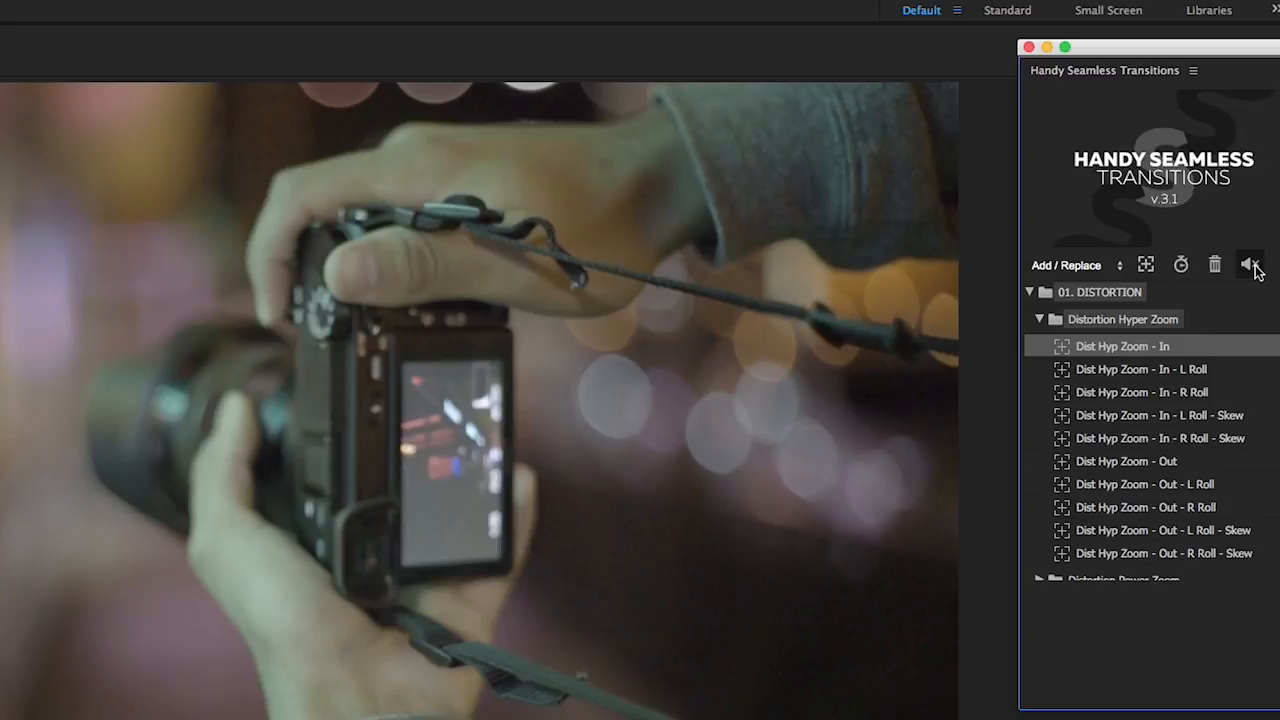
click(1126, 460)
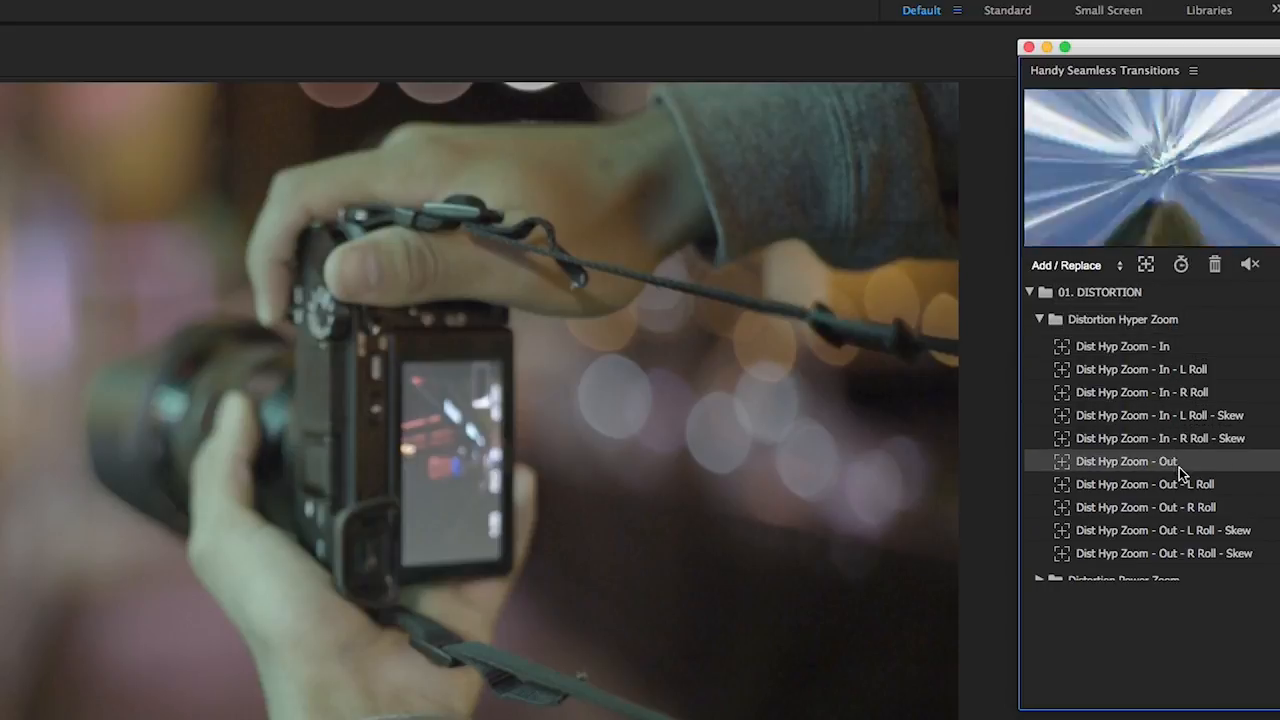
click(1122, 346)
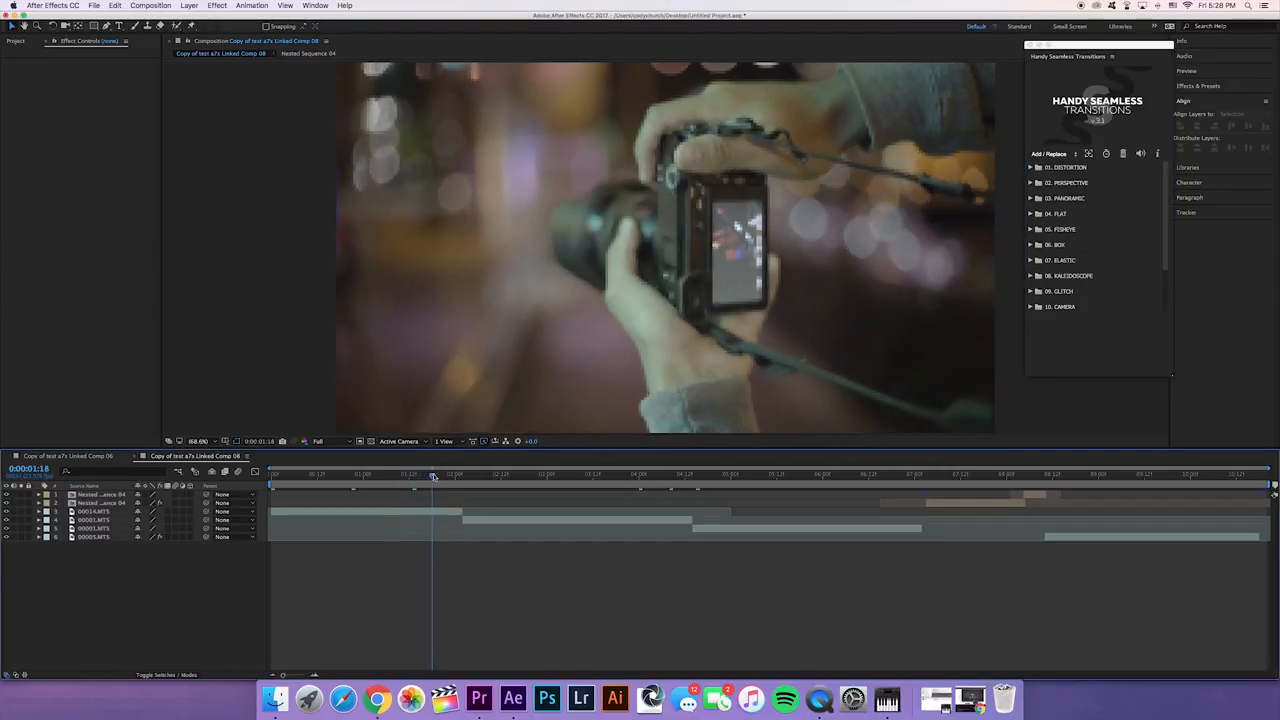
Set preview resolution to Third and scrub frames before and after the first cut
click(320, 442)
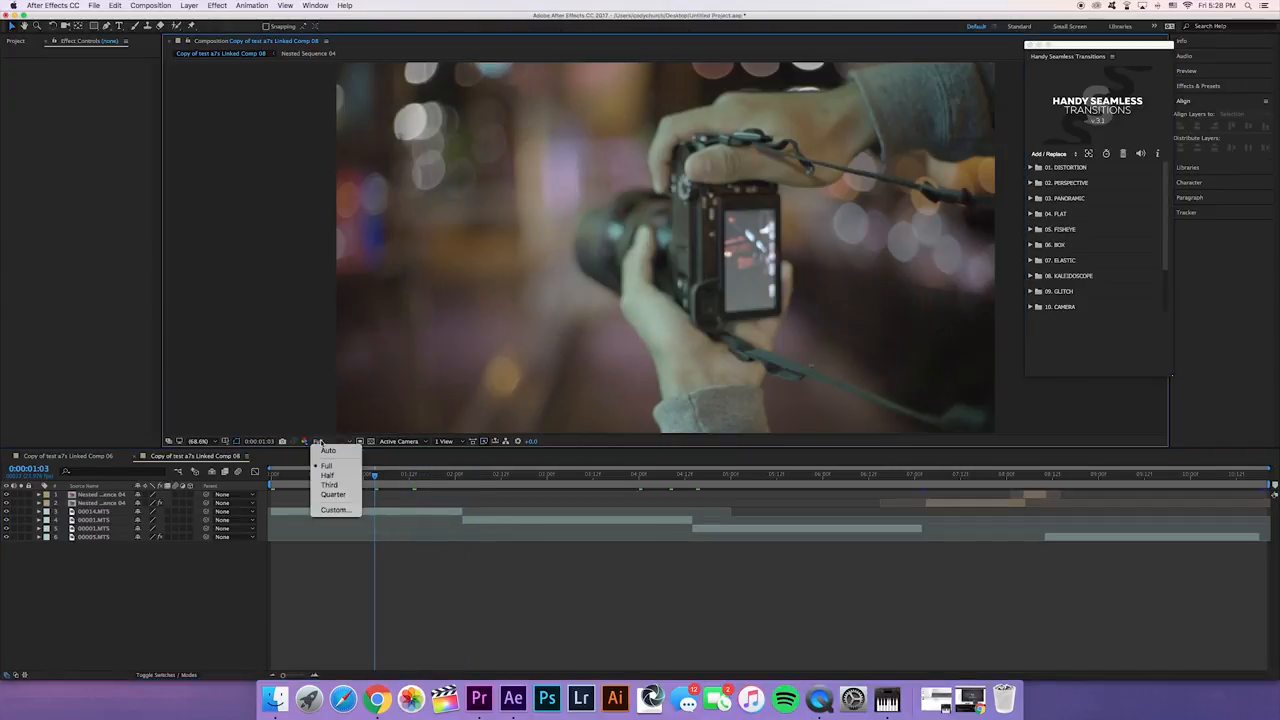
click(328, 486)
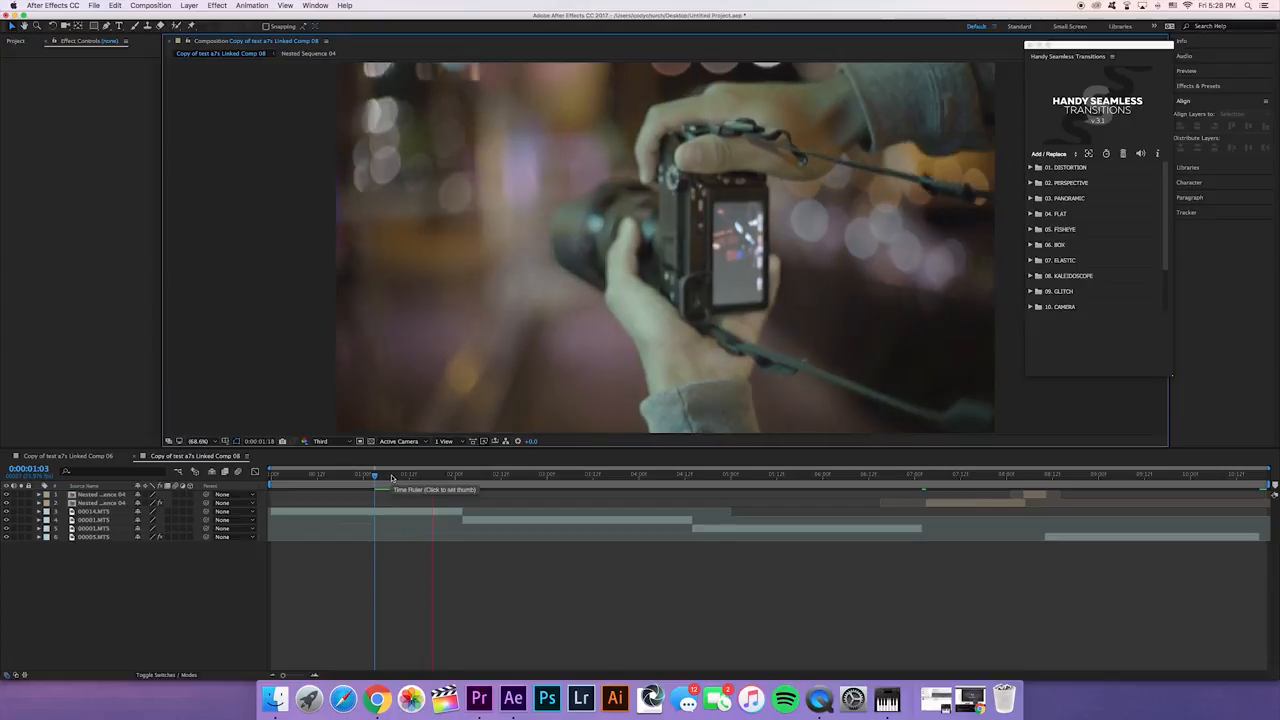
click(378, 474)
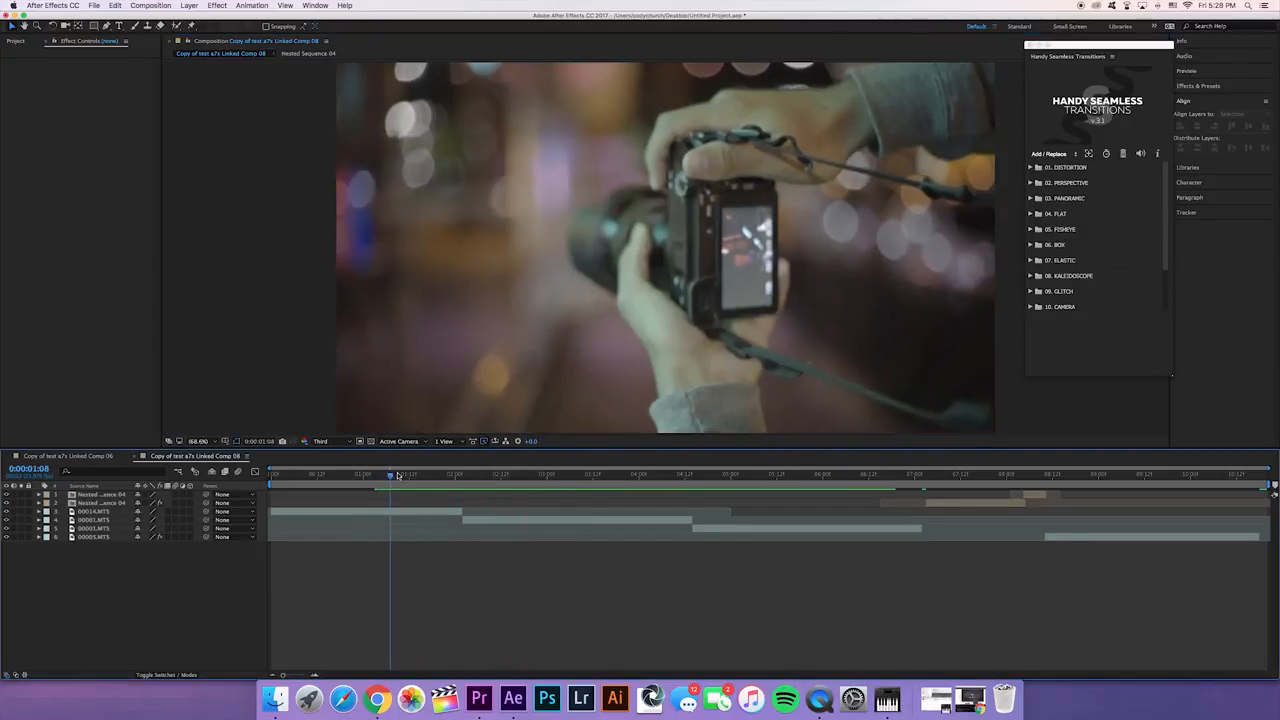
click(490, 476)
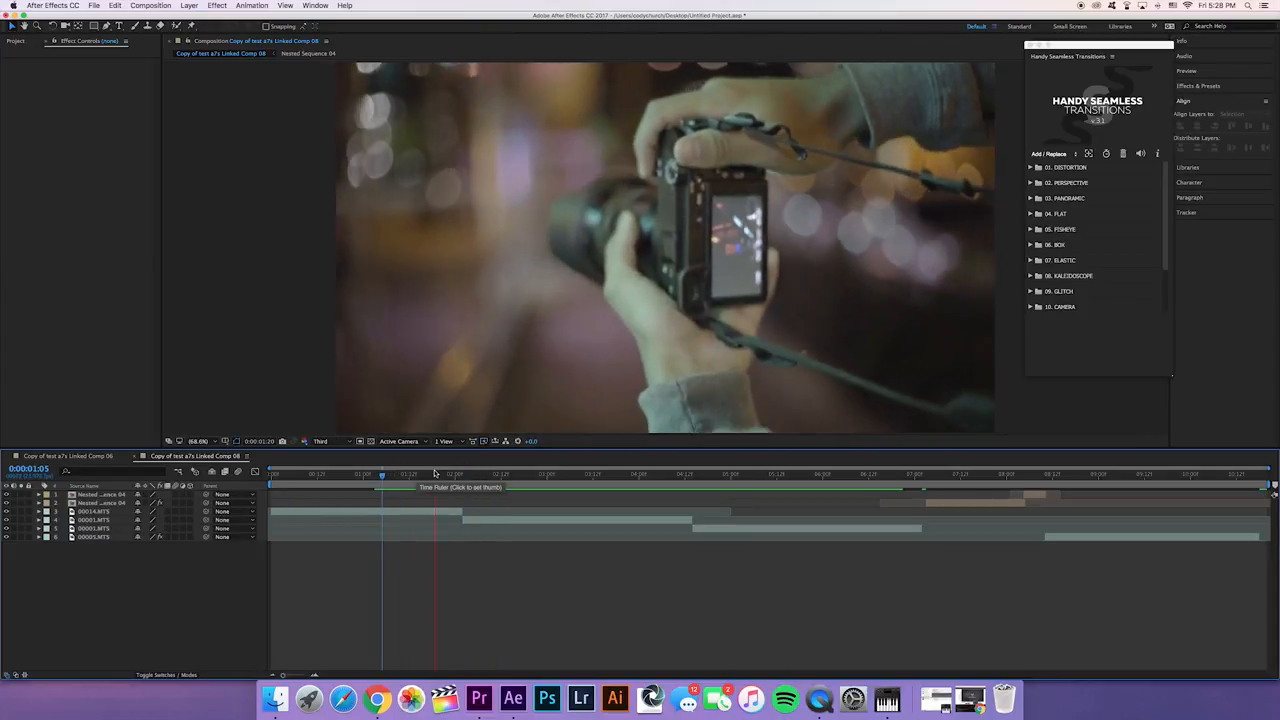
click(536, 474)
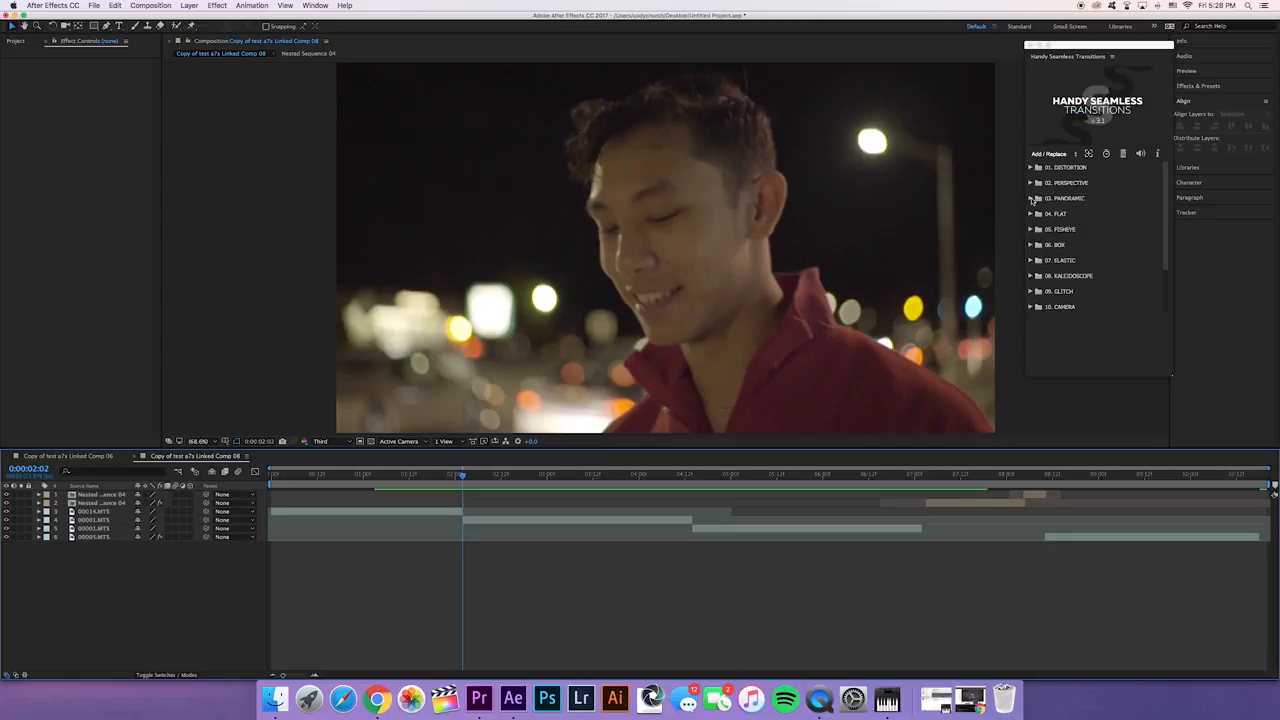
Apply the Pan Short - Top preset from Panoramic > Panoramic Short onto the first cut
click(1032, 198)
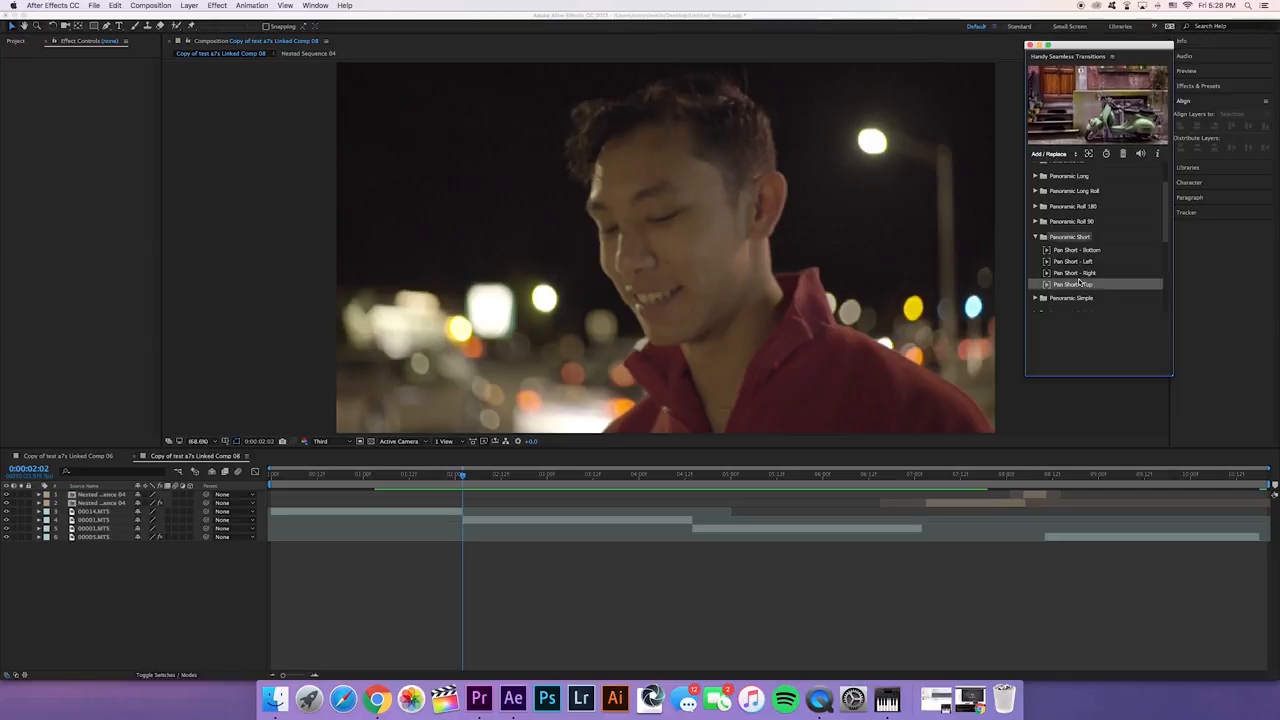
click(1076, 284)
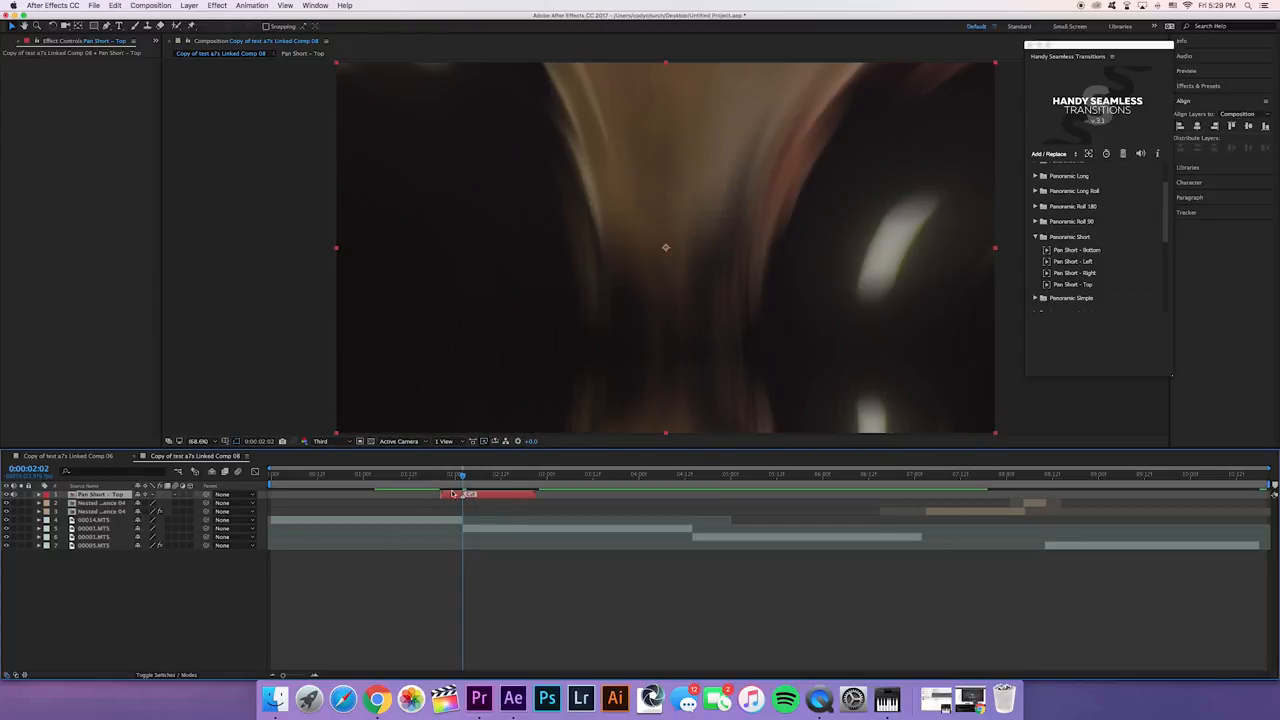
Scrub the time indicator back and forth across the cut to preview the pan movement
drag(460, 474, 420, 474)
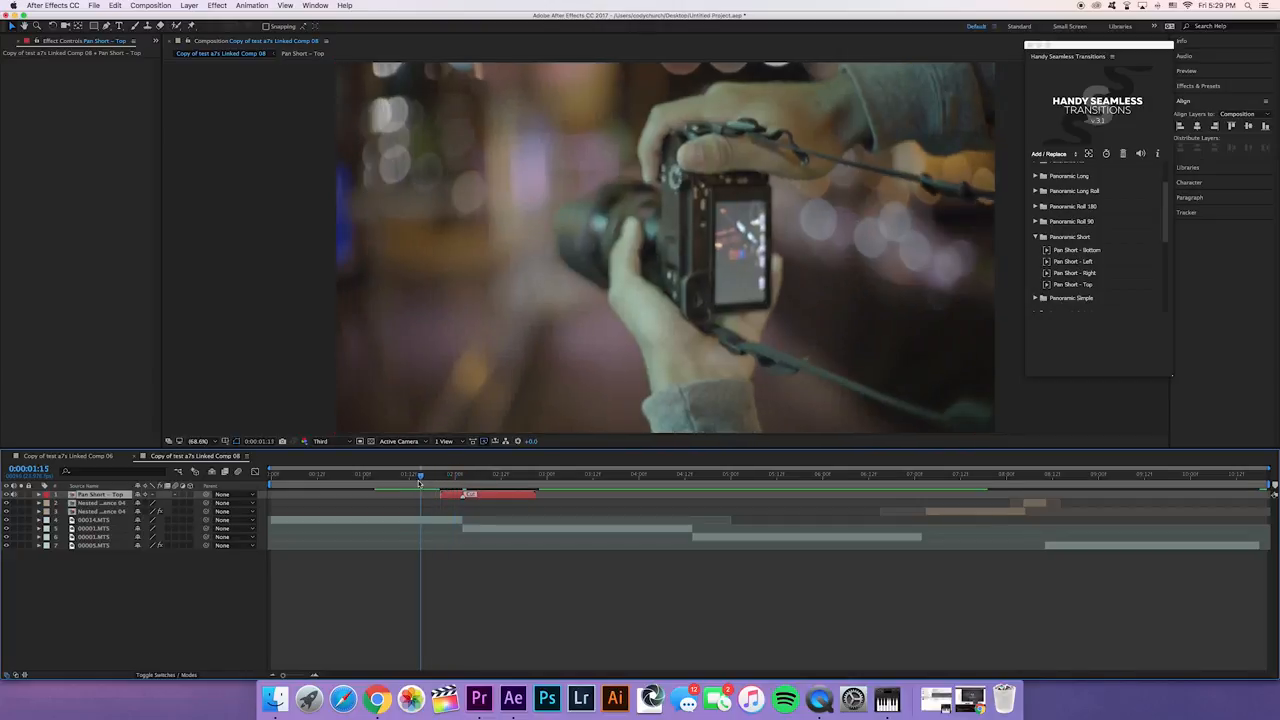
click(420, 474)
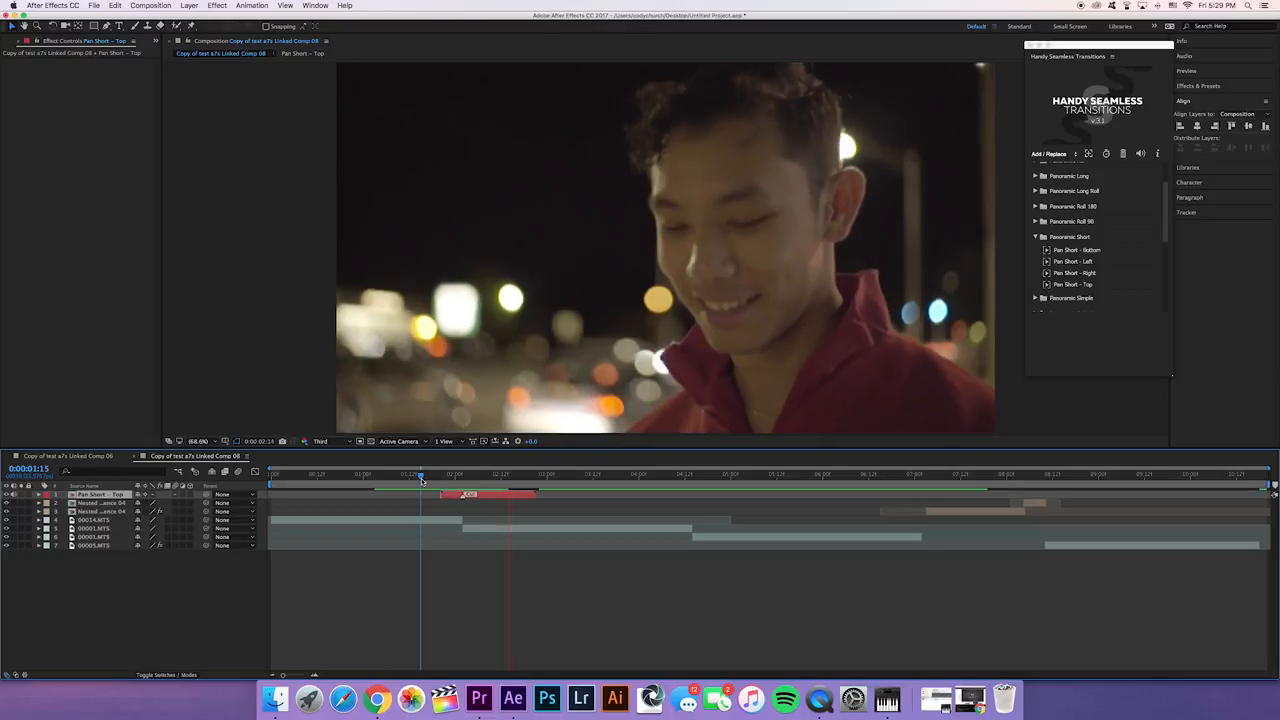
drag(420, 478, 390, 478)
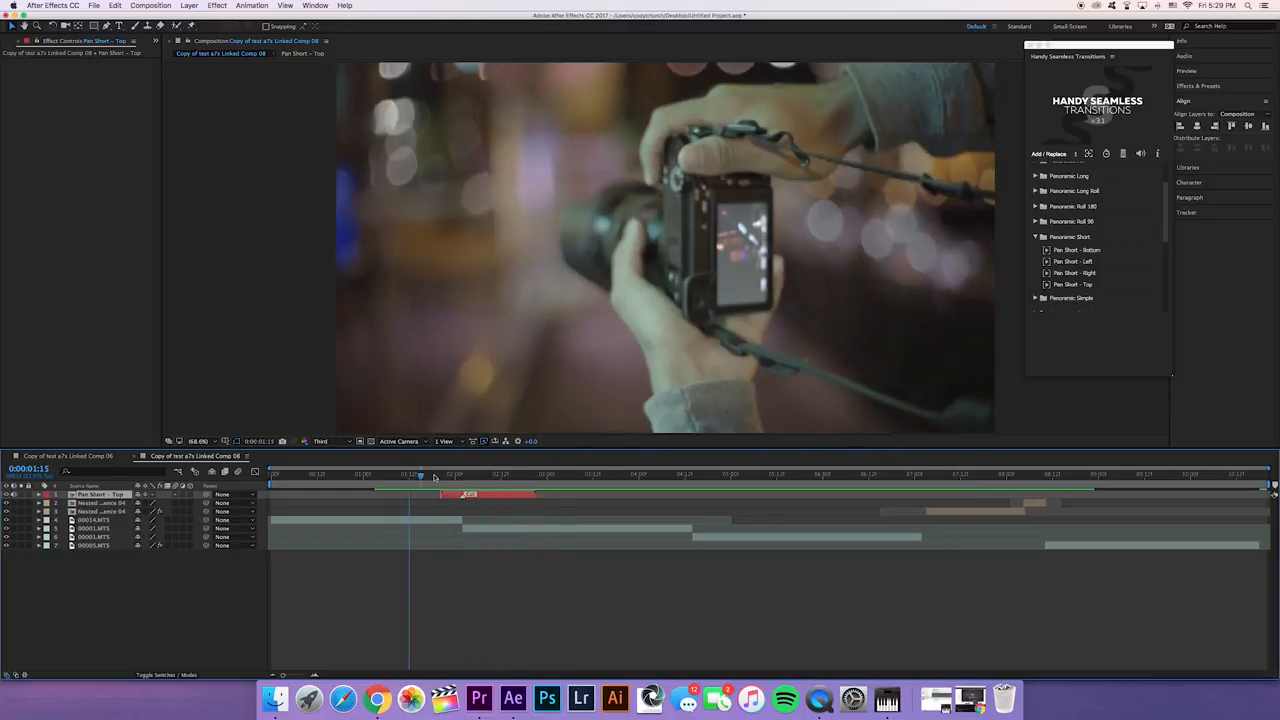
drag(420, 474, 416, 474)
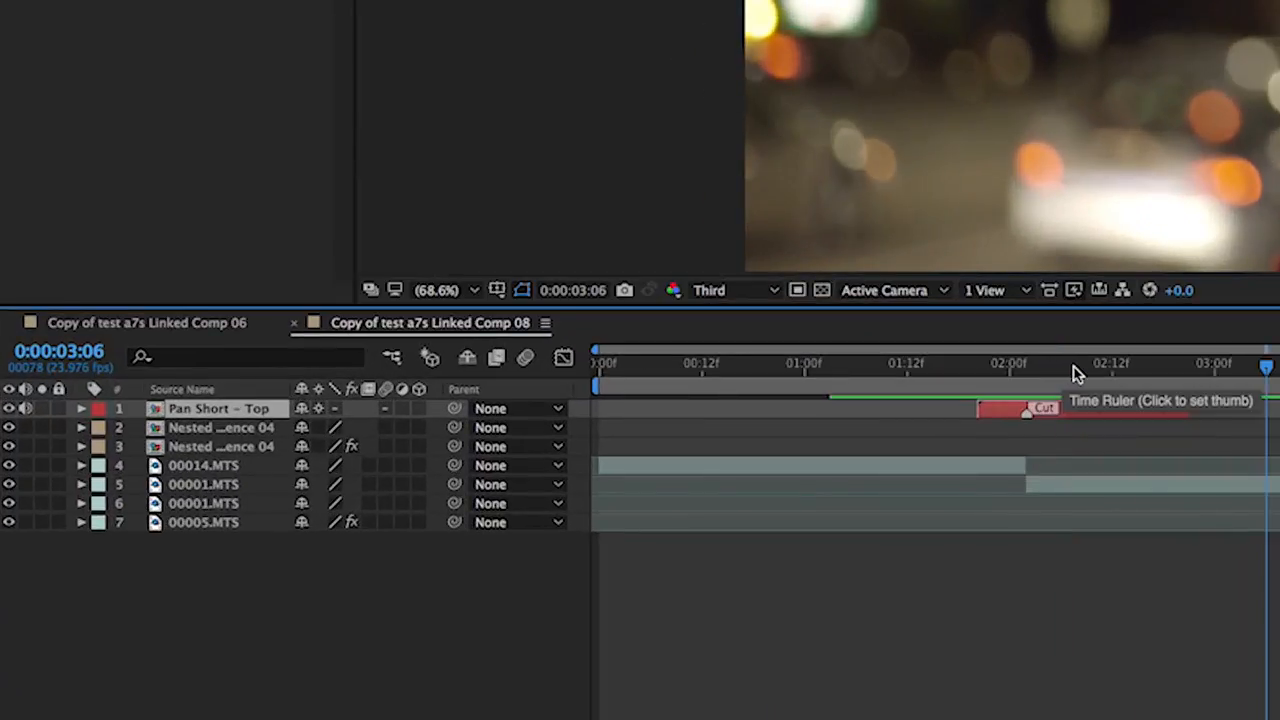
Twirl open layer 1 Pan Short - Top and its Audio group to view the -191 dB Audio Levels
click(940, 364)
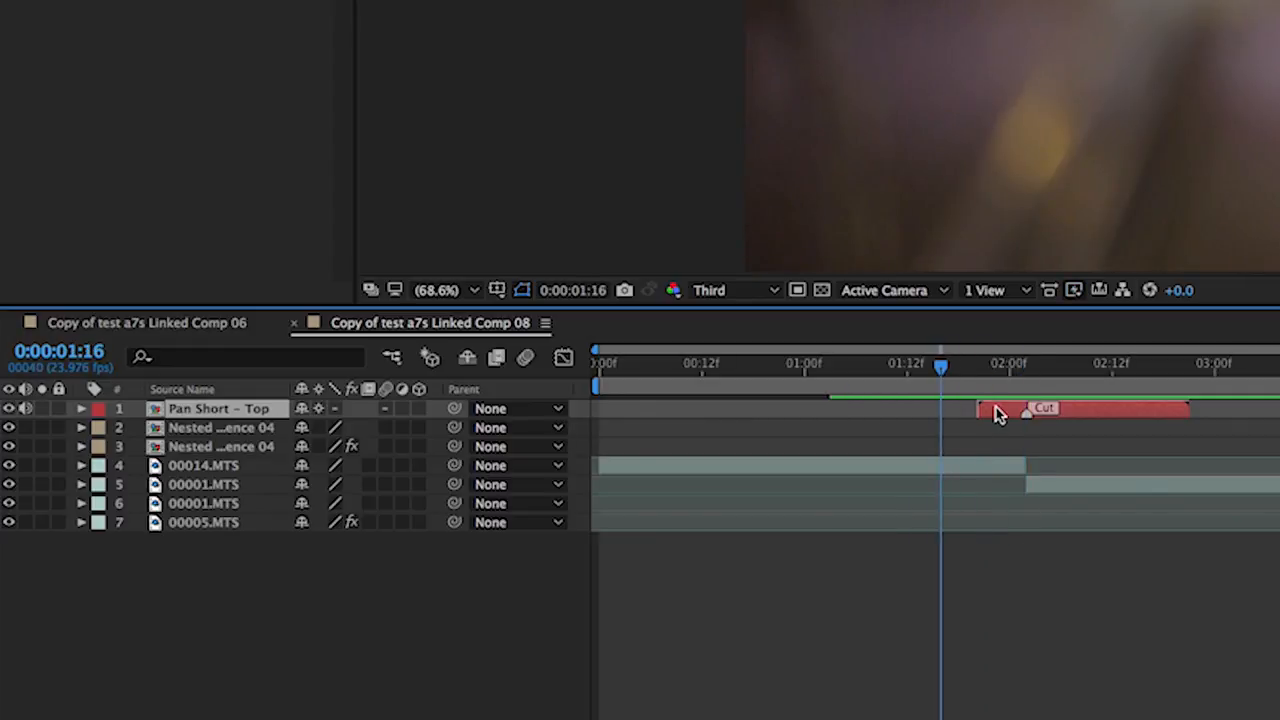
click(80, 408)
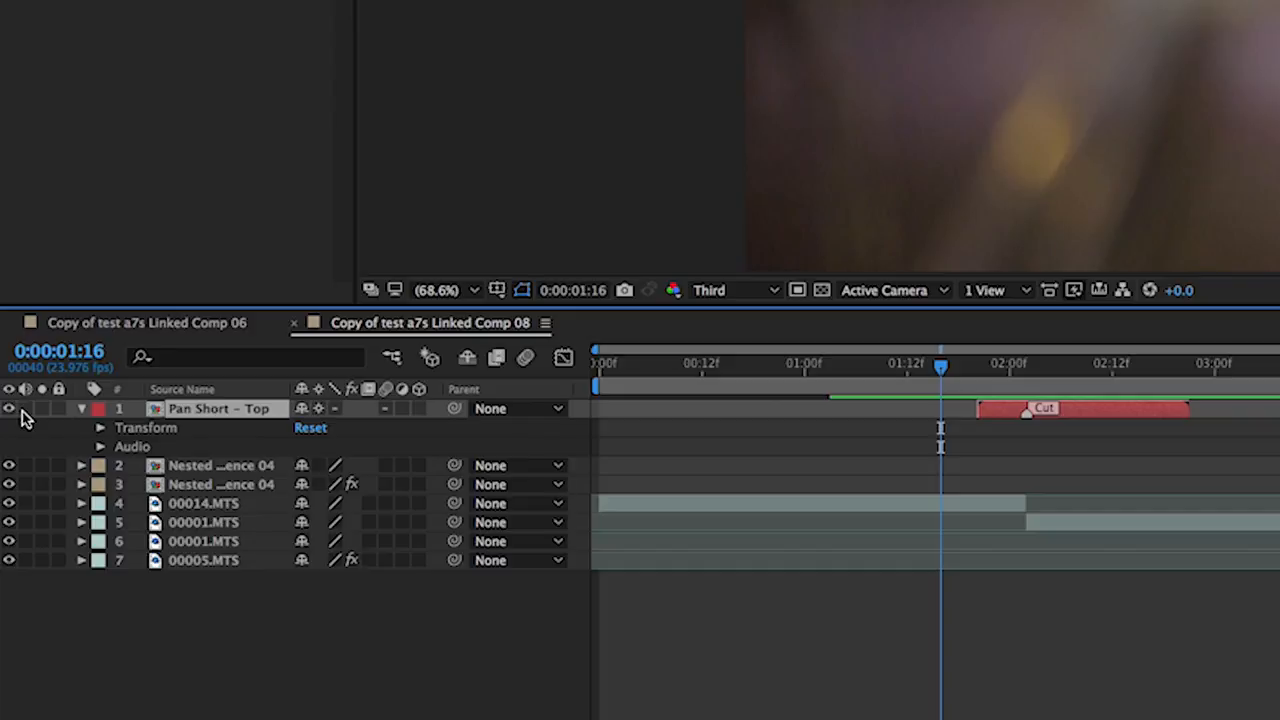
click(100, 446)
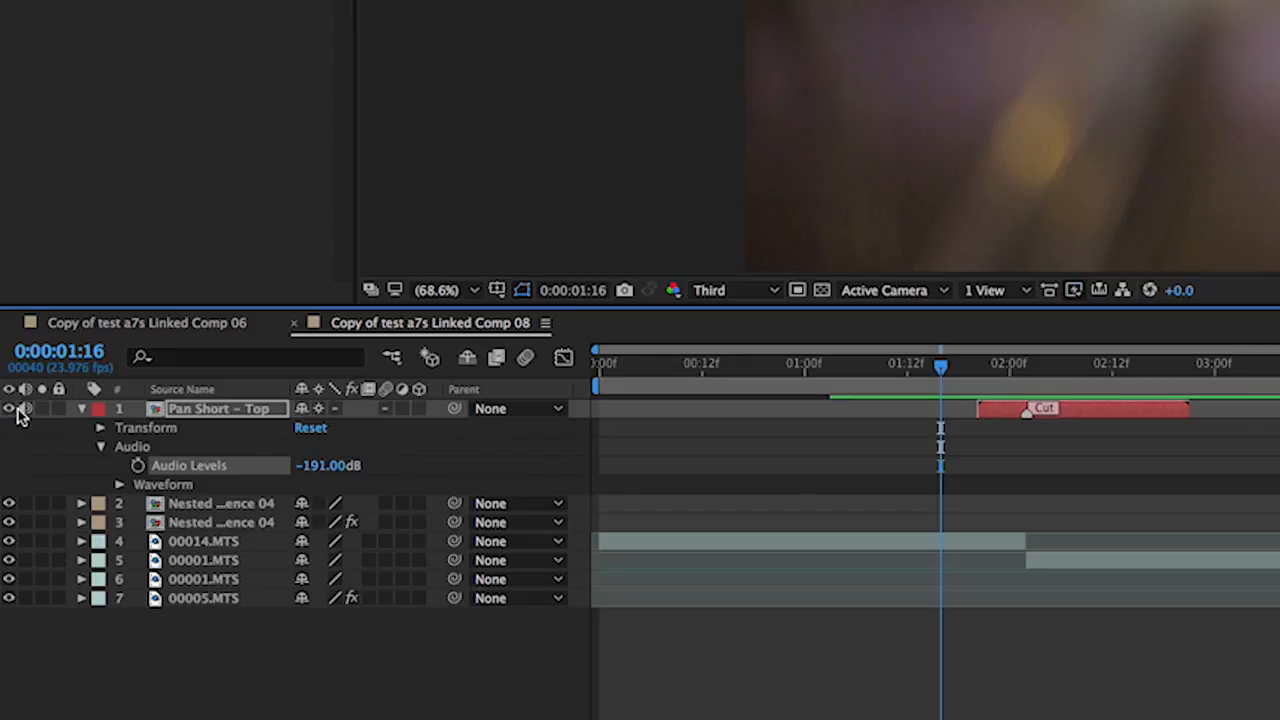
double_click(328, 464)
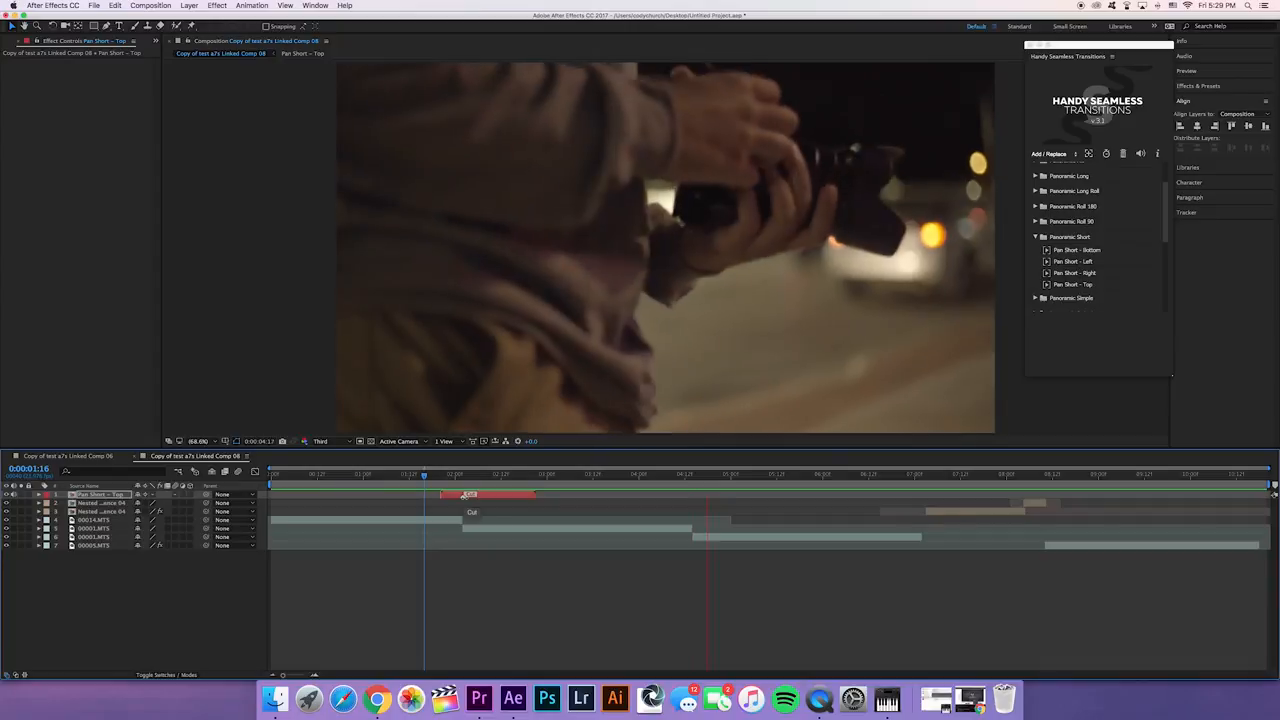
Apply a Perspective Side 60 variant on the second cut and check the frames around it
click(690, 474)
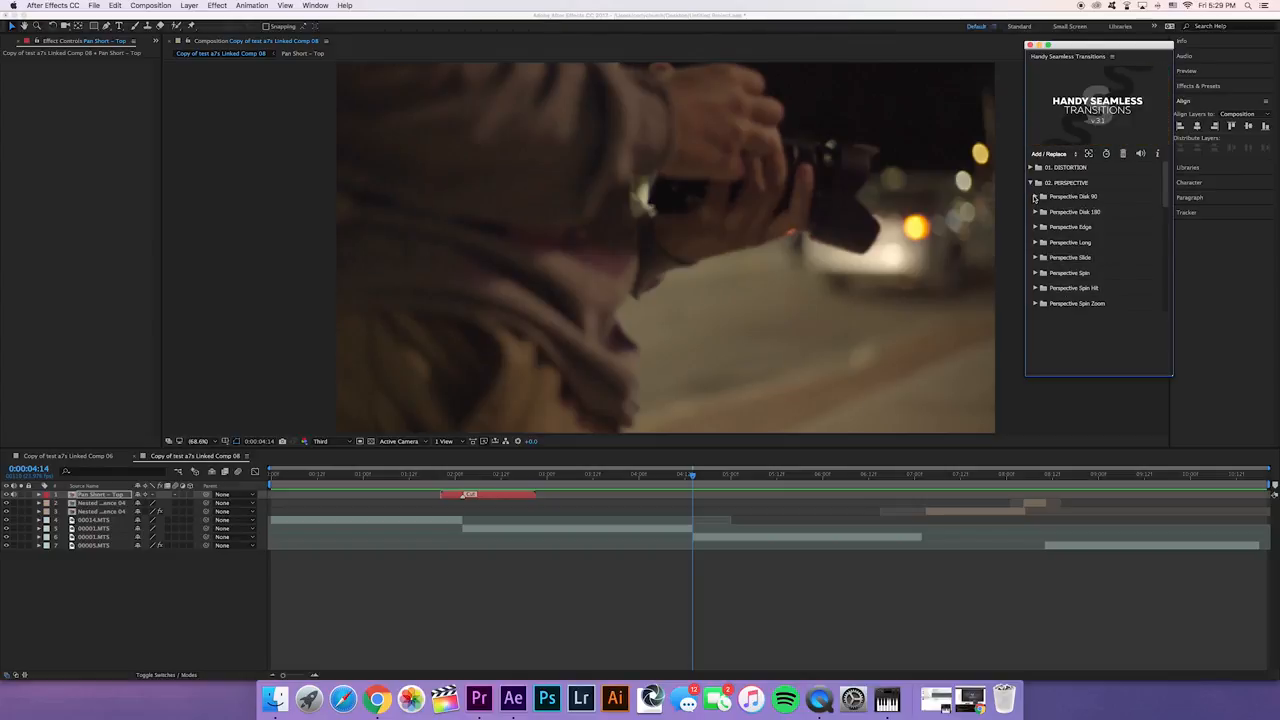
click(1036, 196)
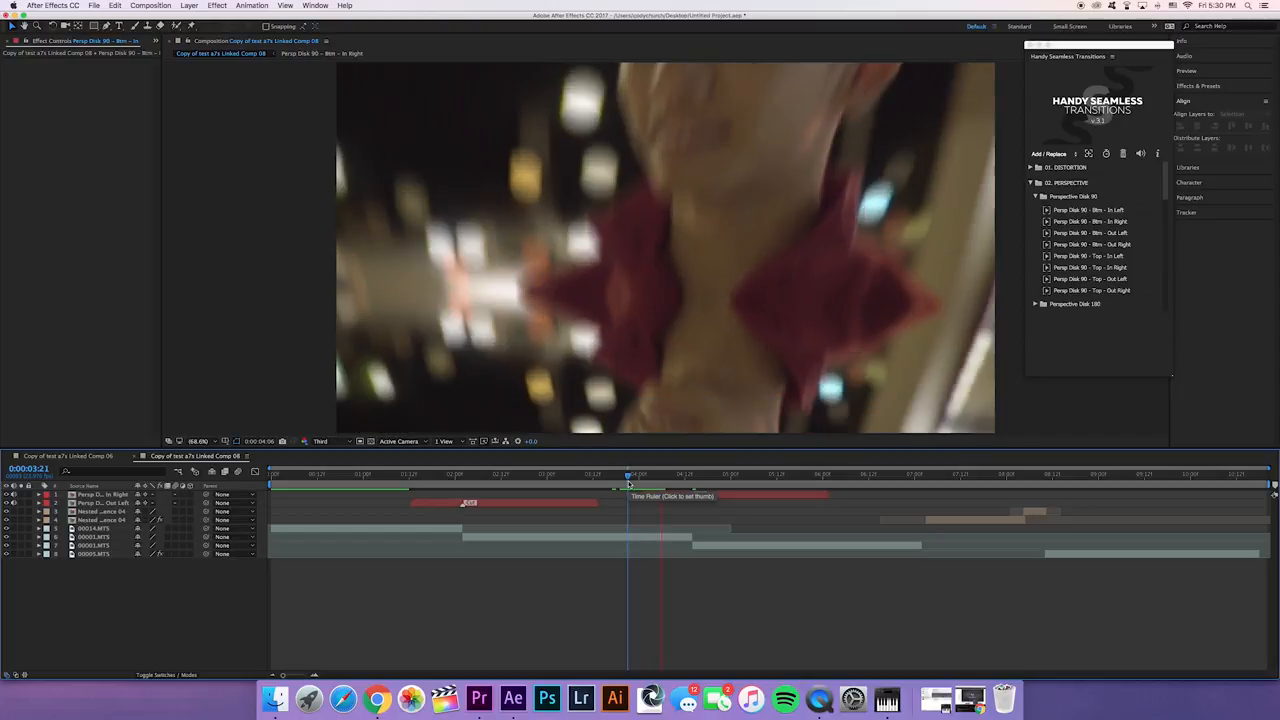
click(630, 474)
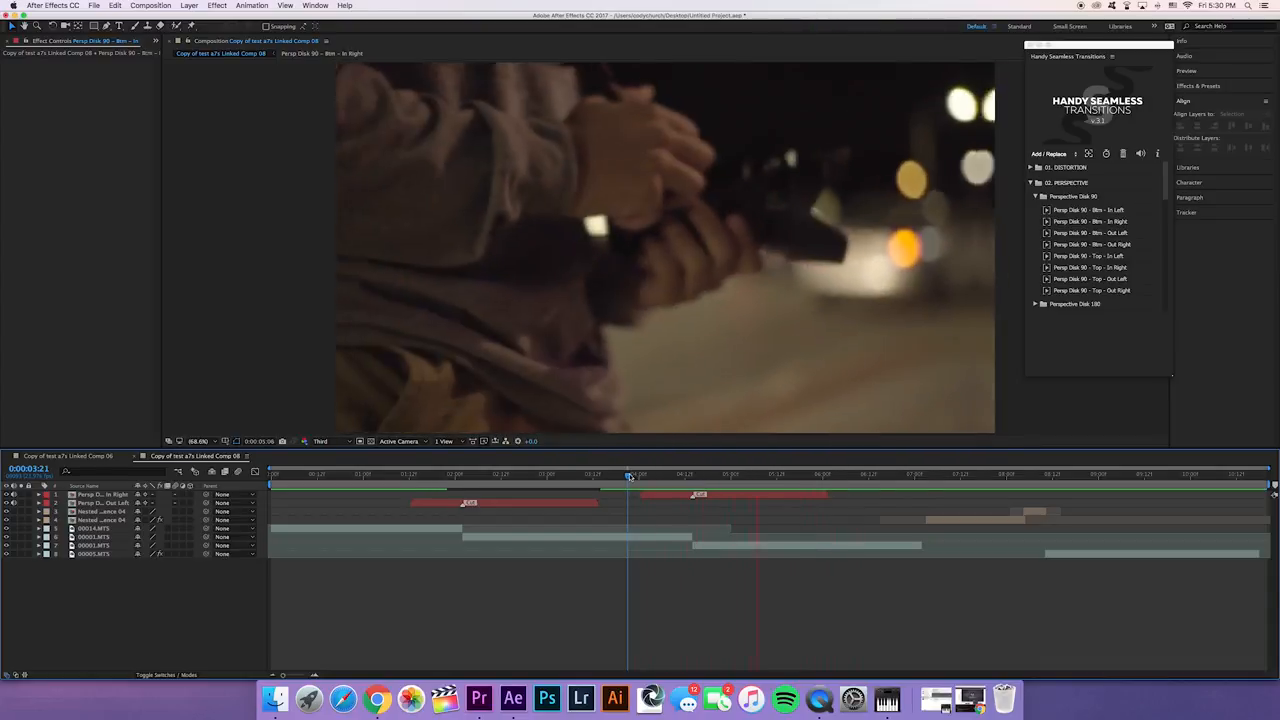
click(600, 474)
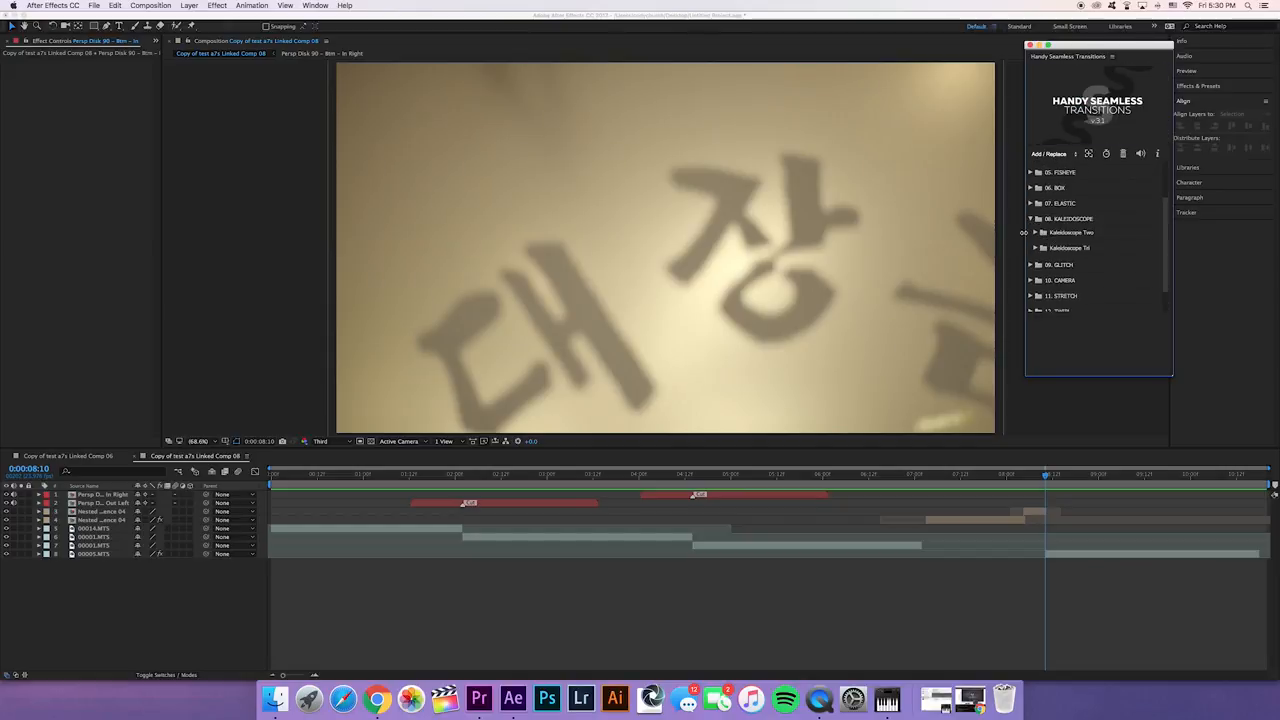
Apply a Kaleidoscope Two variant on the third cut and start the work area just before it
click(1036, 232)
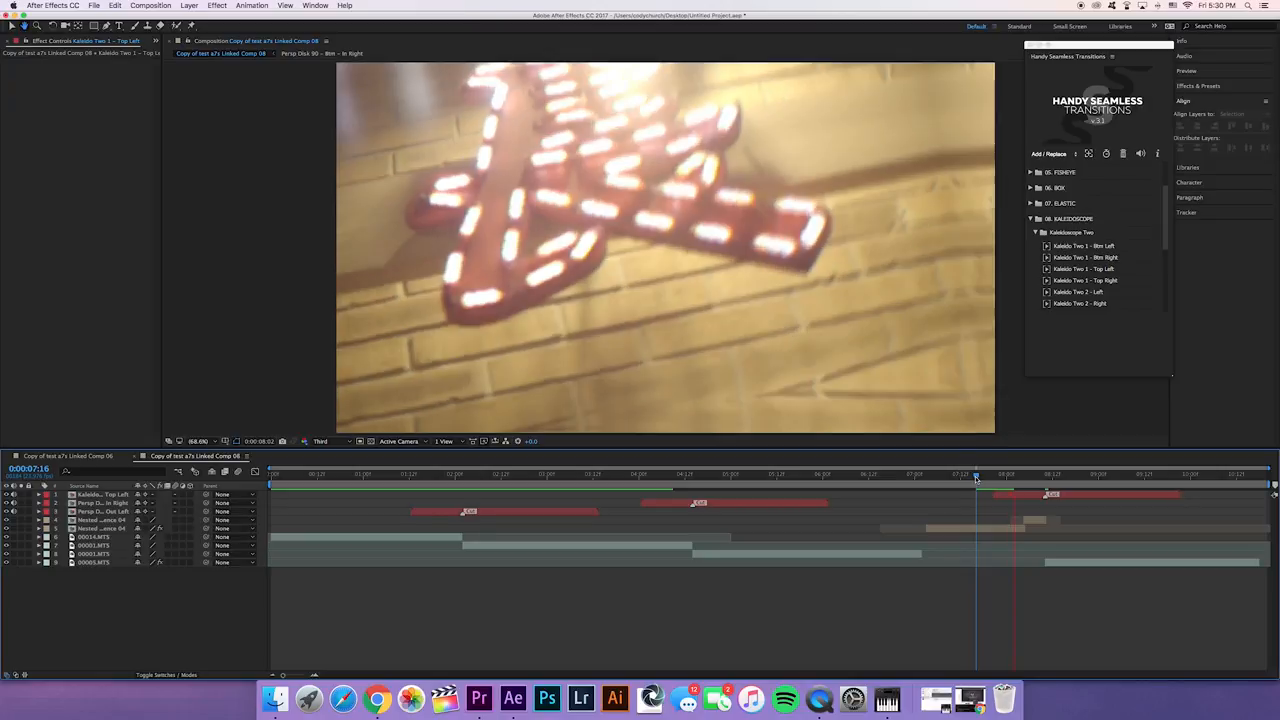
click(976, 474)
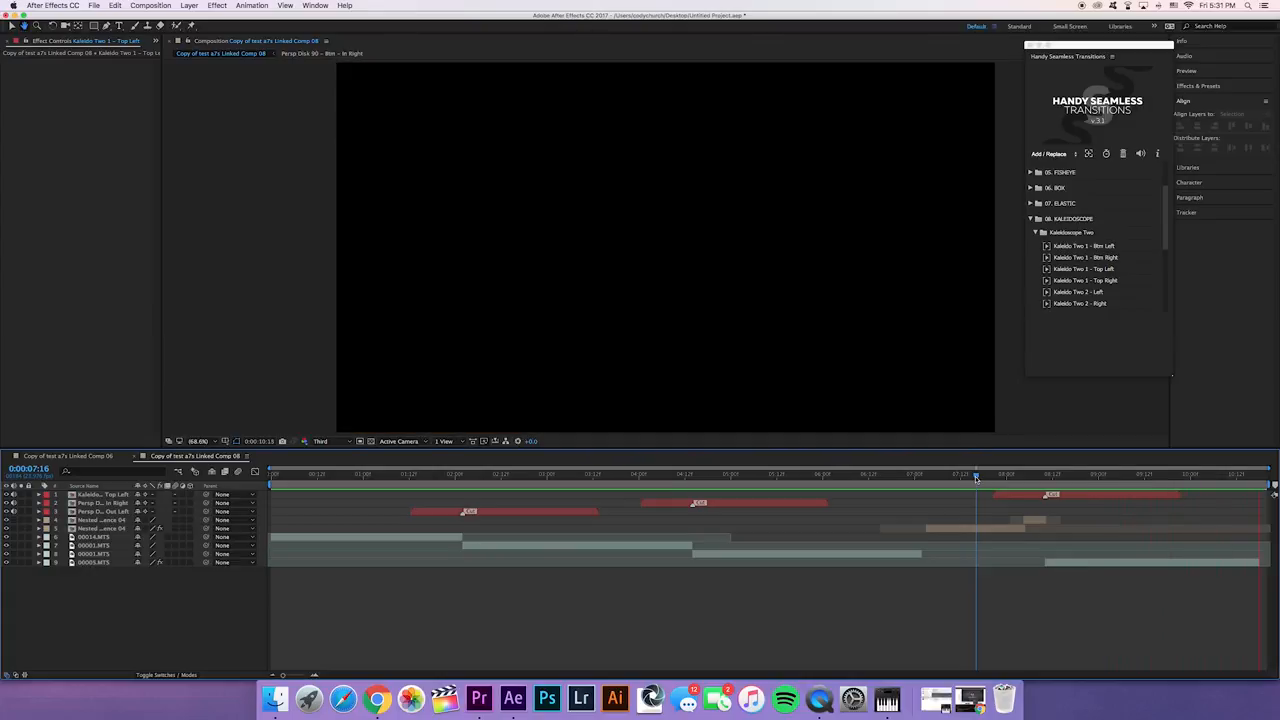
drag(976, 474, 930, 474)
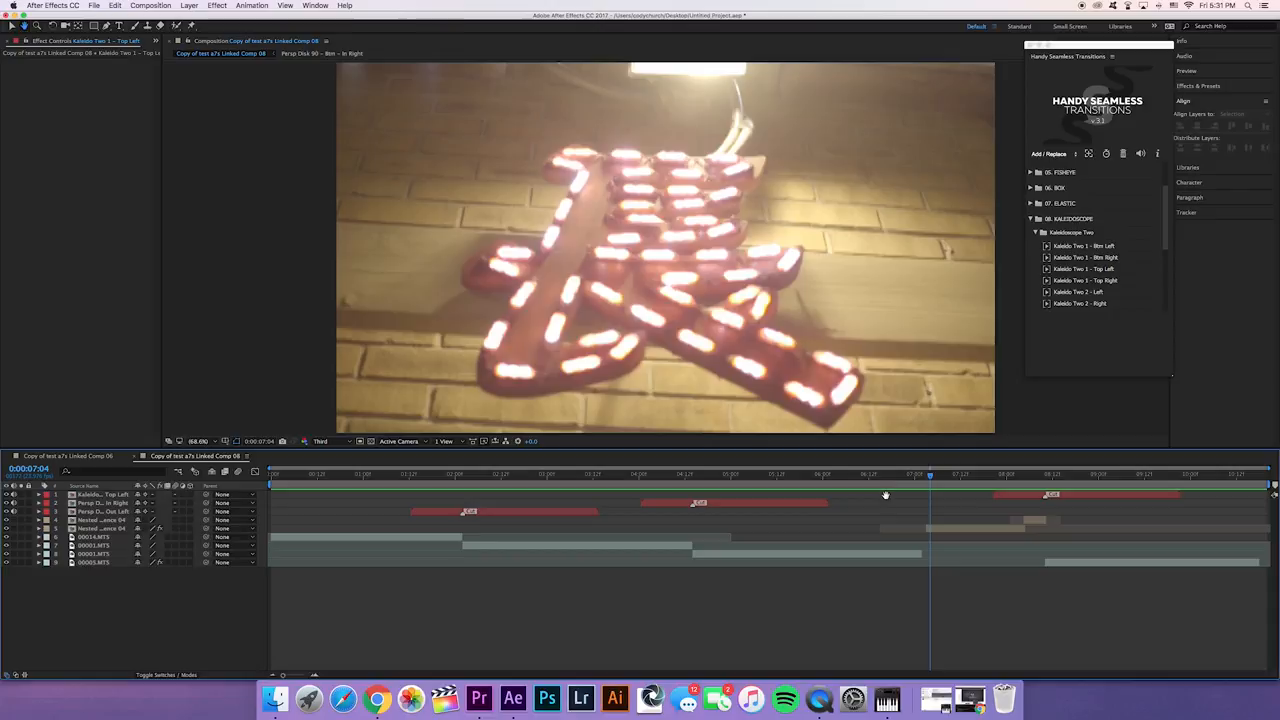
mouse_move(914, 488)
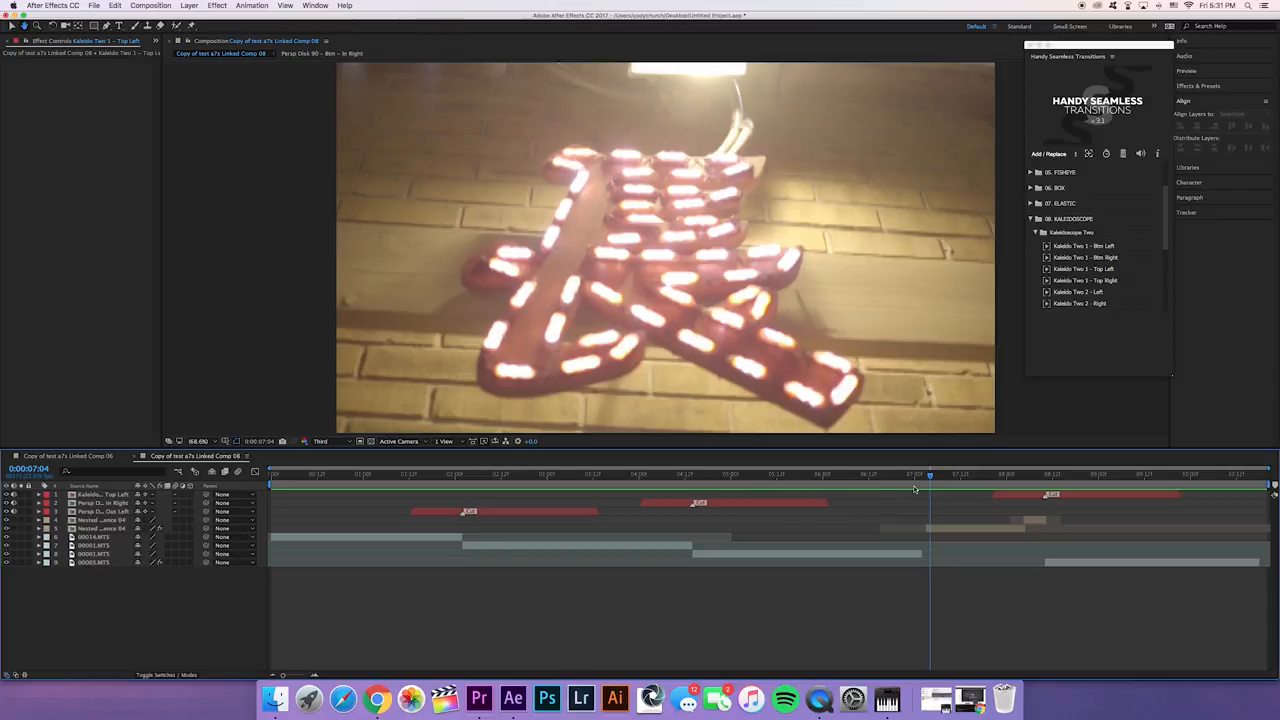
mouse_move(930, 490)
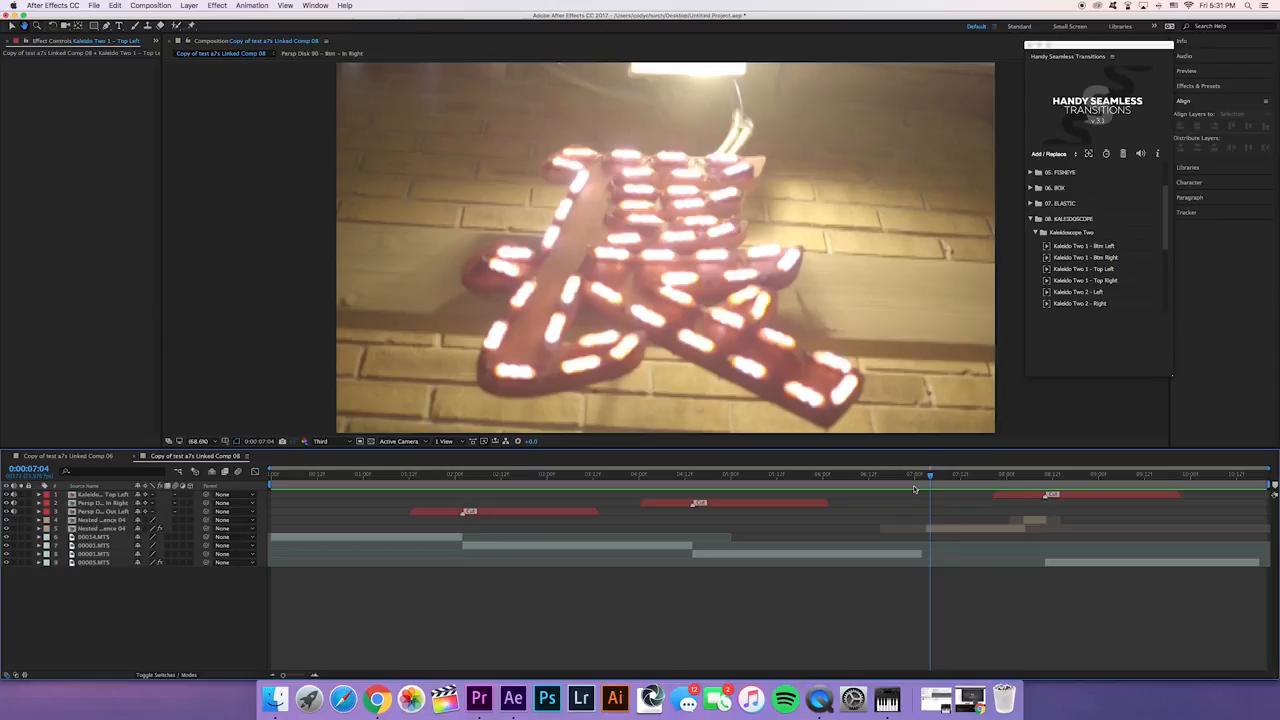
mouse_move(920, 488)
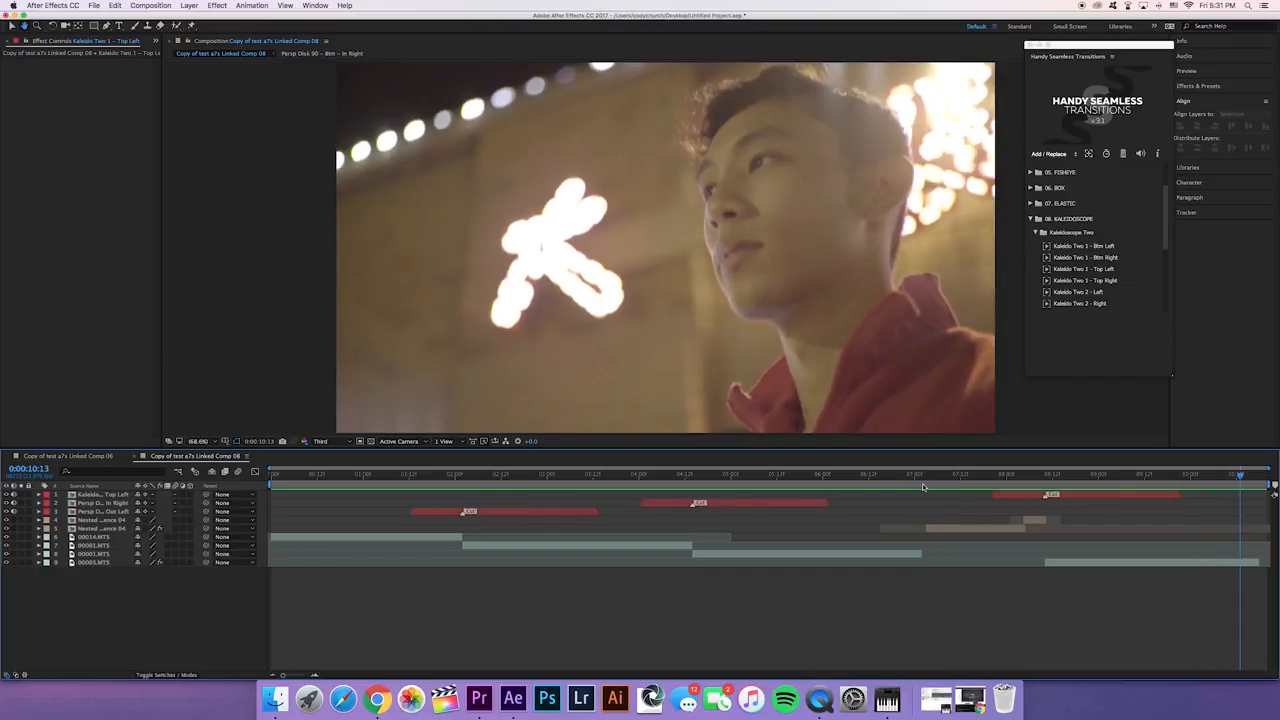
mouse_move(1108, 44)
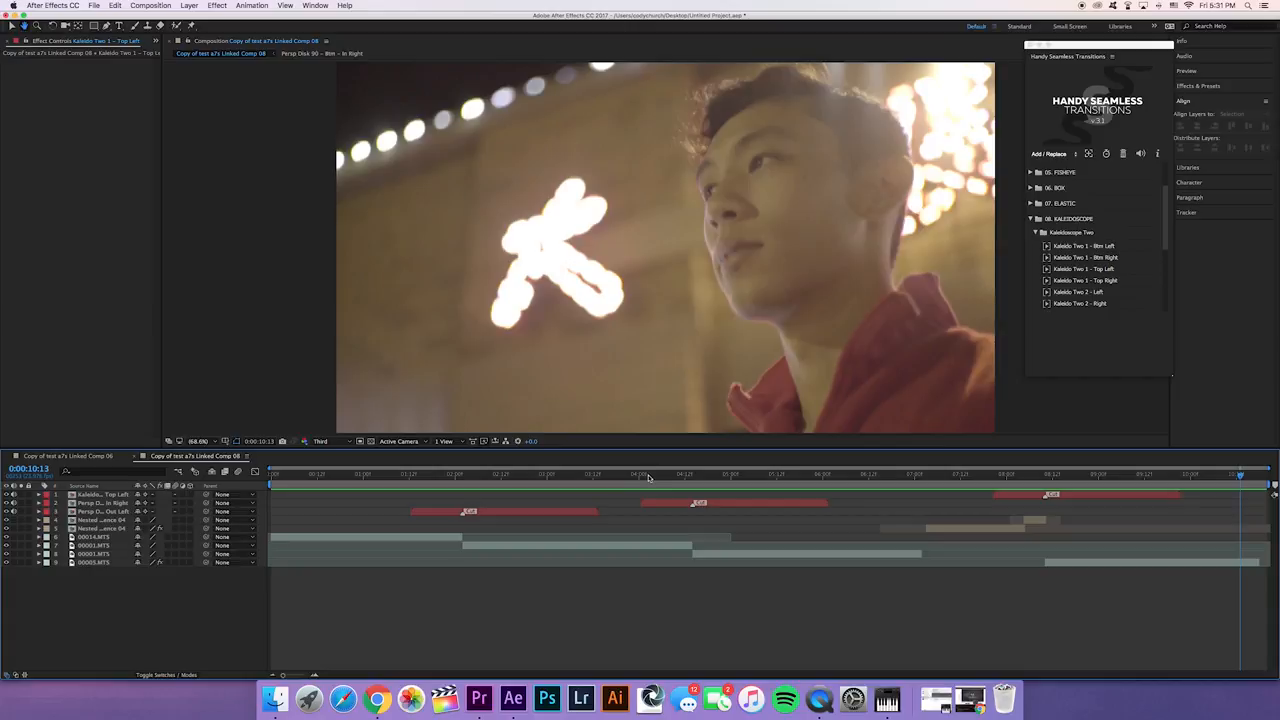
mouse_move(388, 490)
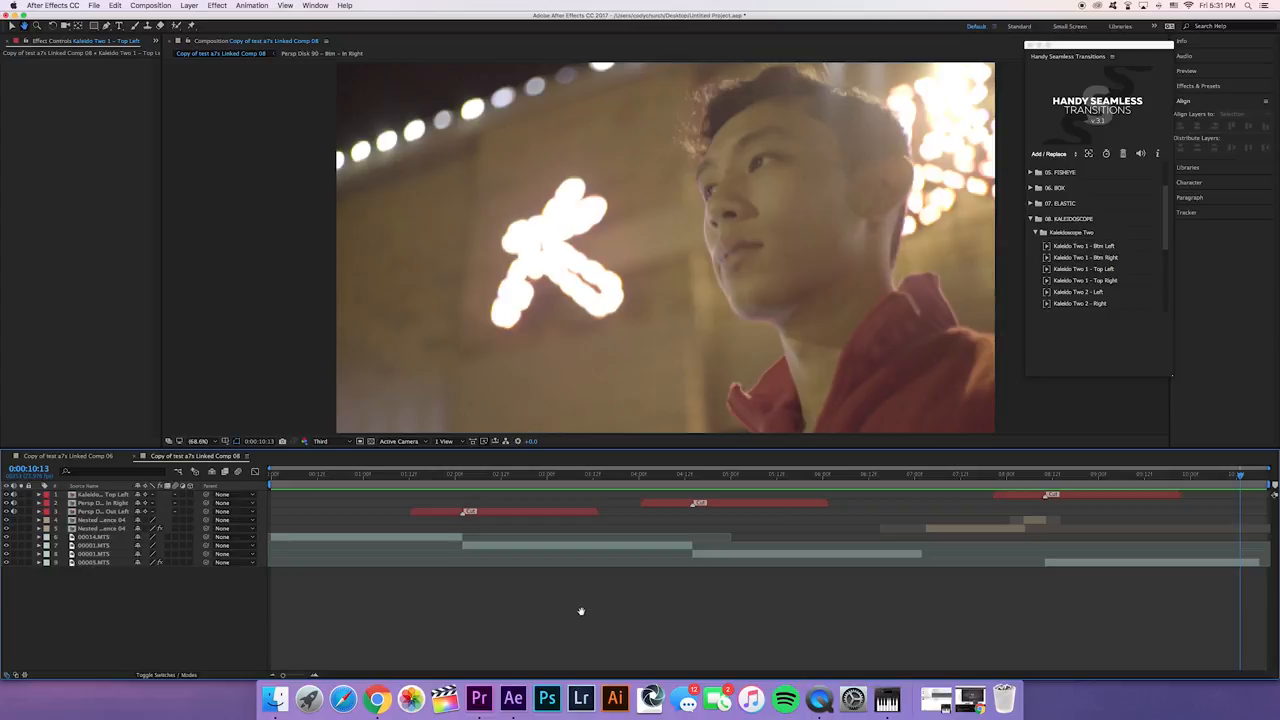
mouse_move(584, 612)
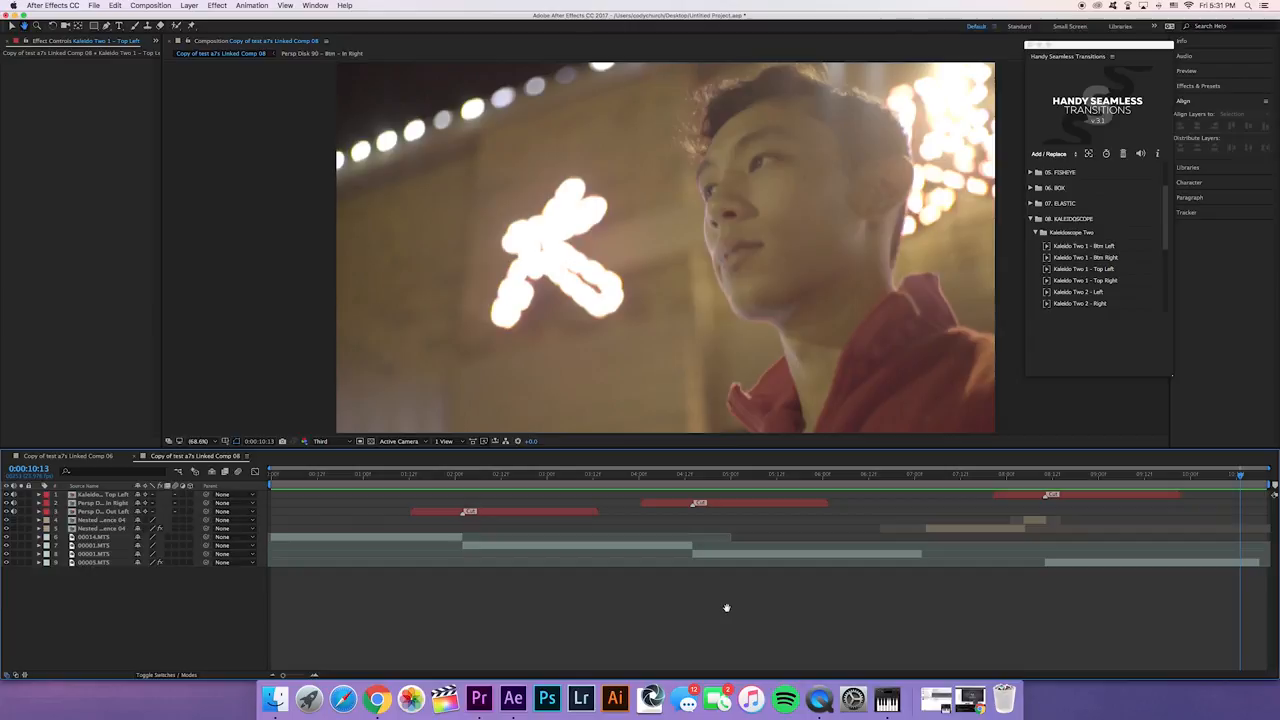
mouse_move(1216, 676)
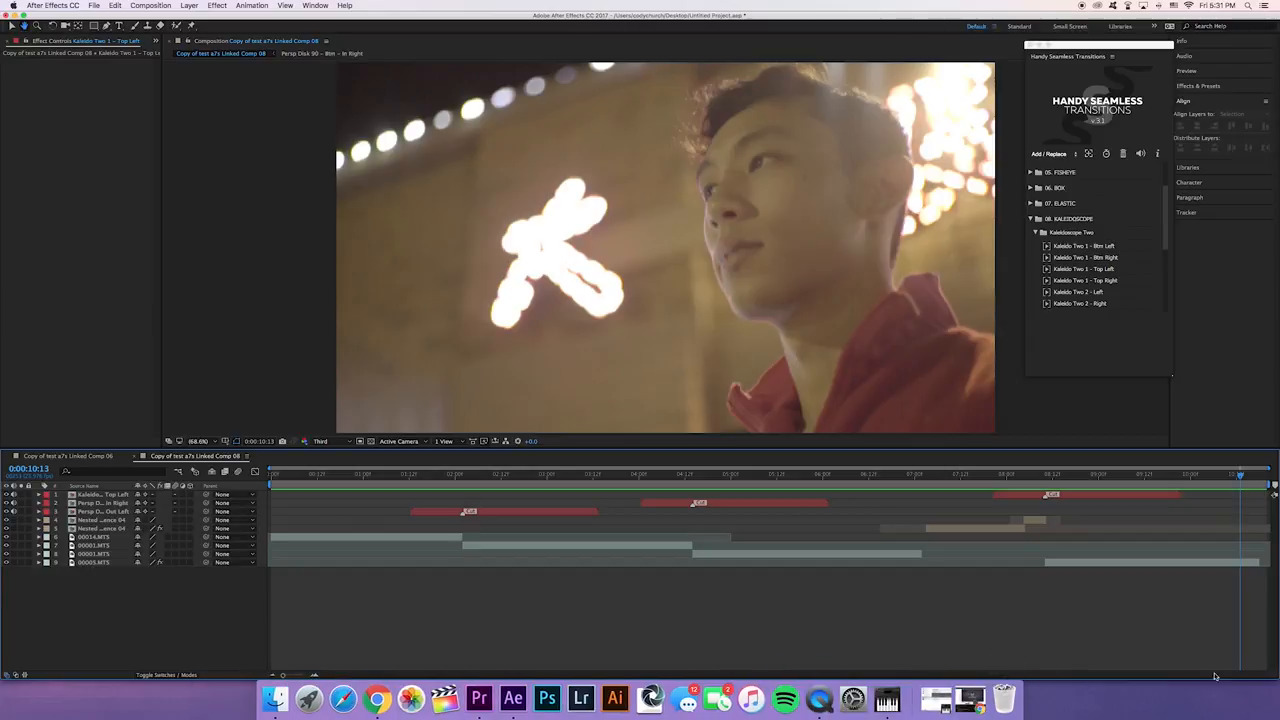
mouse_move(1232, 658)
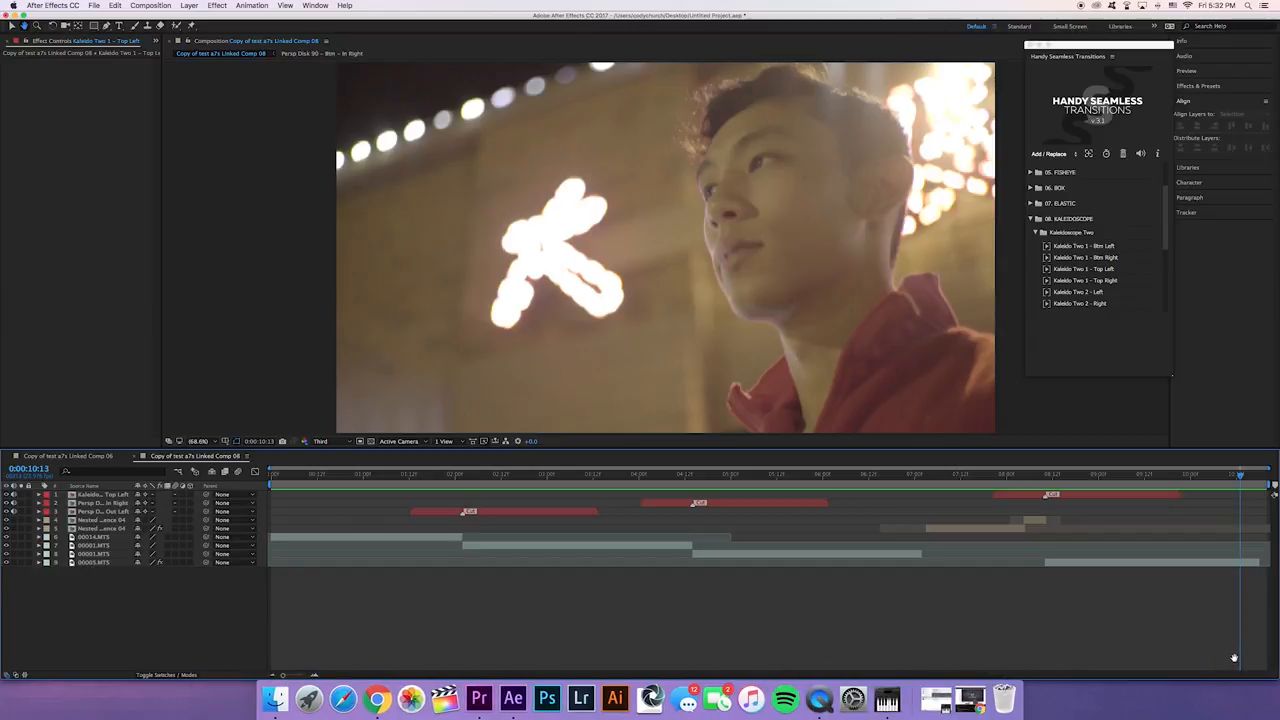